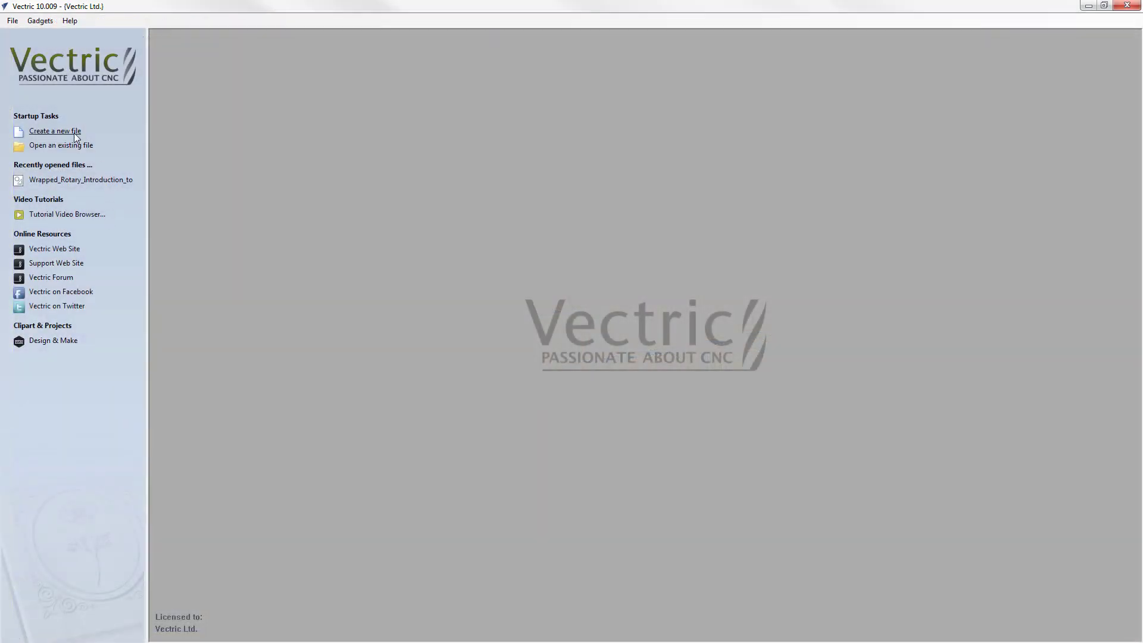
Step: Start a new rotary job 12 inches long, 3 inch diameter, with Z zero on the cylinder axis
left_click(55, 131)
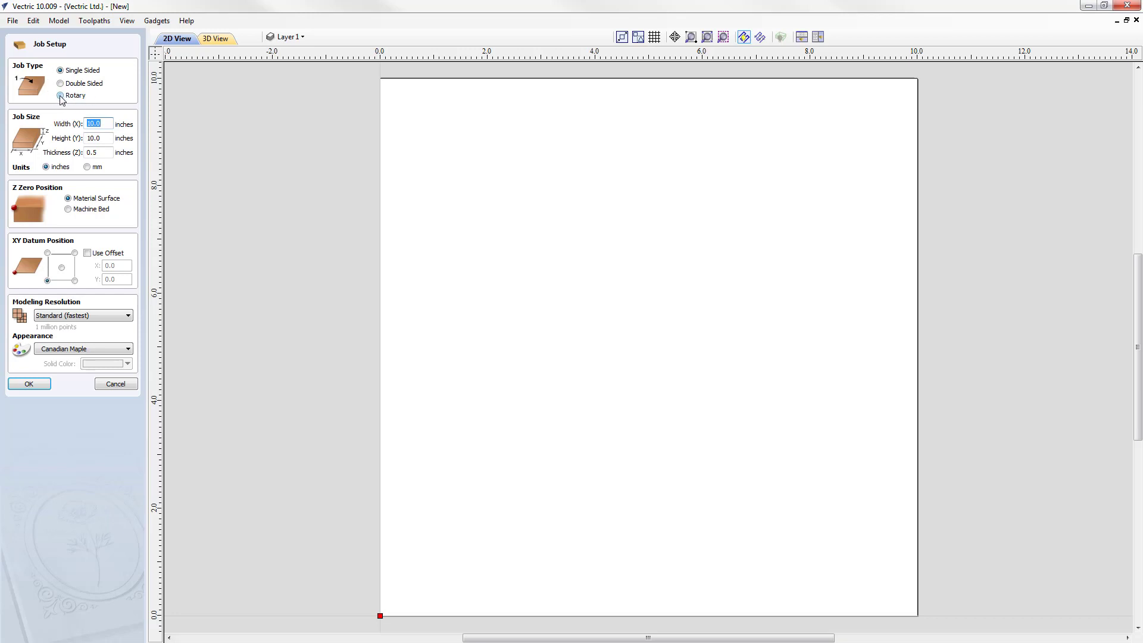
left_click(68, 95)
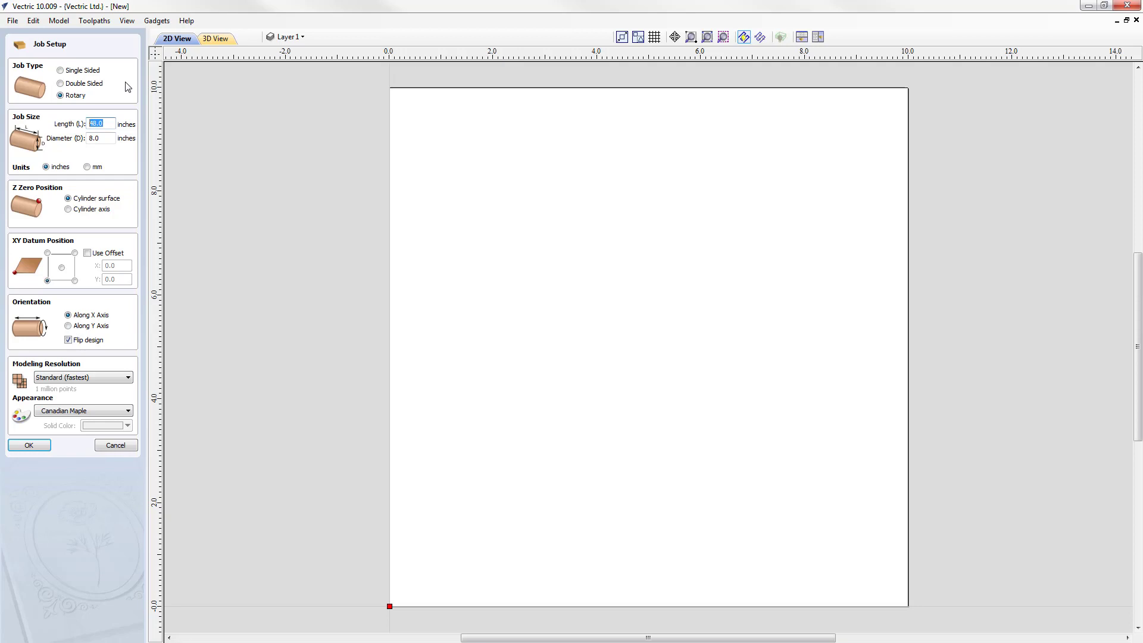
type("12")
left_click(101, 138)
type("3")
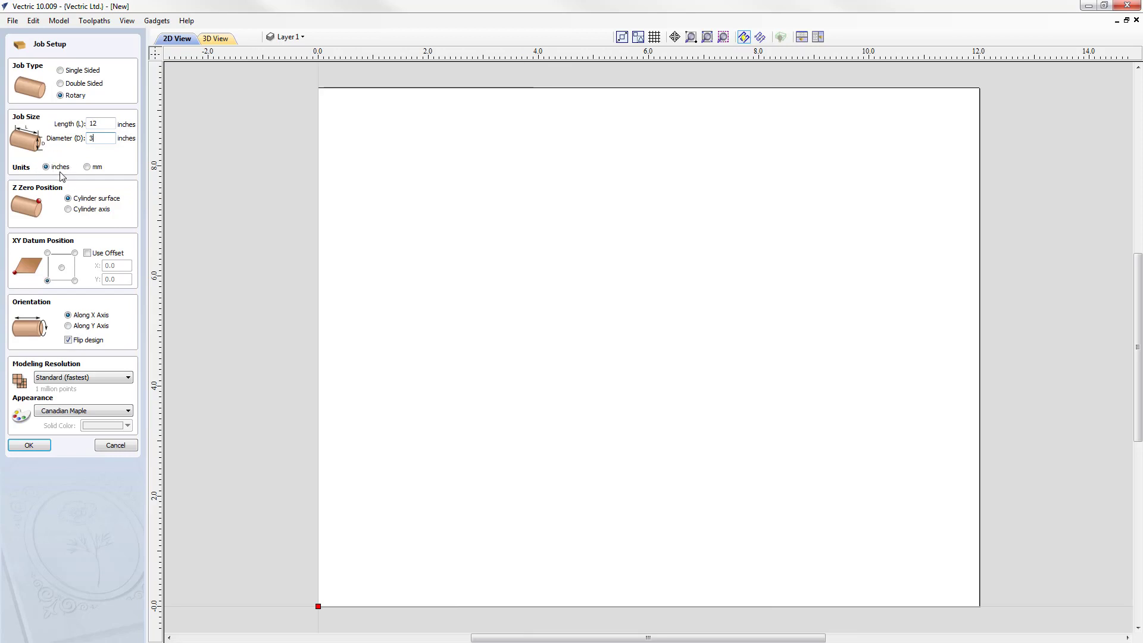
mouse_move(60, 187)
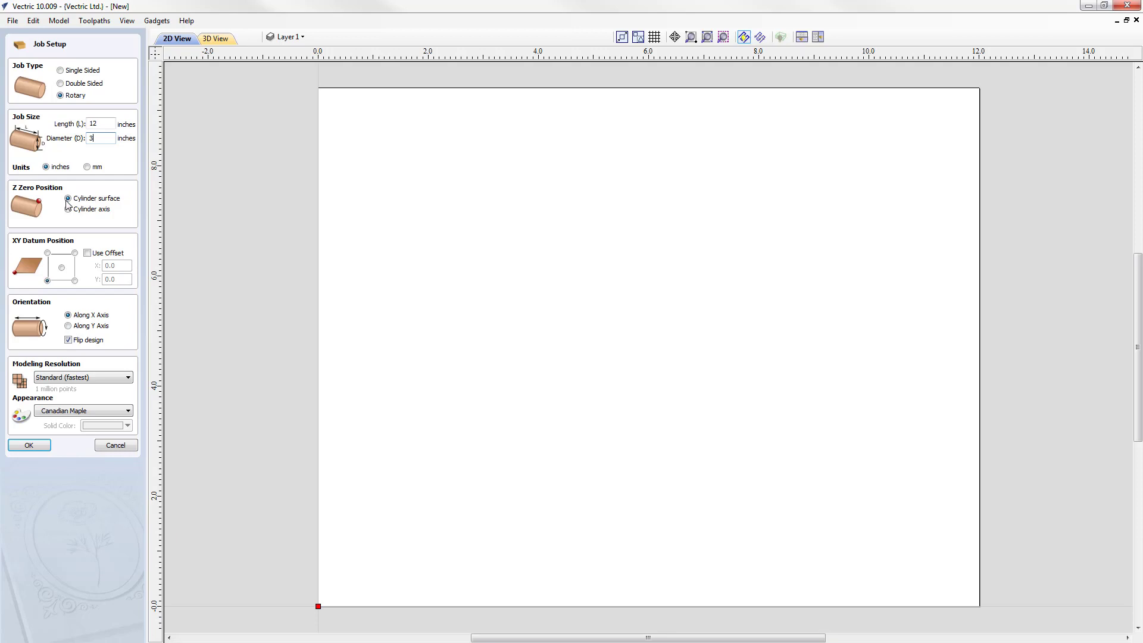
left_click(68, 209)
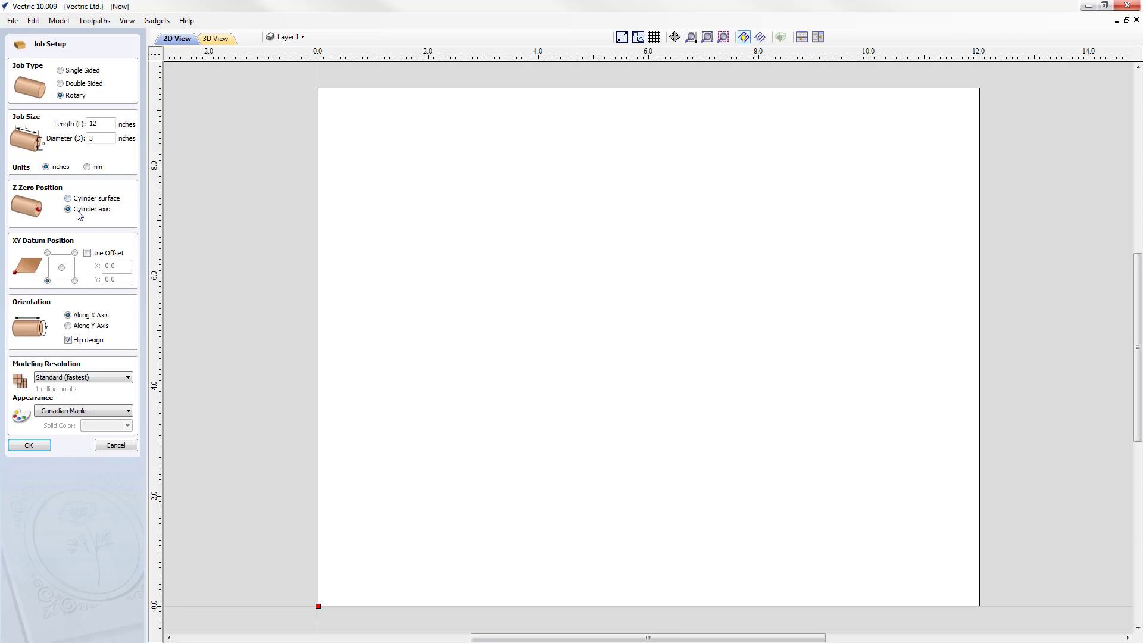
mouse_move(106, 222)
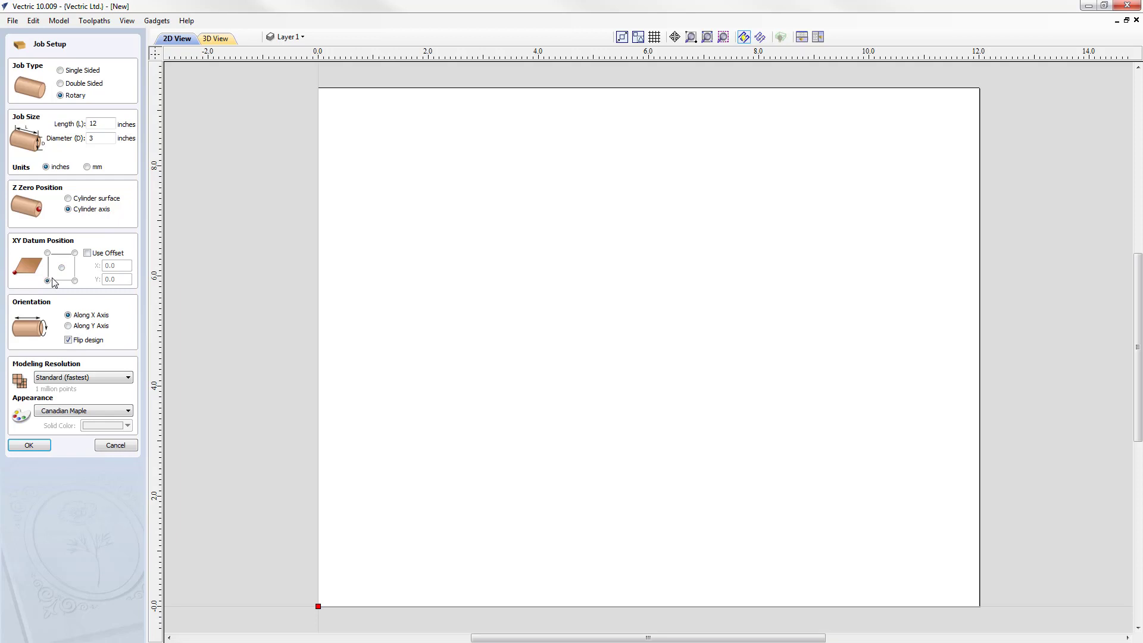
mouse_move(51, 300)
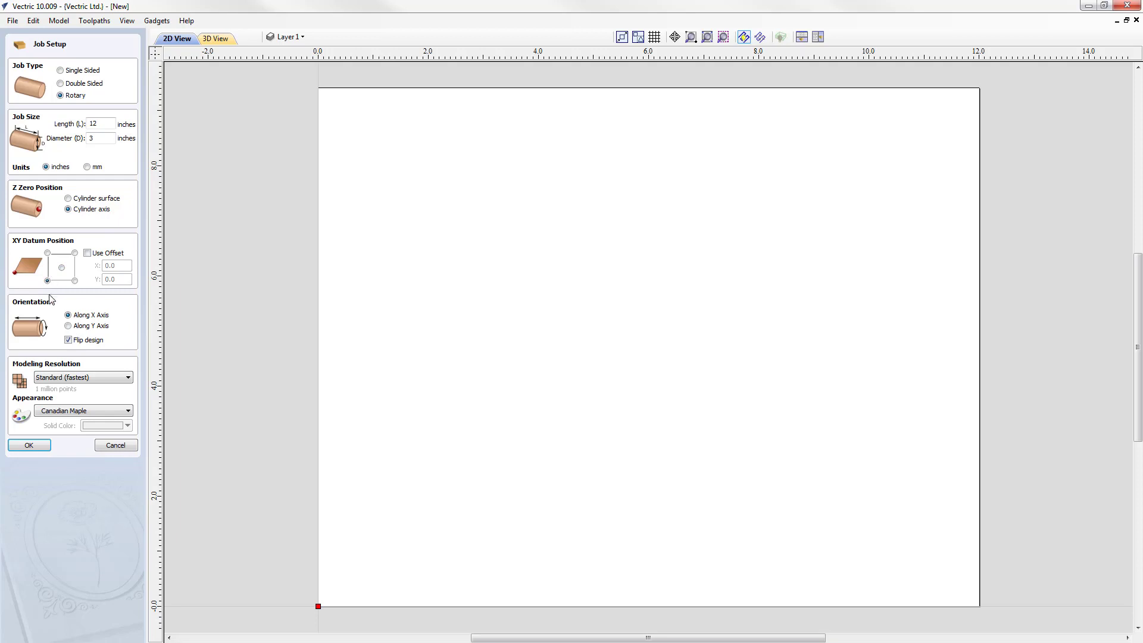
mouse_move(34, 333)
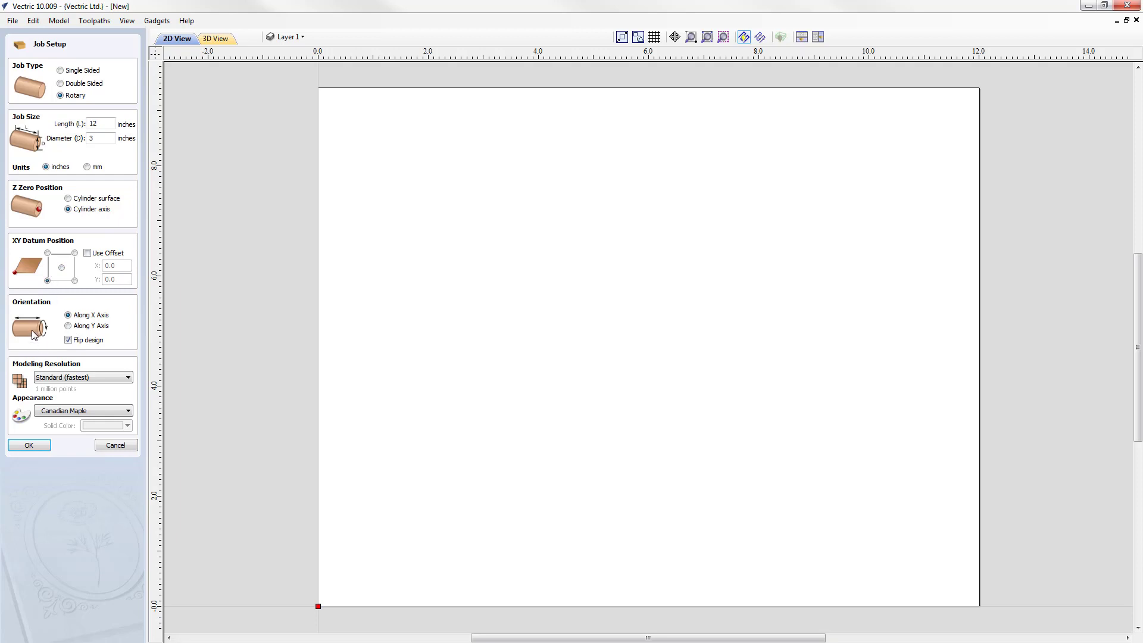
mouse_move(51, 335)
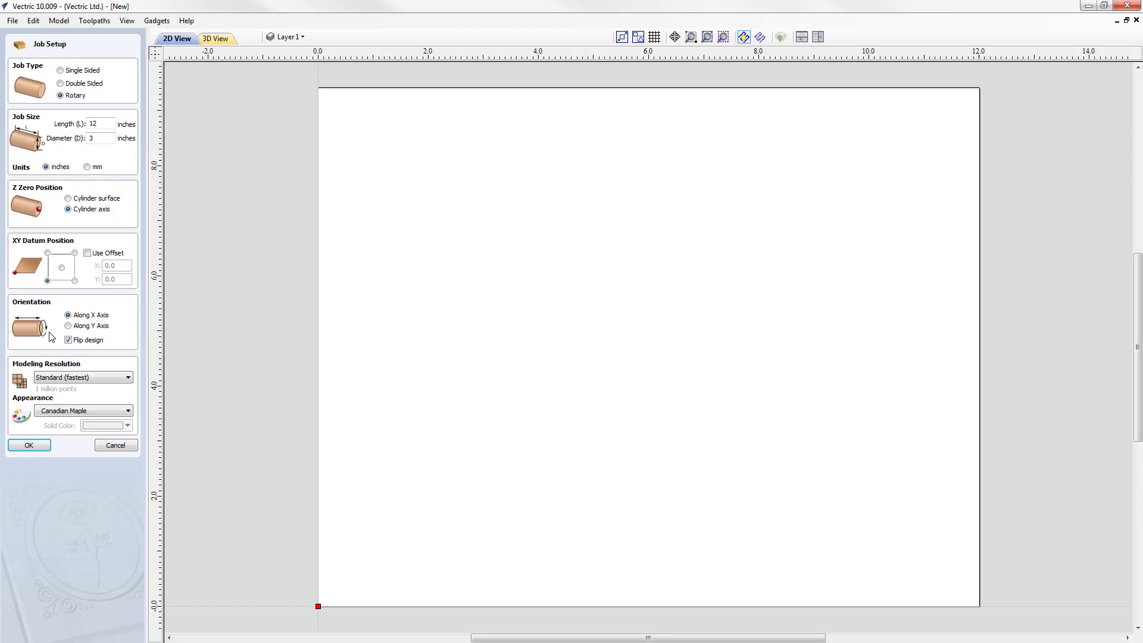
mouse_move(68, 326)
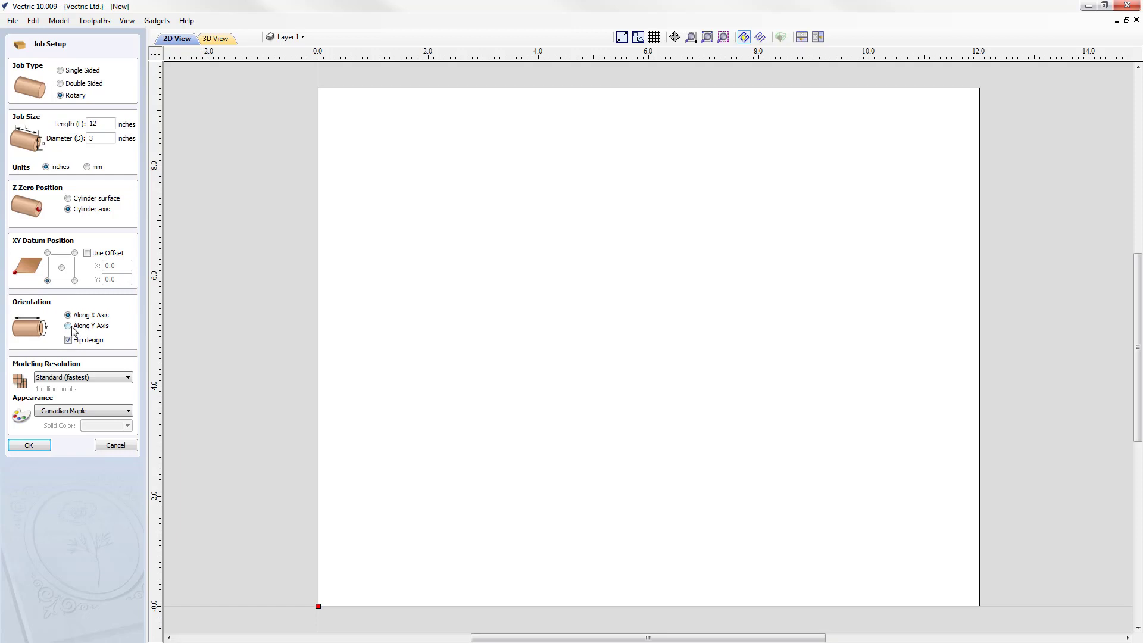
Step: Orient the cylinder along the X axis without flipping and review the modeling resolution
left_click(68, 324)
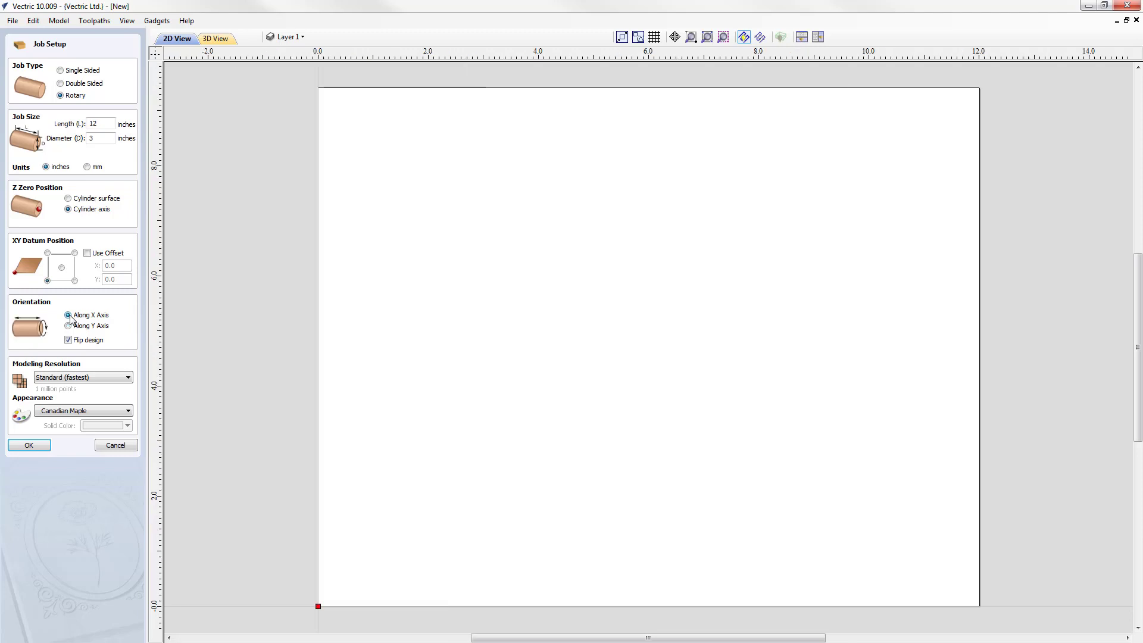
left_click(68, 339)
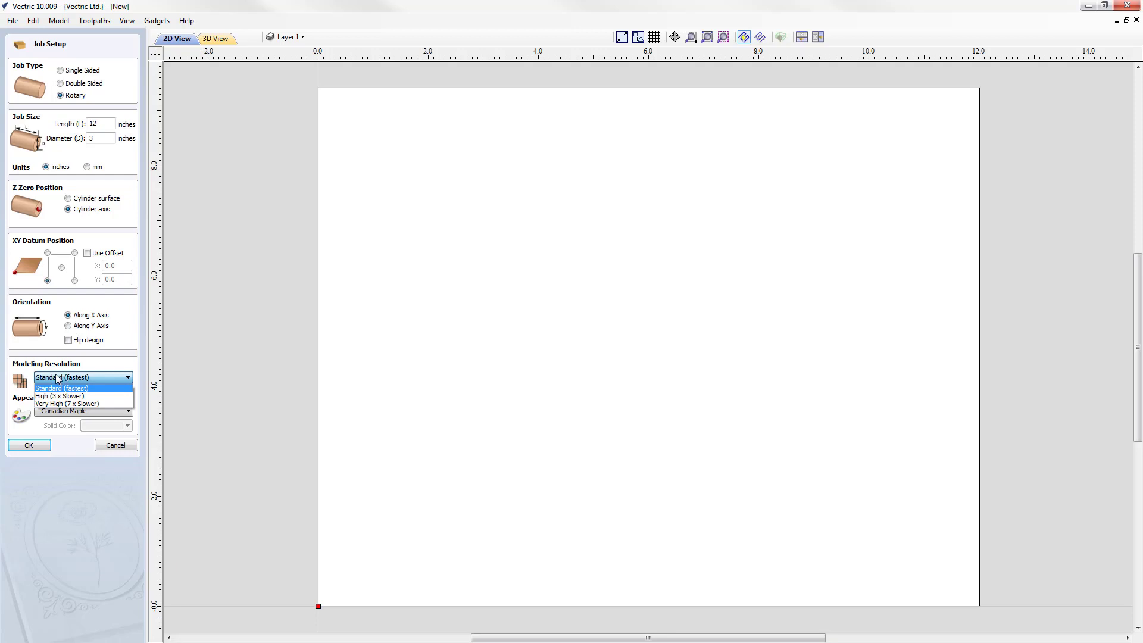
left_click(60, 378)
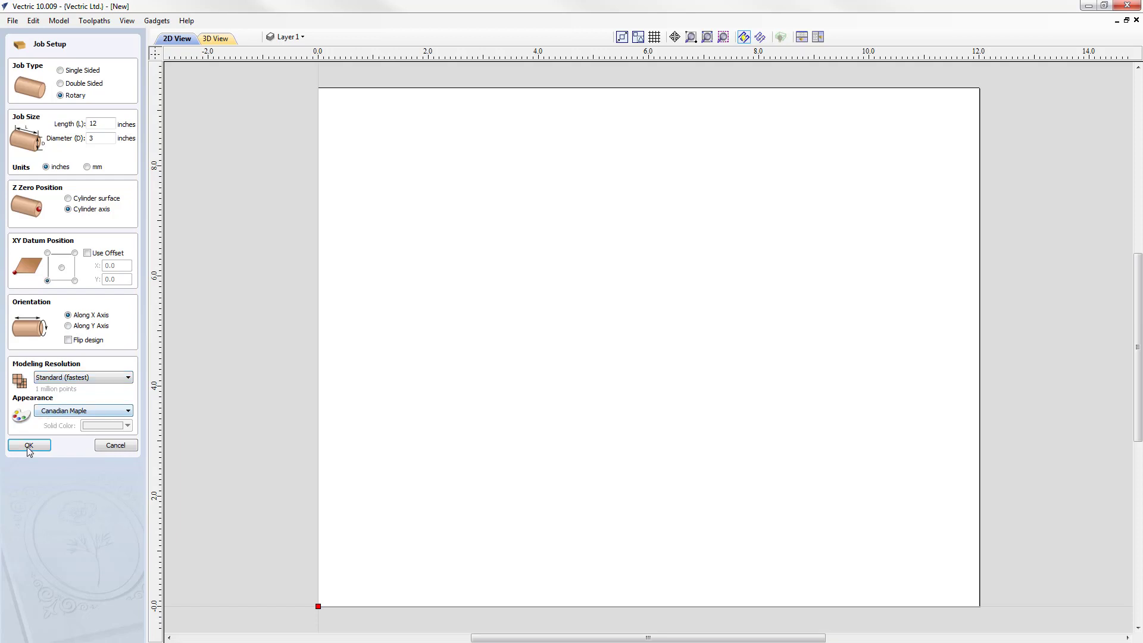
Step: Accept the job setup to get the empty 12 by 9.4248 inch unwrapped workspace
left_click(29, 445)
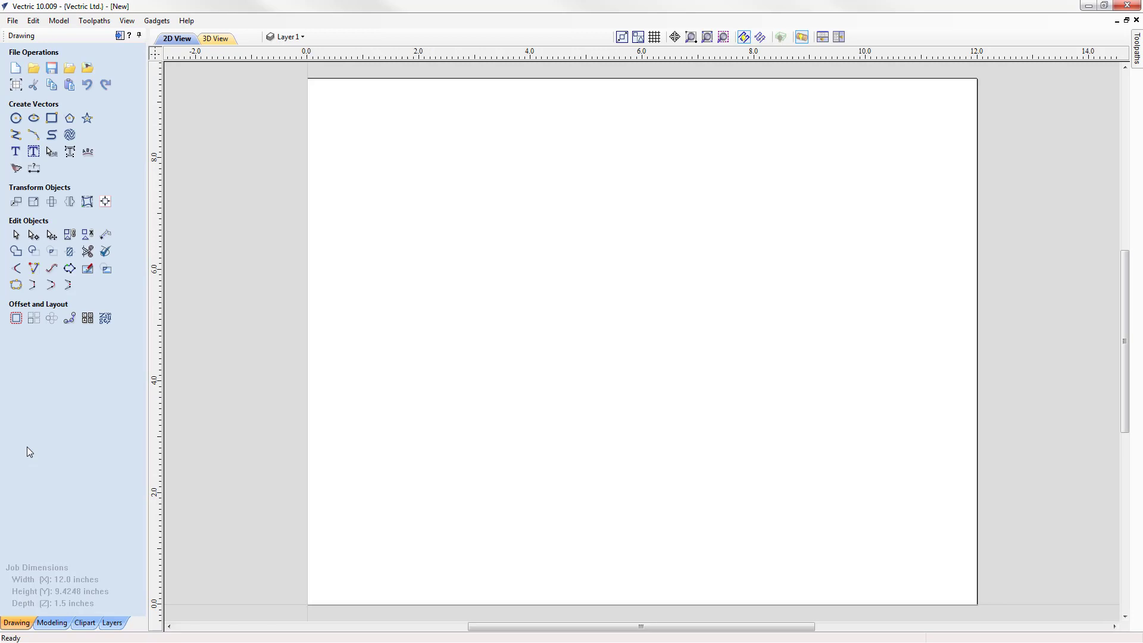
mouse_move(492, 219)
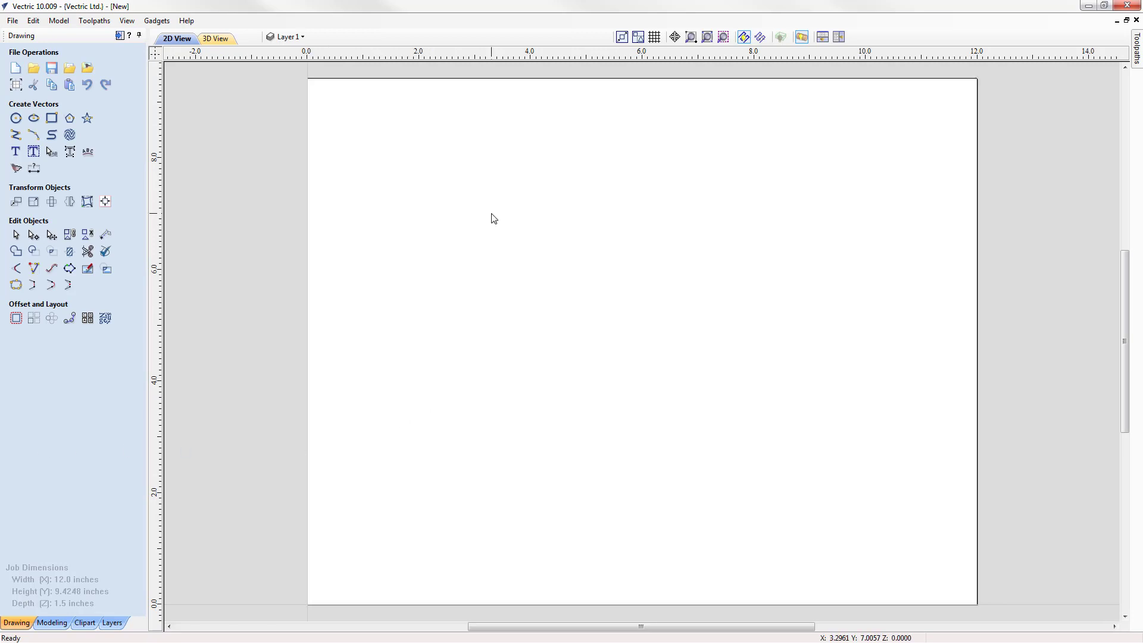
mouse_move(67, 584)
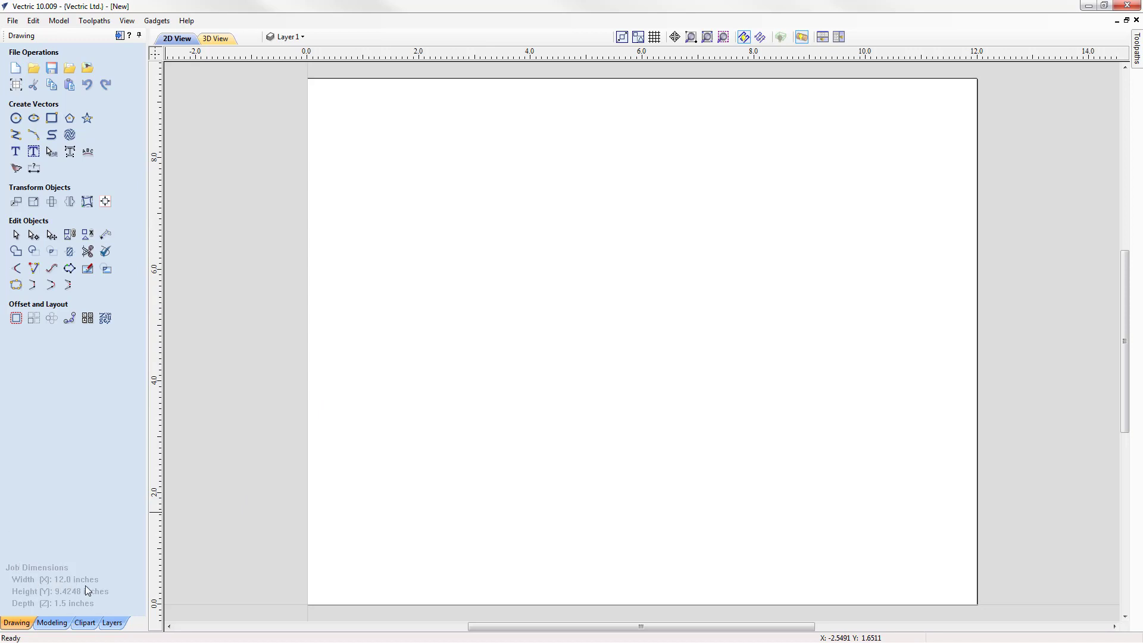
mouse_move(331, 606)
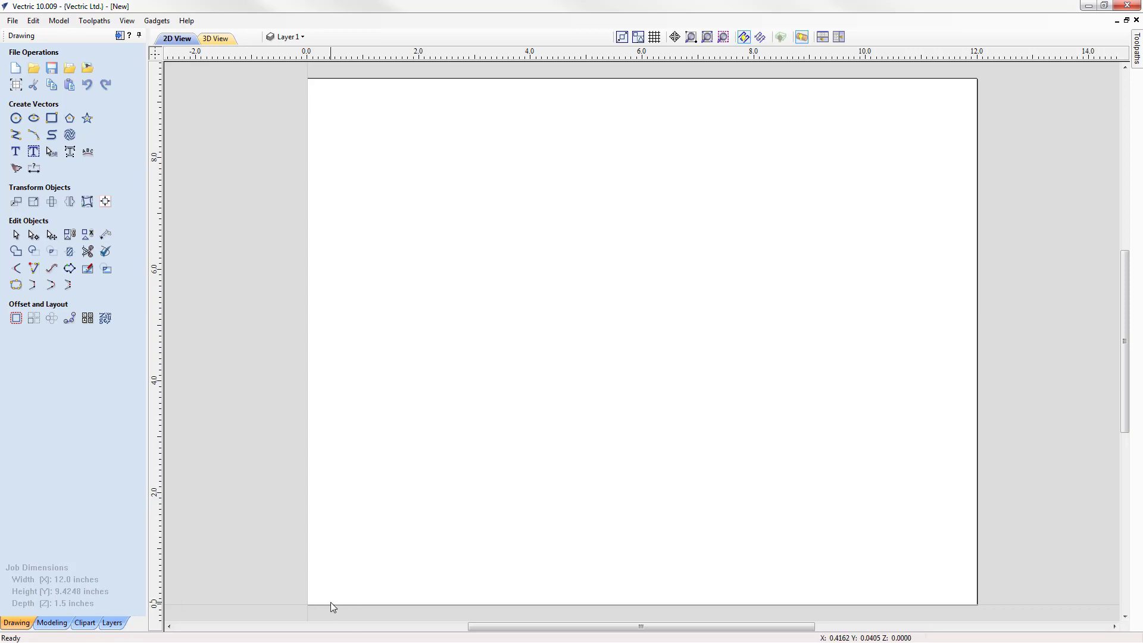
mouse_move(336, 556)
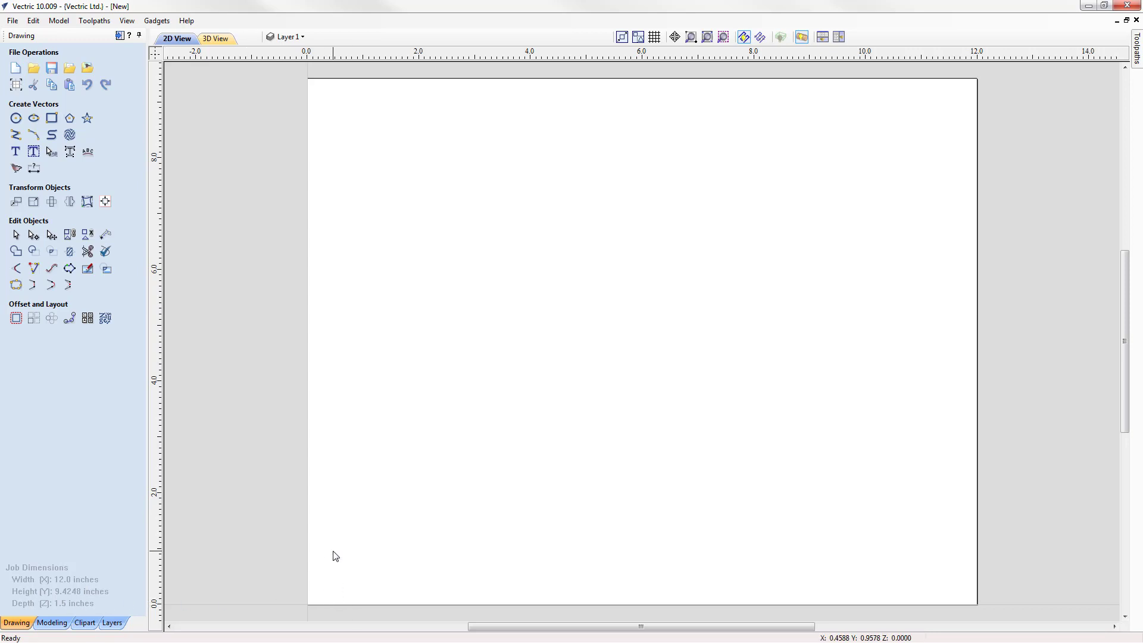
mouse_move(86, 568)
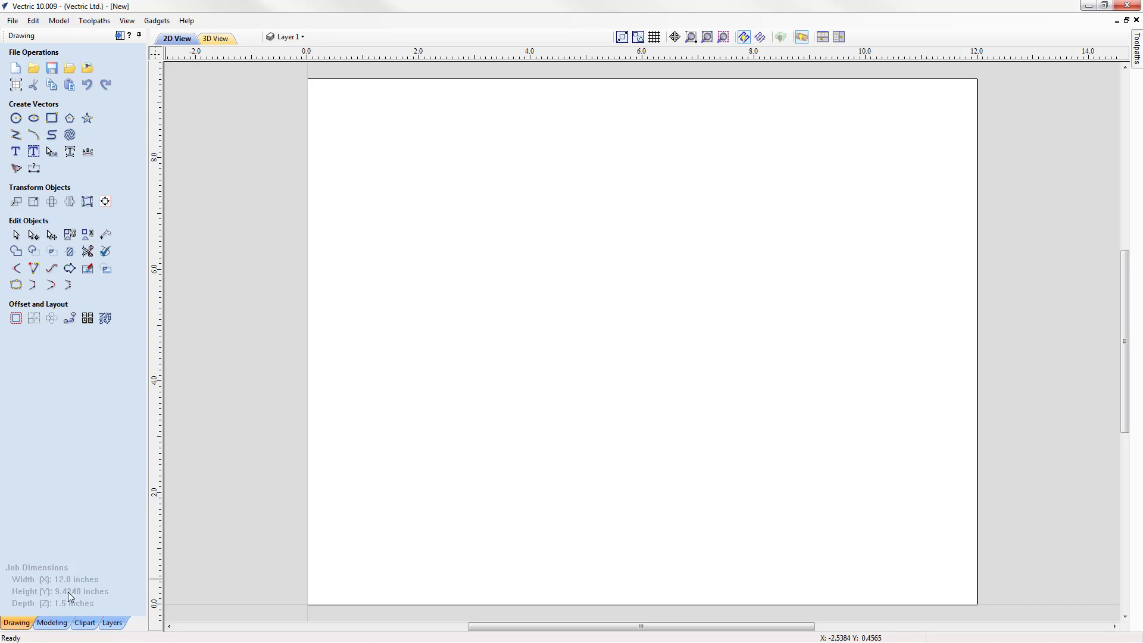
mouse_move(332, 479)
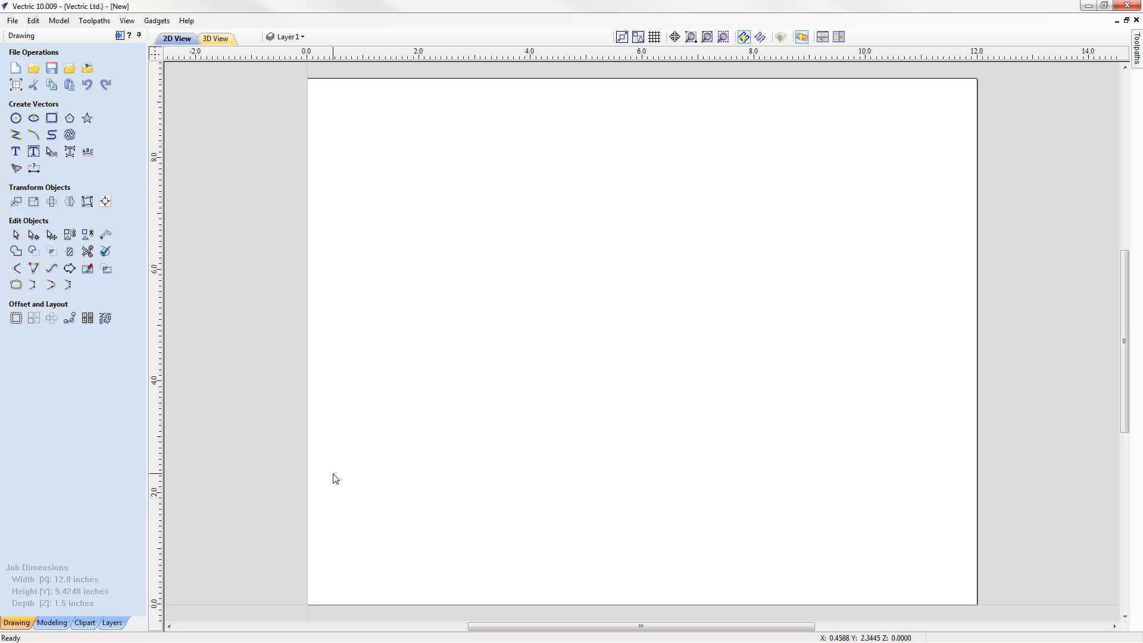
Step: Show the 3D preview with automatic wrapping so the job appears as a wireframe cylinder
left_click(213, 38)
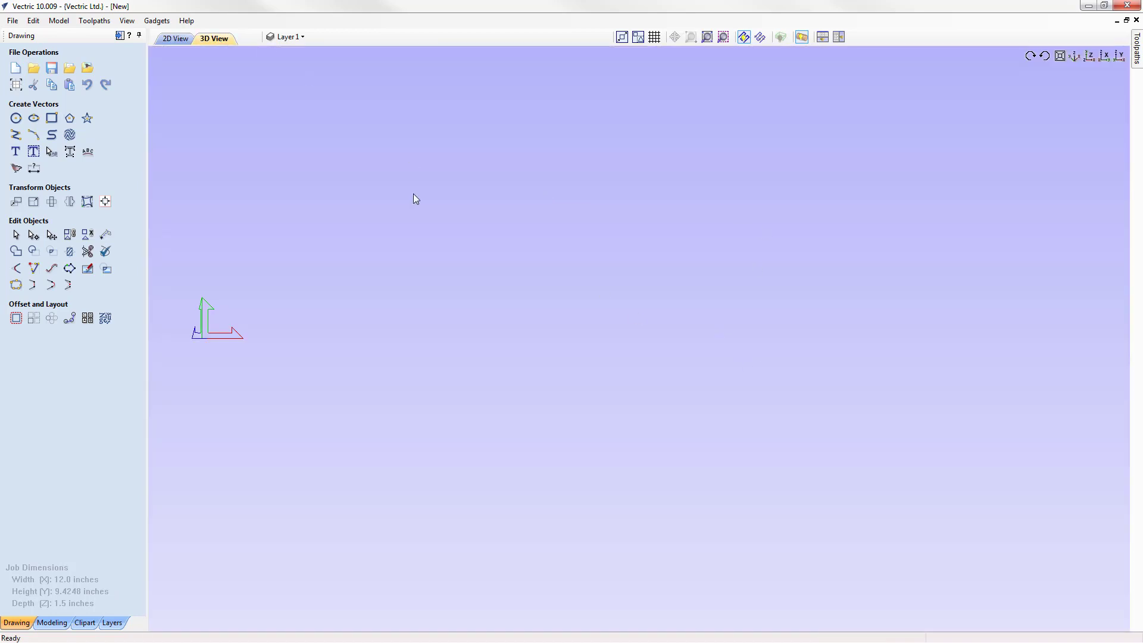
mouse_move(780, 37)
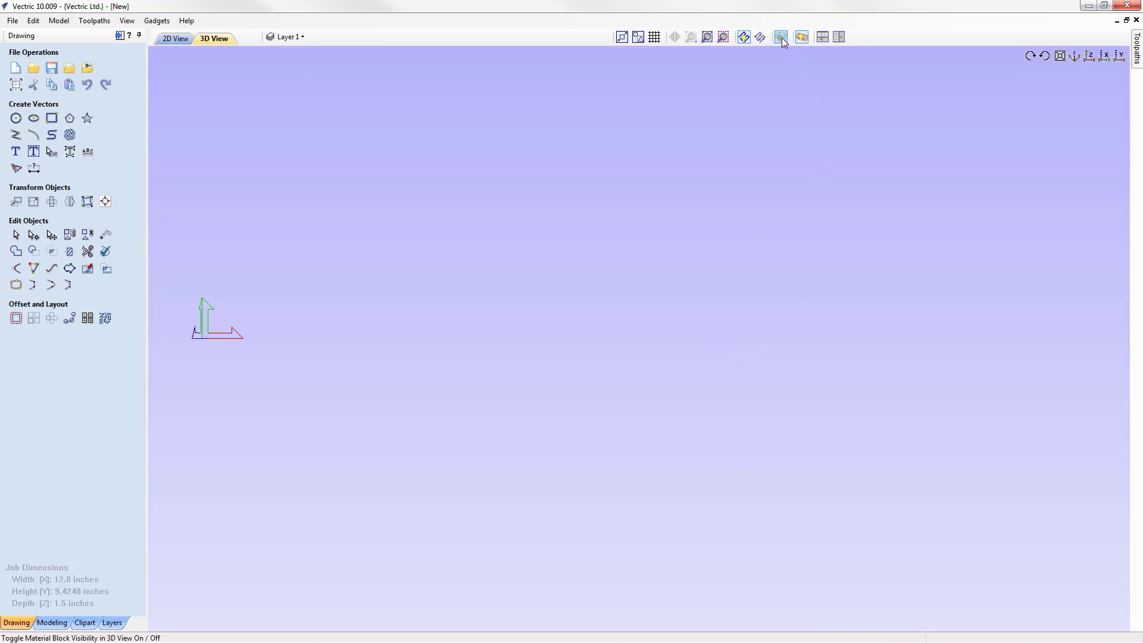
left_click(778, 37)
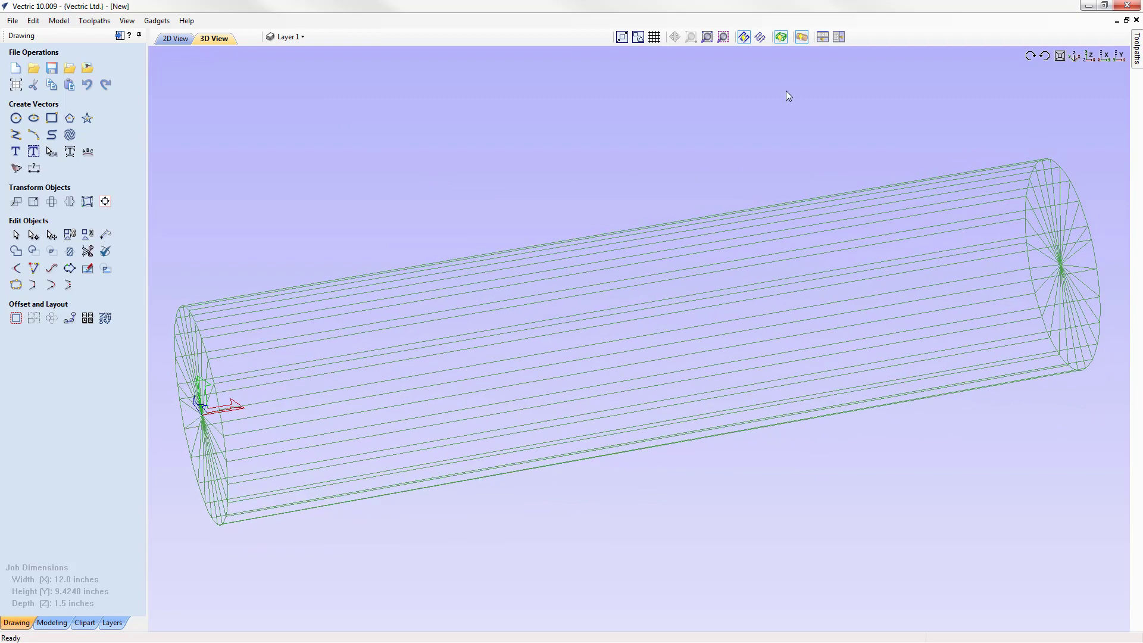
mouse_move(800, 36)
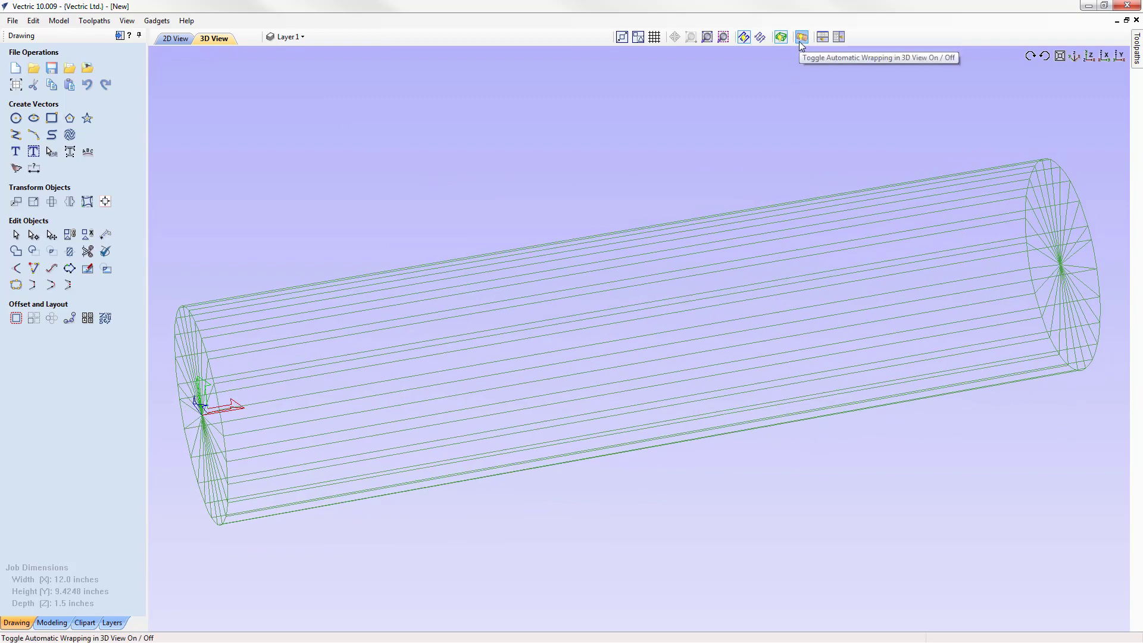
left_click(799, 37)
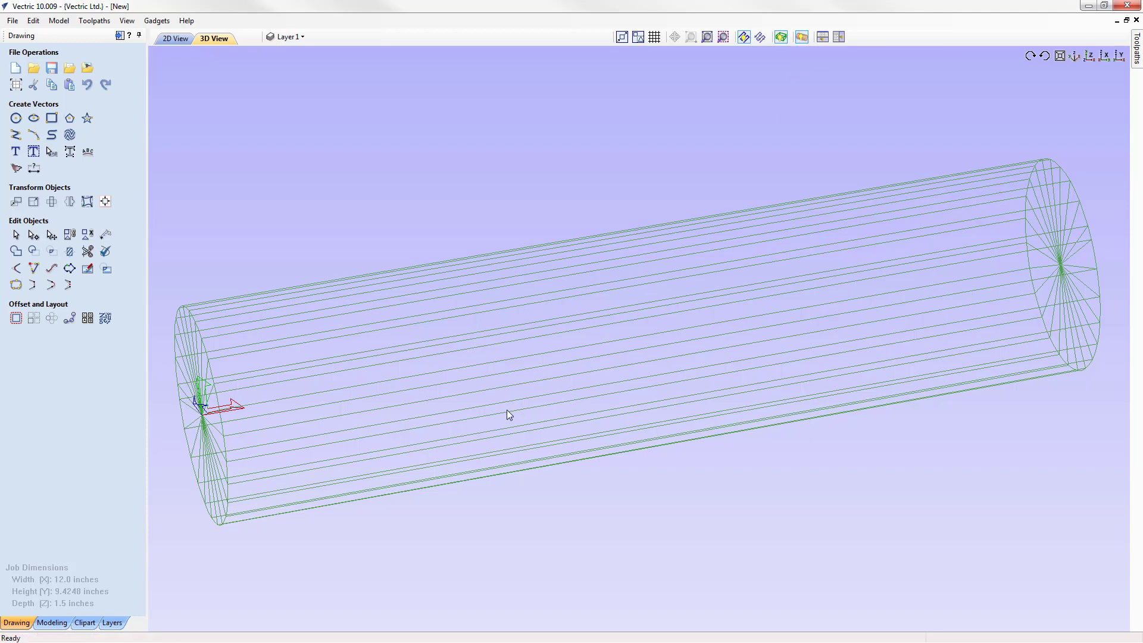
mouse_move(511, 415)
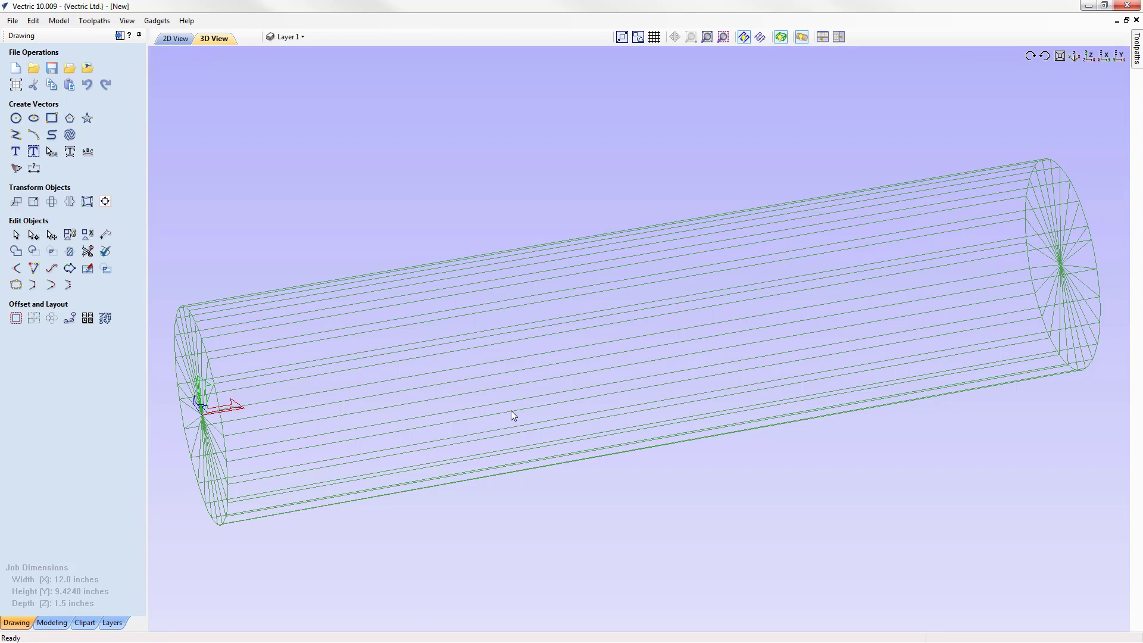
left_click(800, 37)
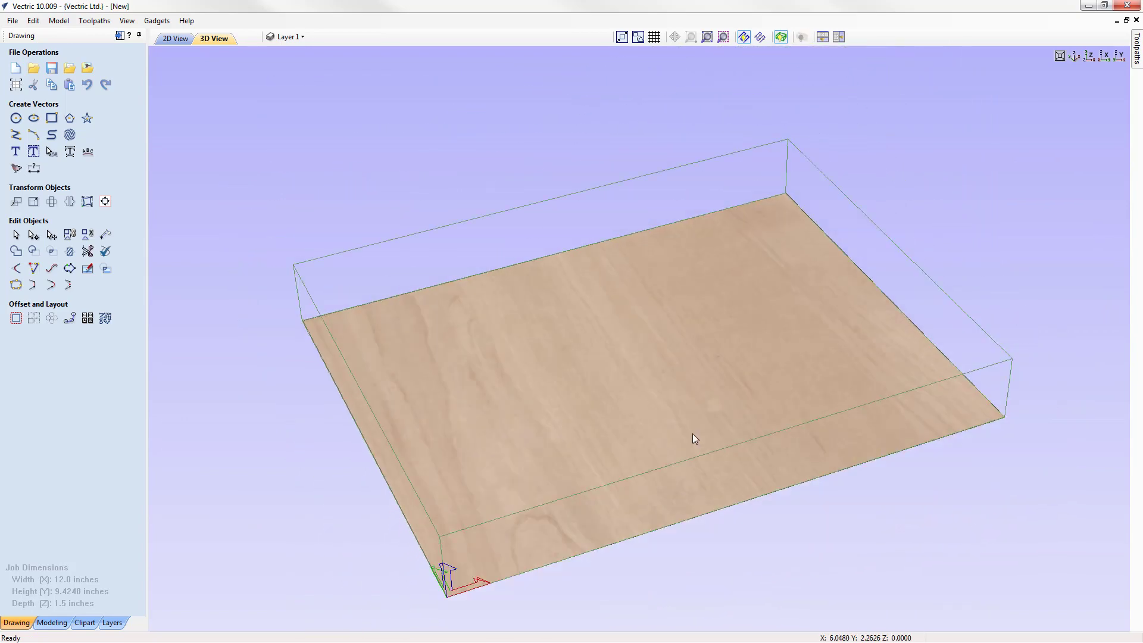
mouse_move(756, 293)
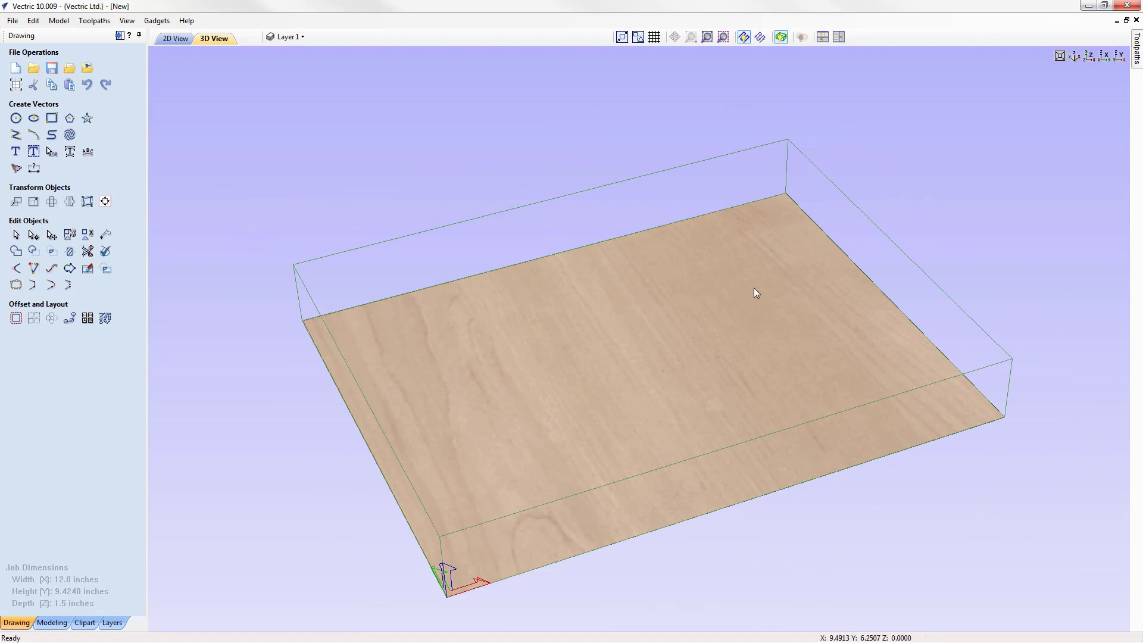
mouse_move(801, 37)
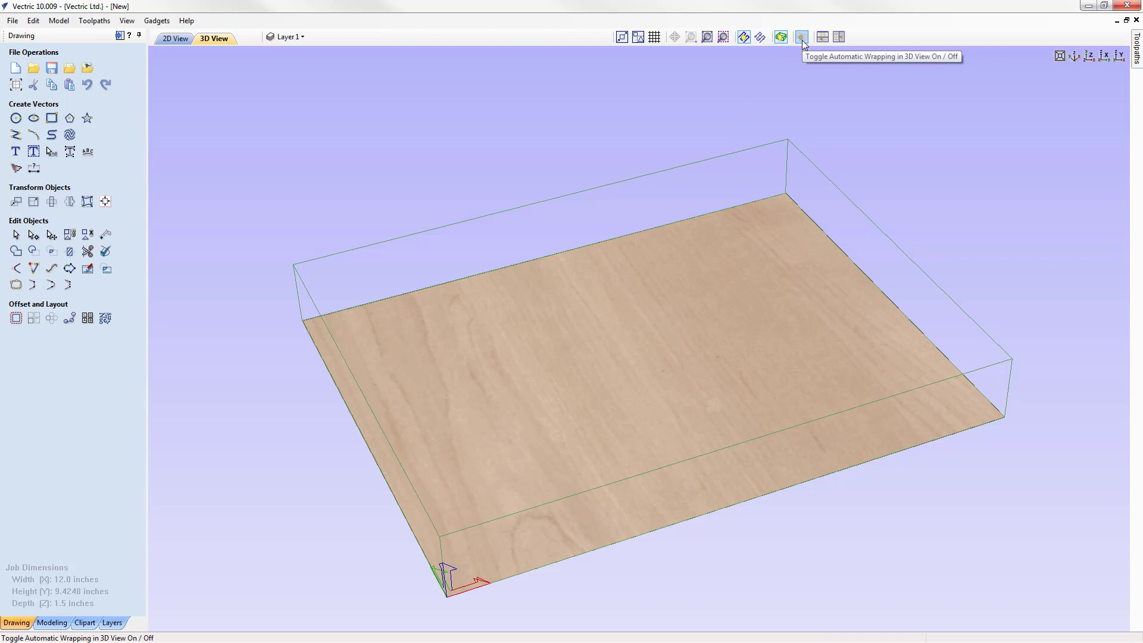
mouse_move(800, 37)
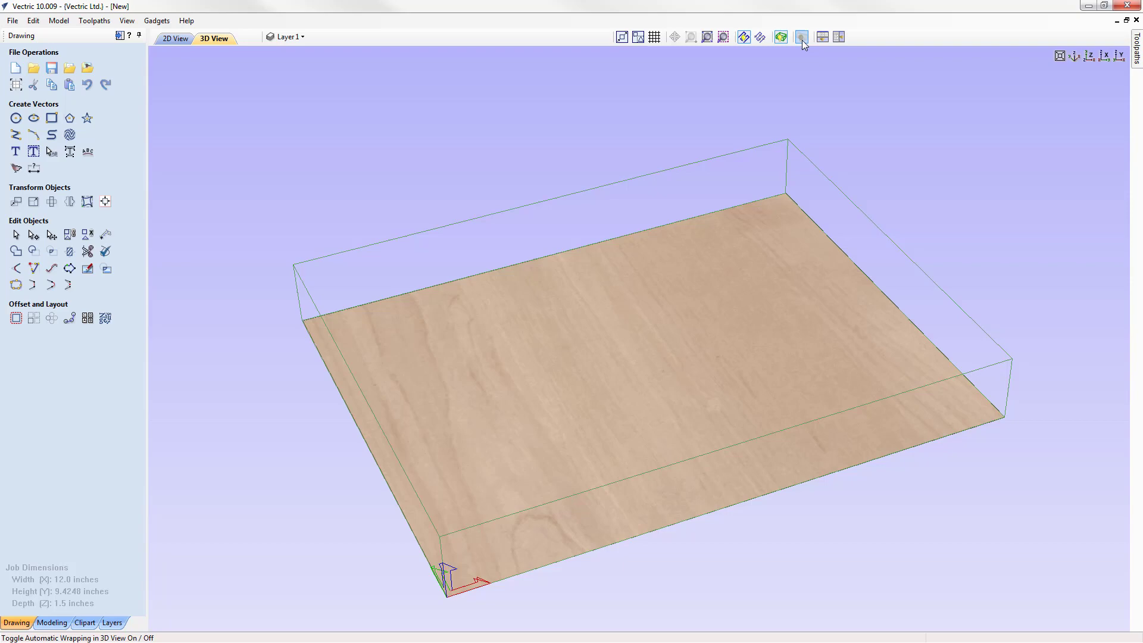
left_click(800, 37)
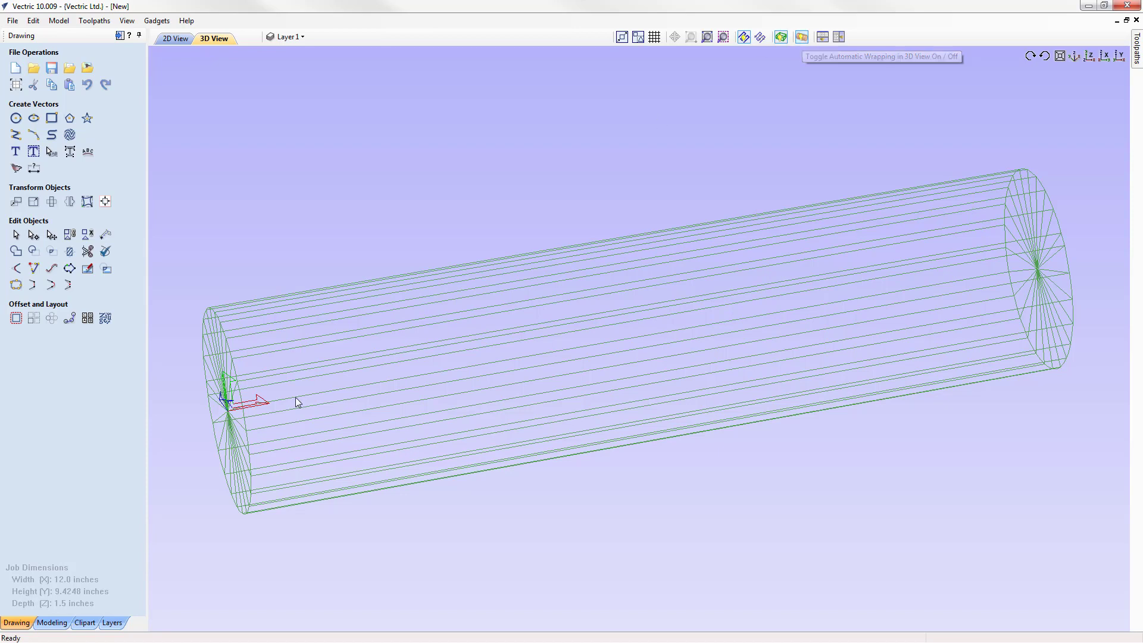
Step: In 2D view, lay out the text WRAPPED ROTERY TEXT in a box over the job
left_click(175, 38)
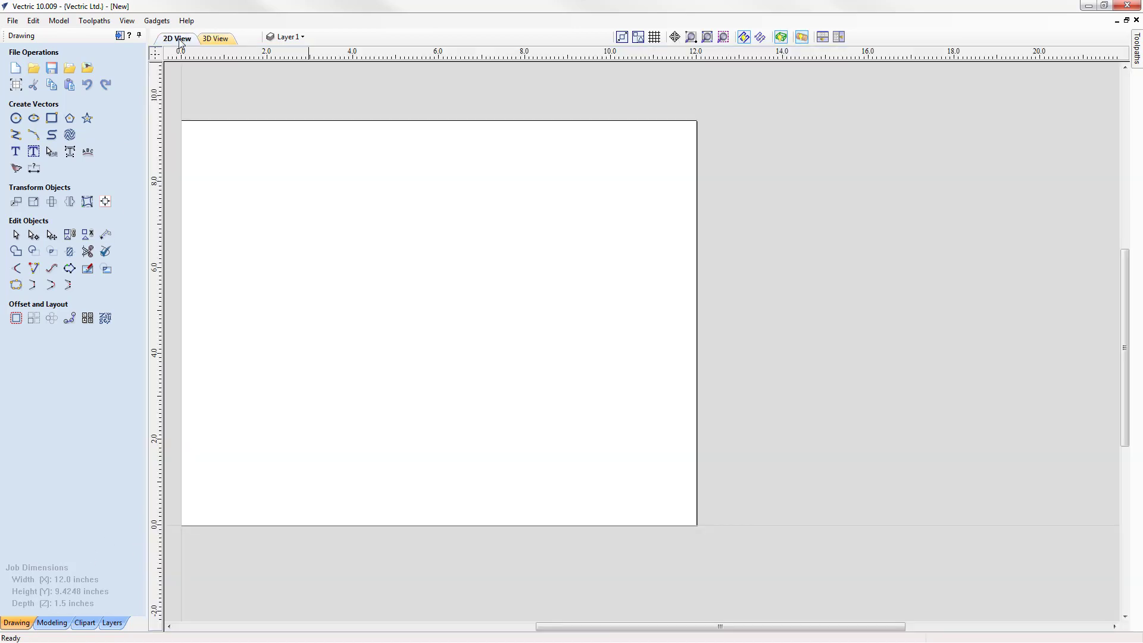
mouse_move(292, 393)
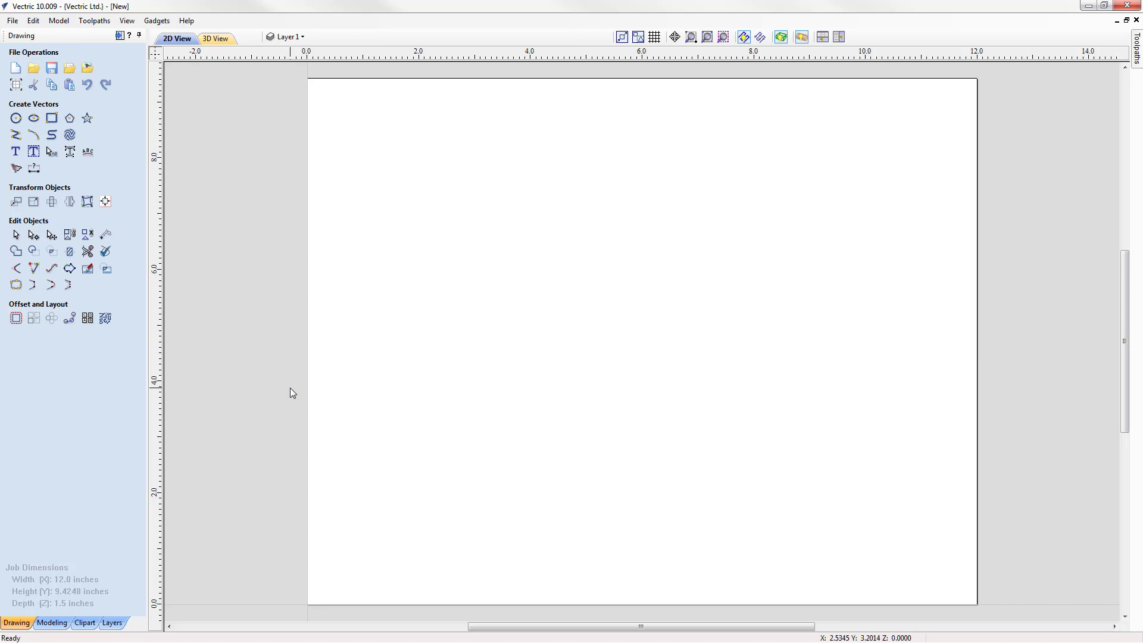
mouse_move(33, 152)
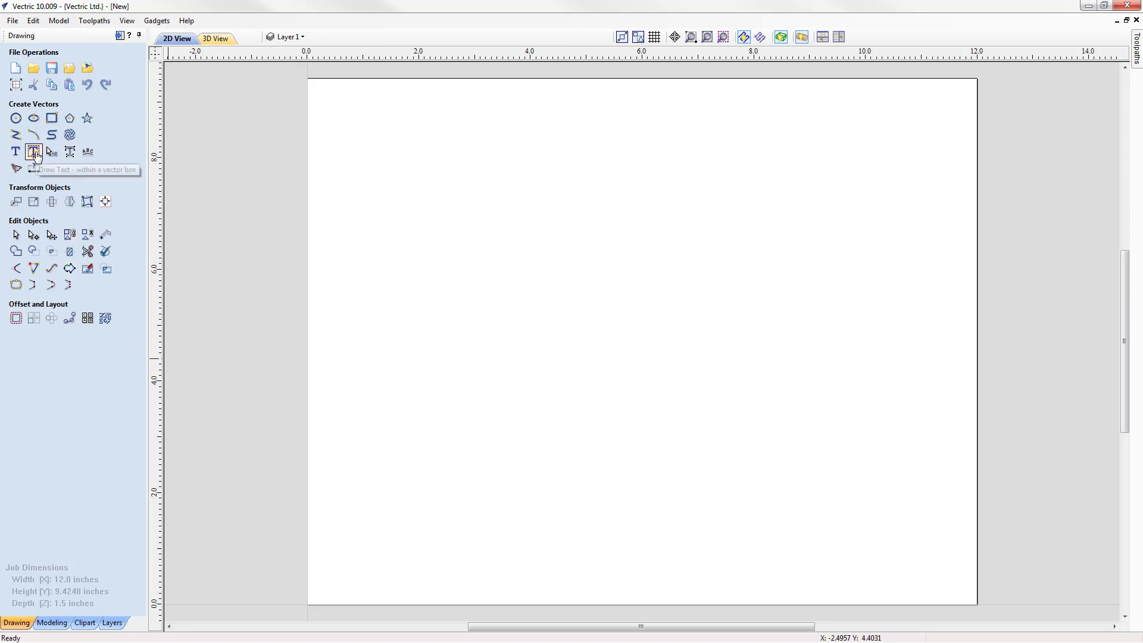
mouse_move(34, 151)
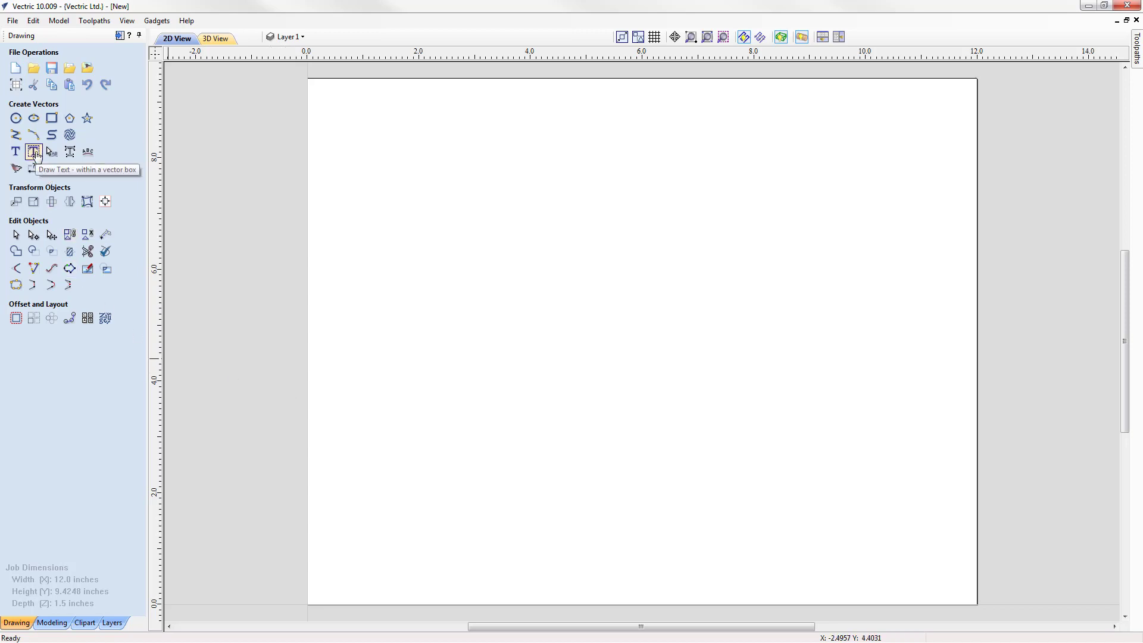
left_click(34, 152)
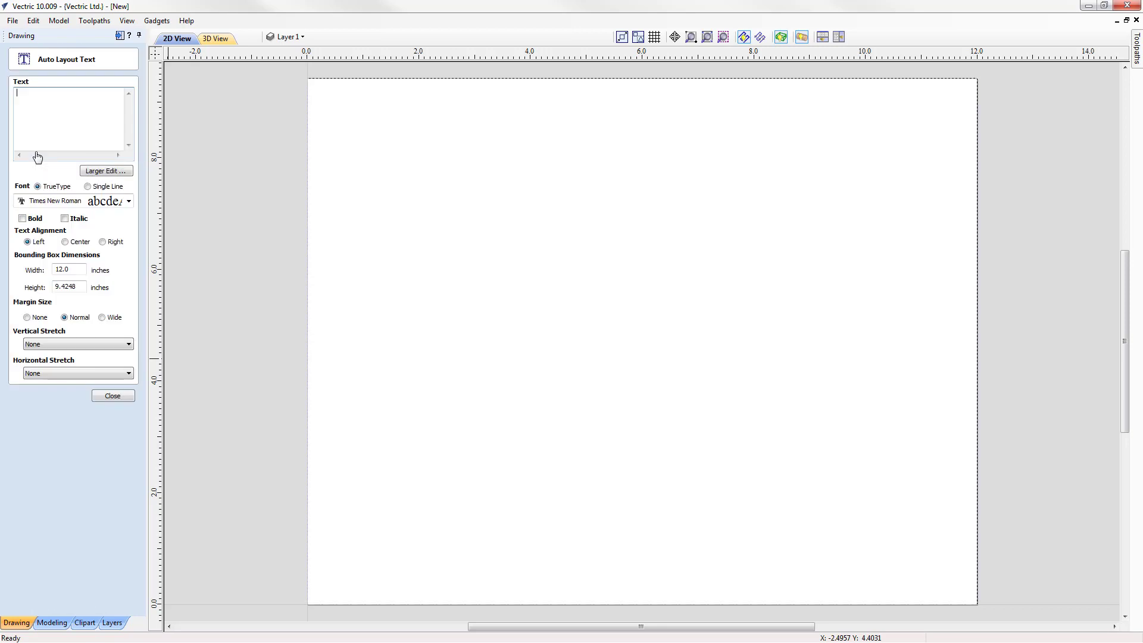
mouse_move(273, 99)
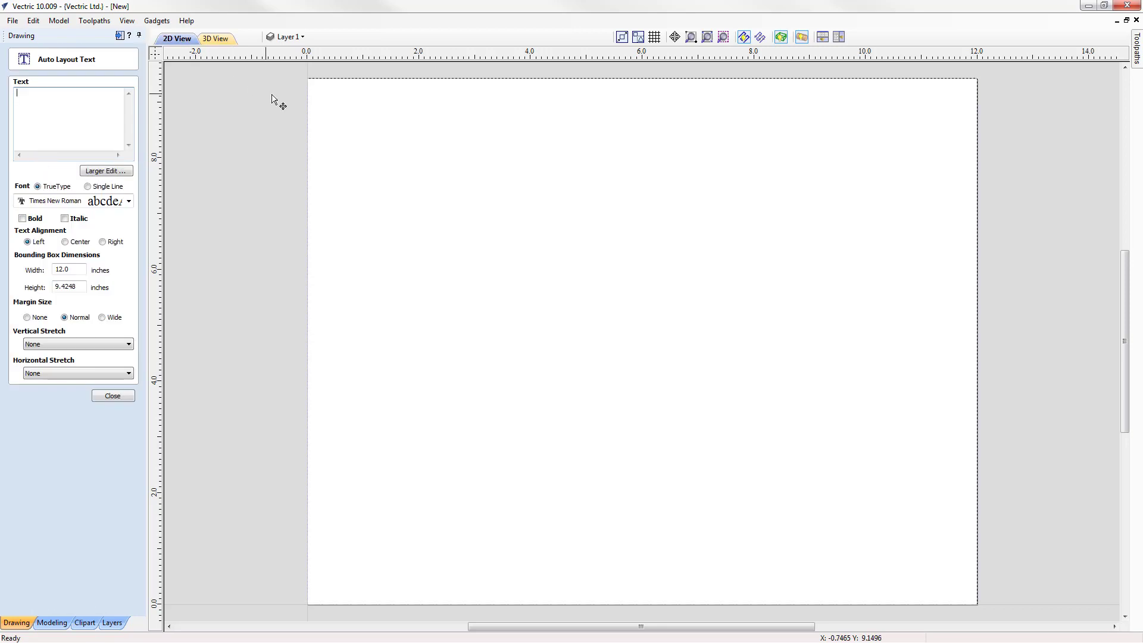
mouse_move(915, 100)
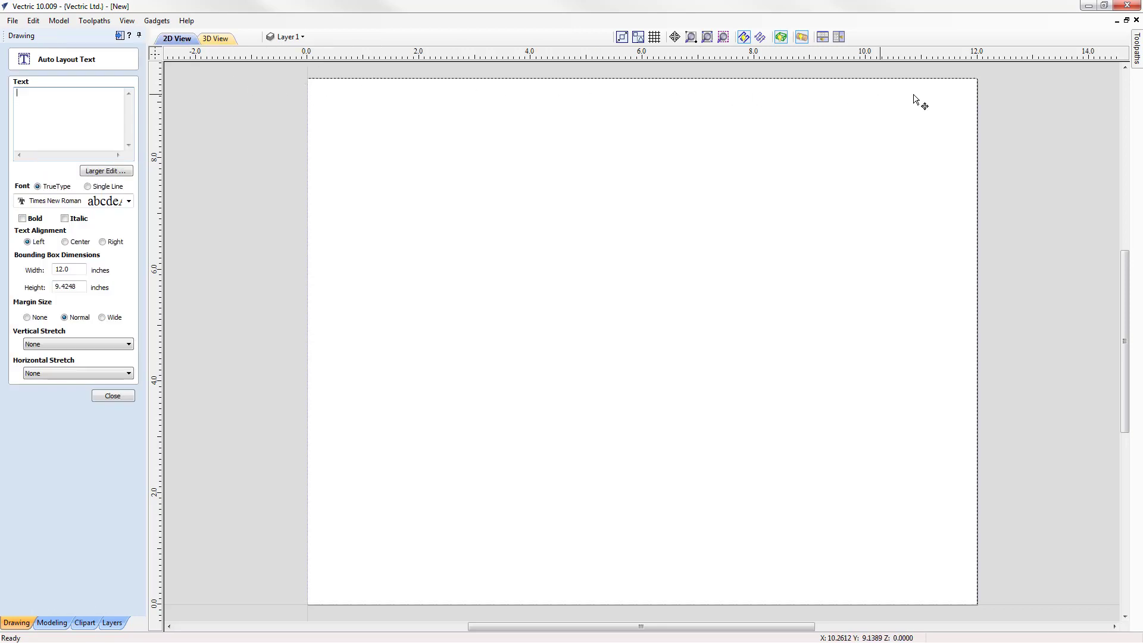
mouse_move(979, 567)
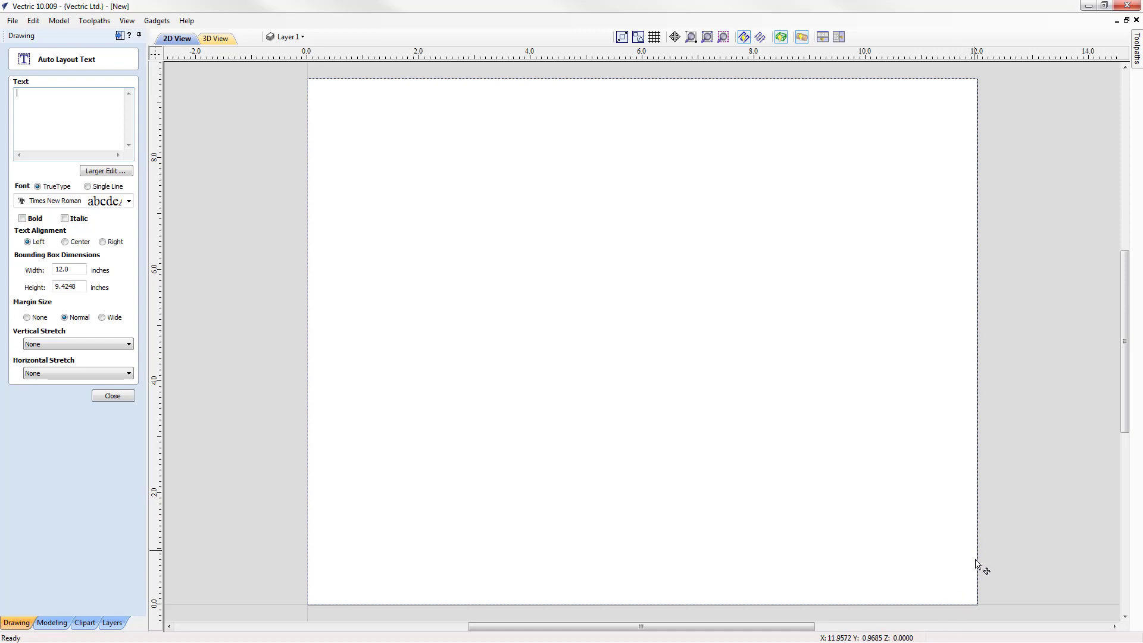
mouse_move(319, 248)
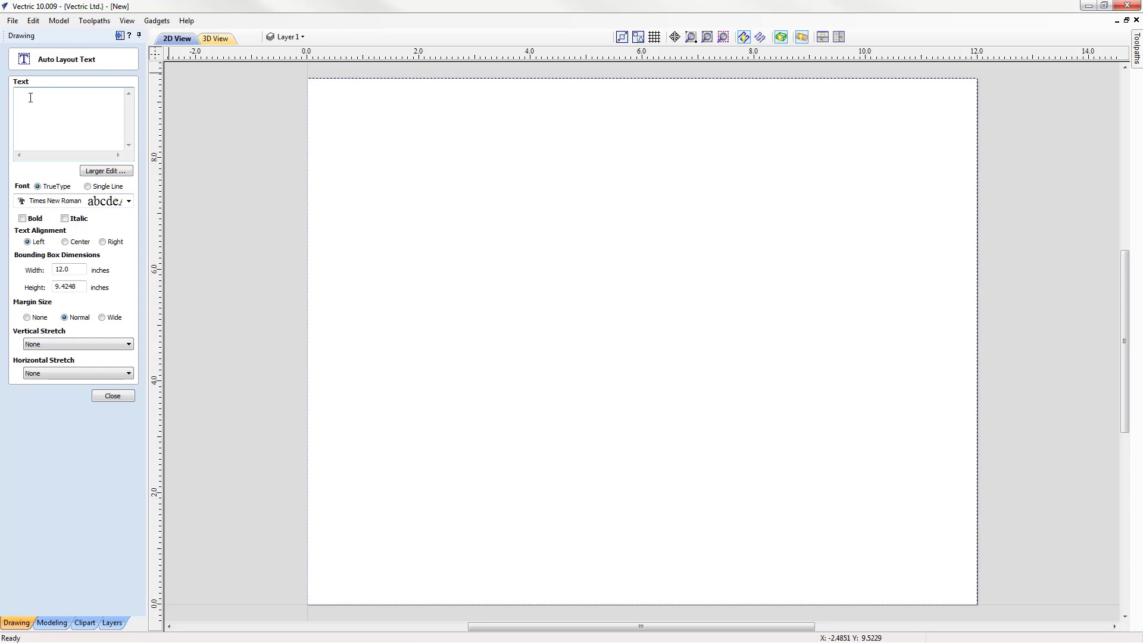
type("Wrap")
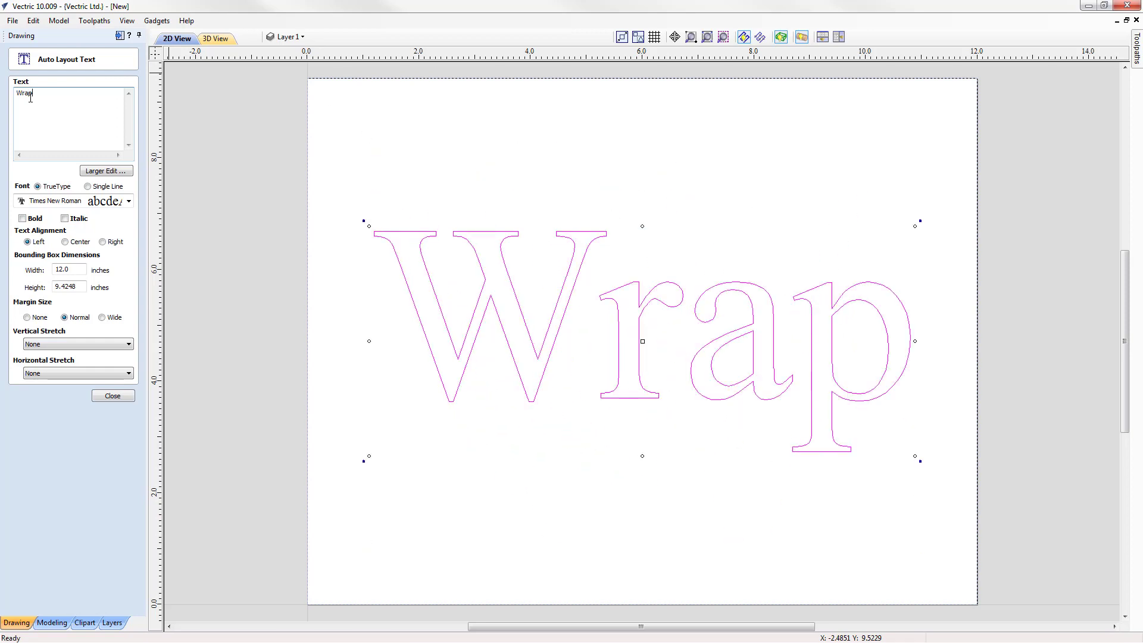
type("ped")
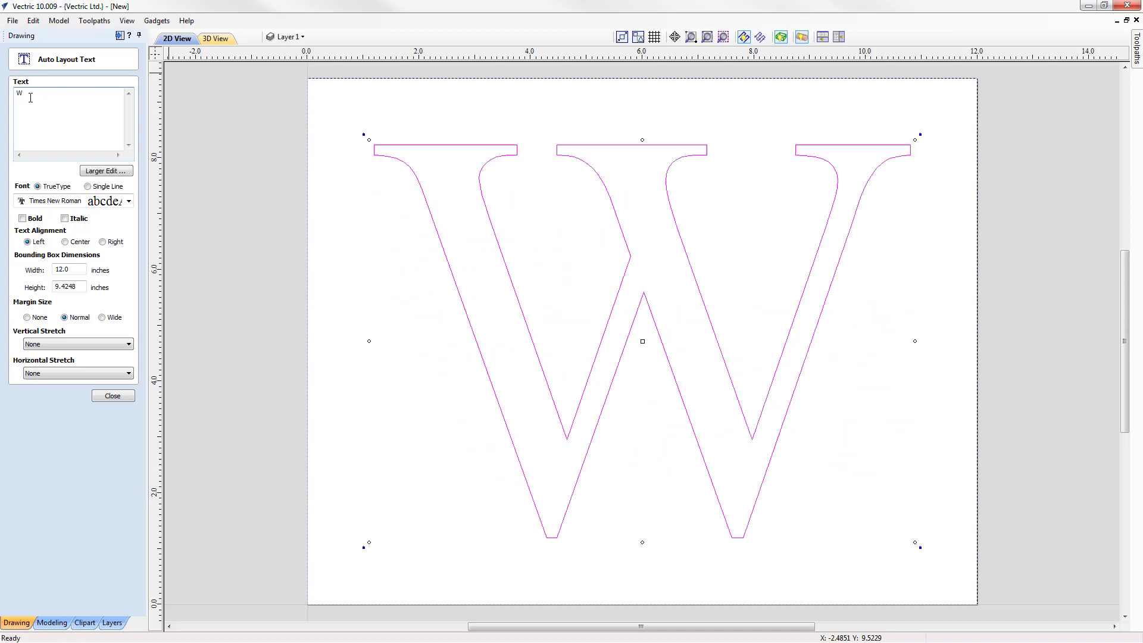
type("RAPP")
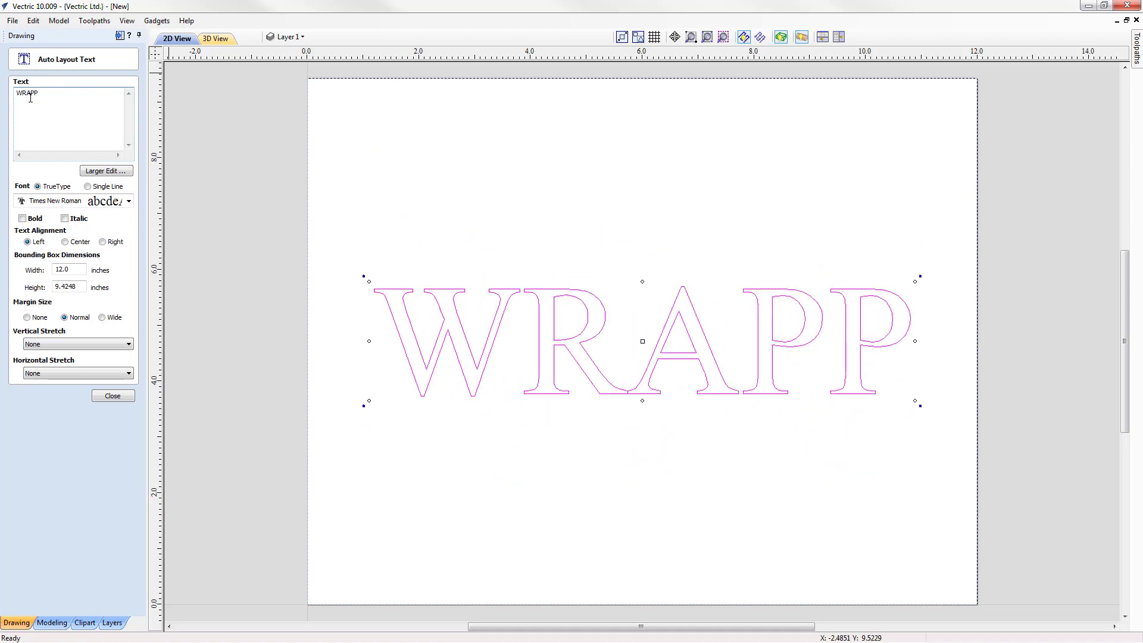
type("ES")
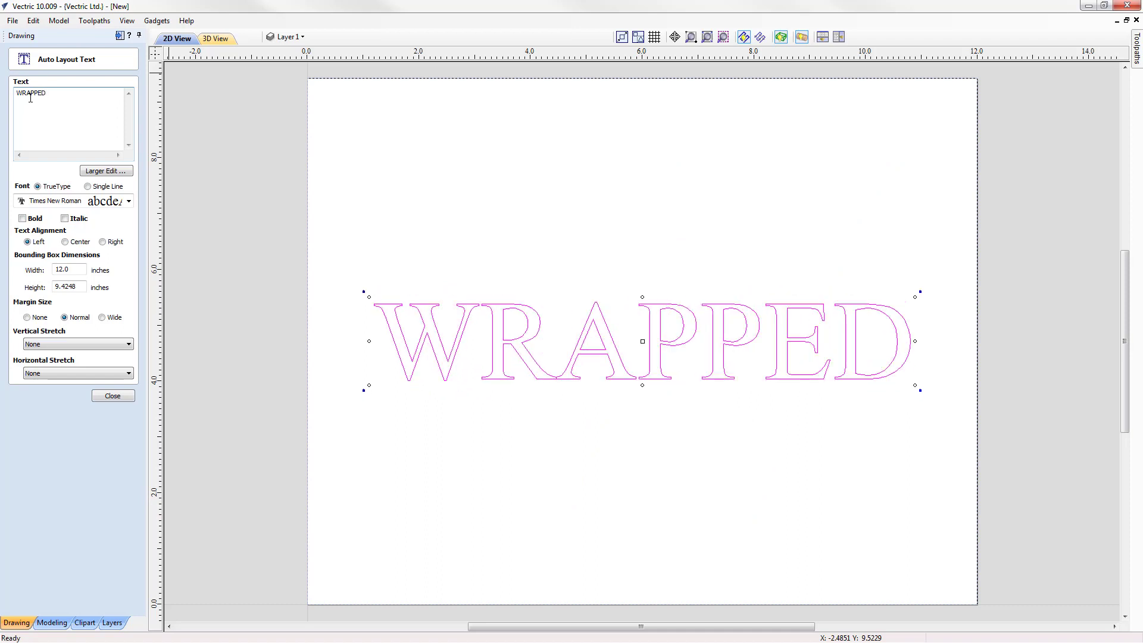
type("ROTERY")
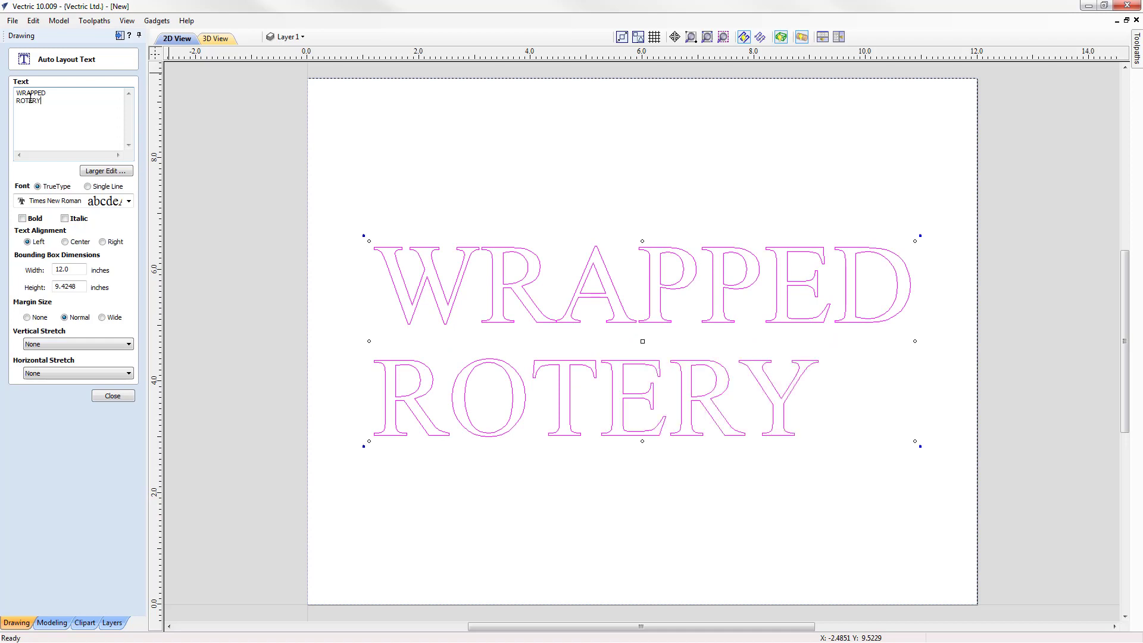
type("TEX")
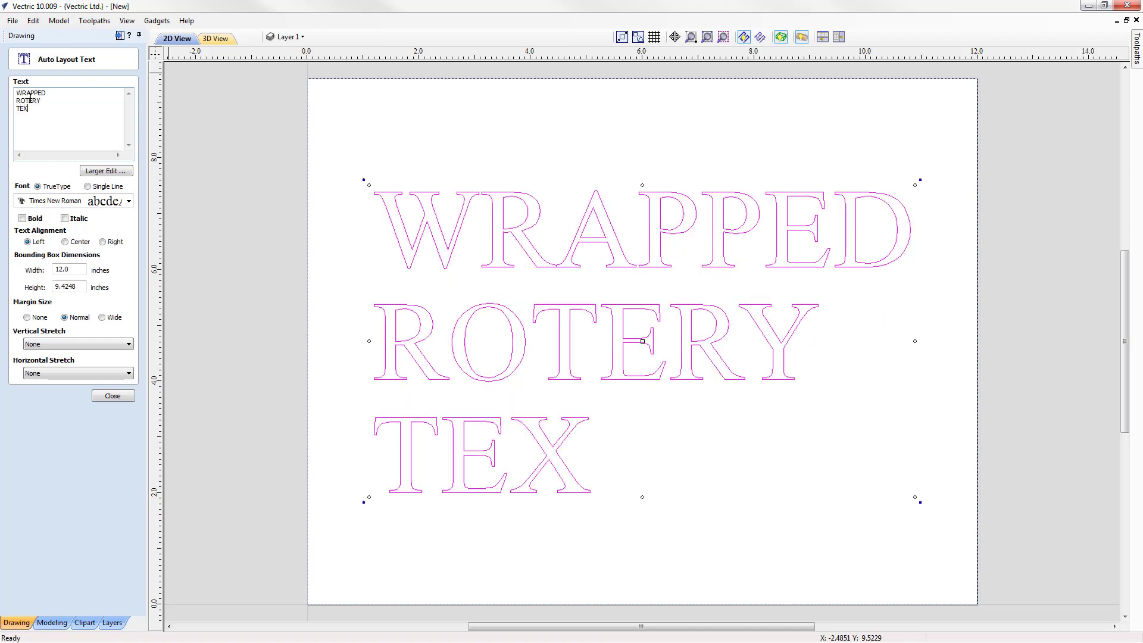
type("T")
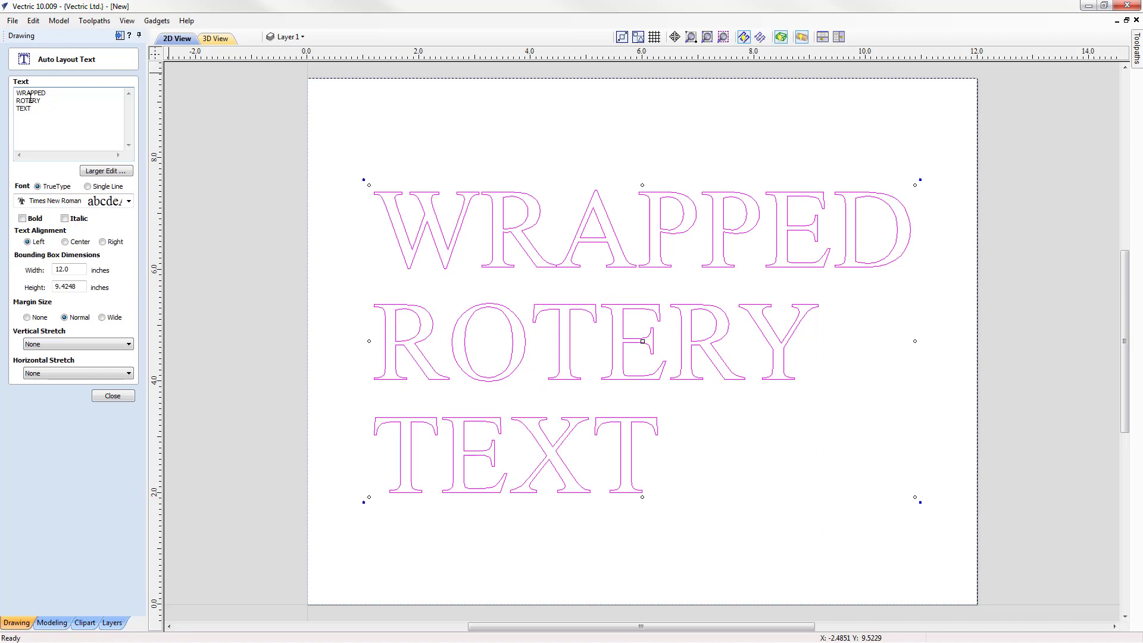
Step: Set the text to bold Arial, centred, and close the text form
left_click(128, 200)
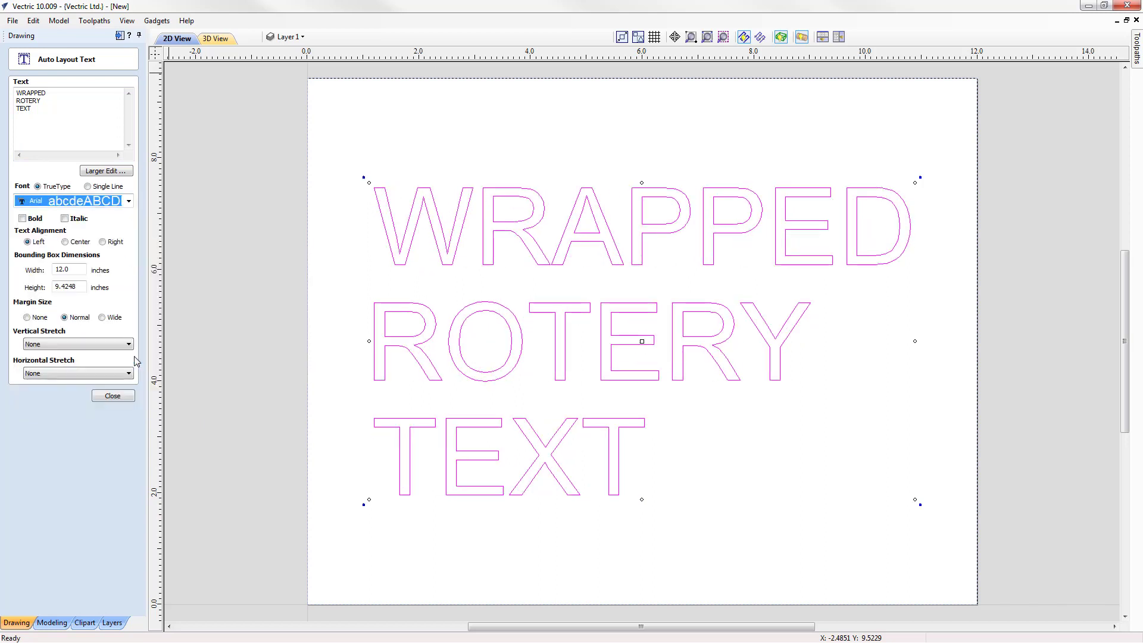
left_click(23, 218)
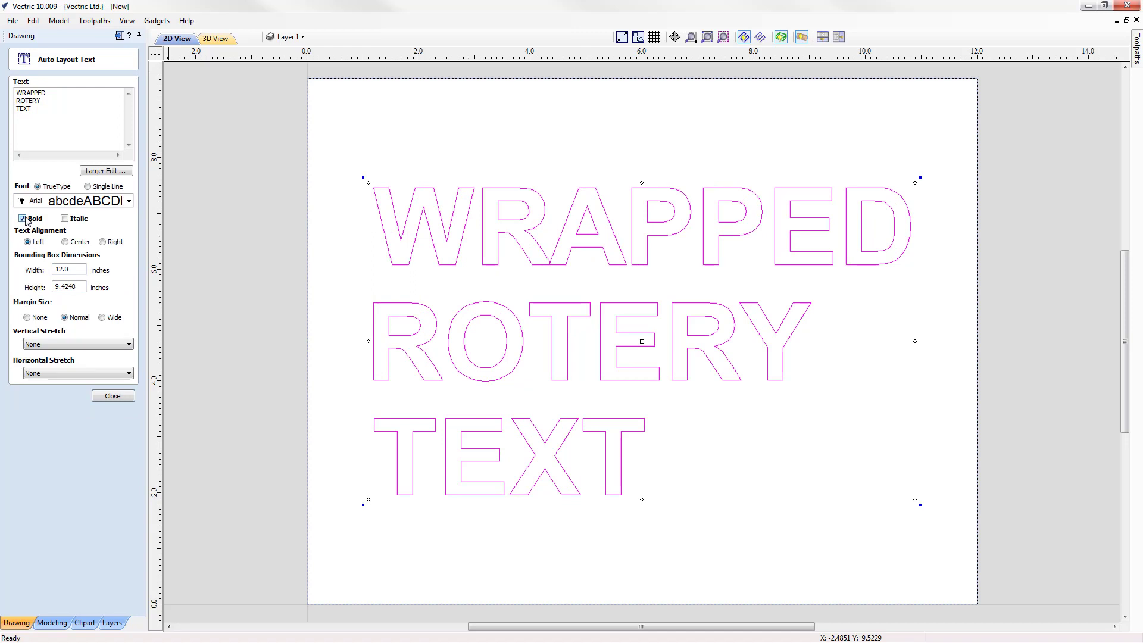
left_click(65, 242)
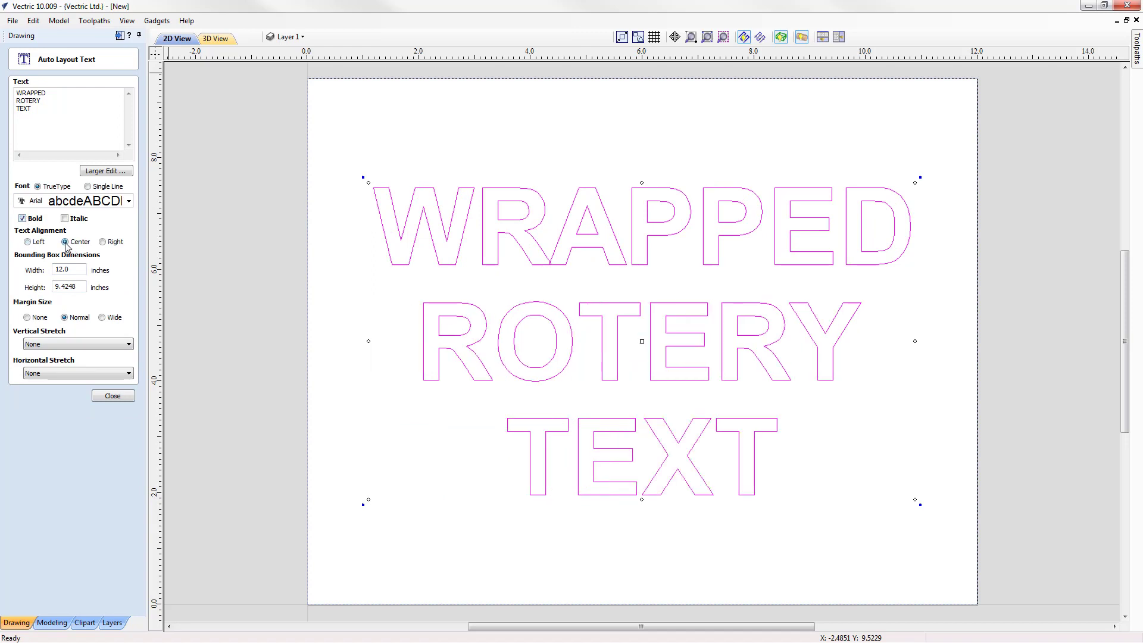
mouse_move(60, 331)
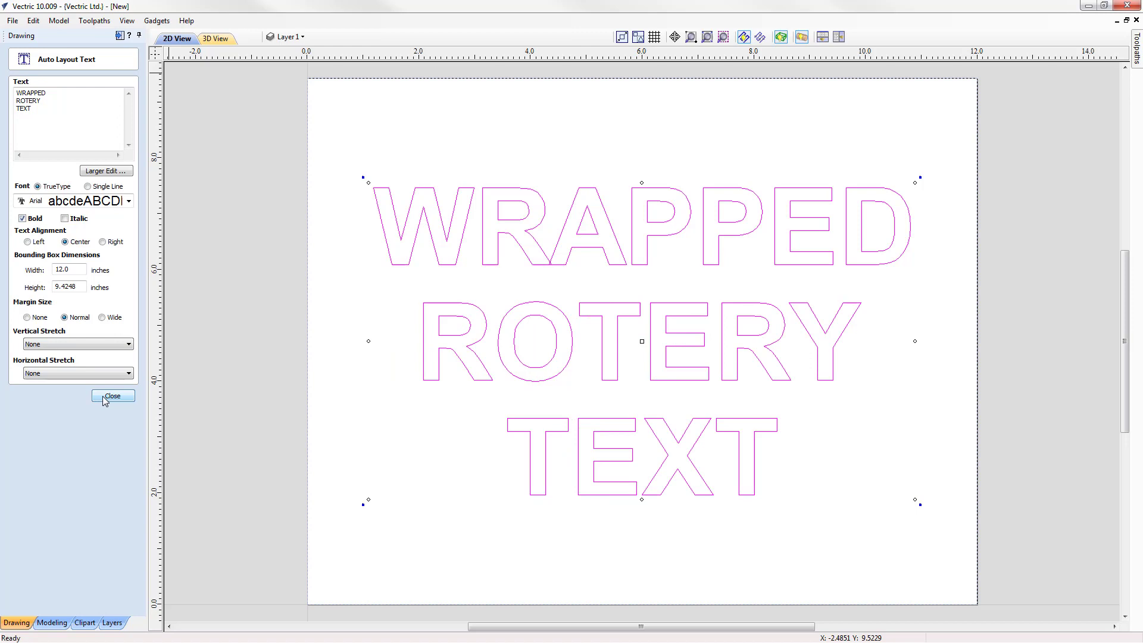
left_click(112, 395)
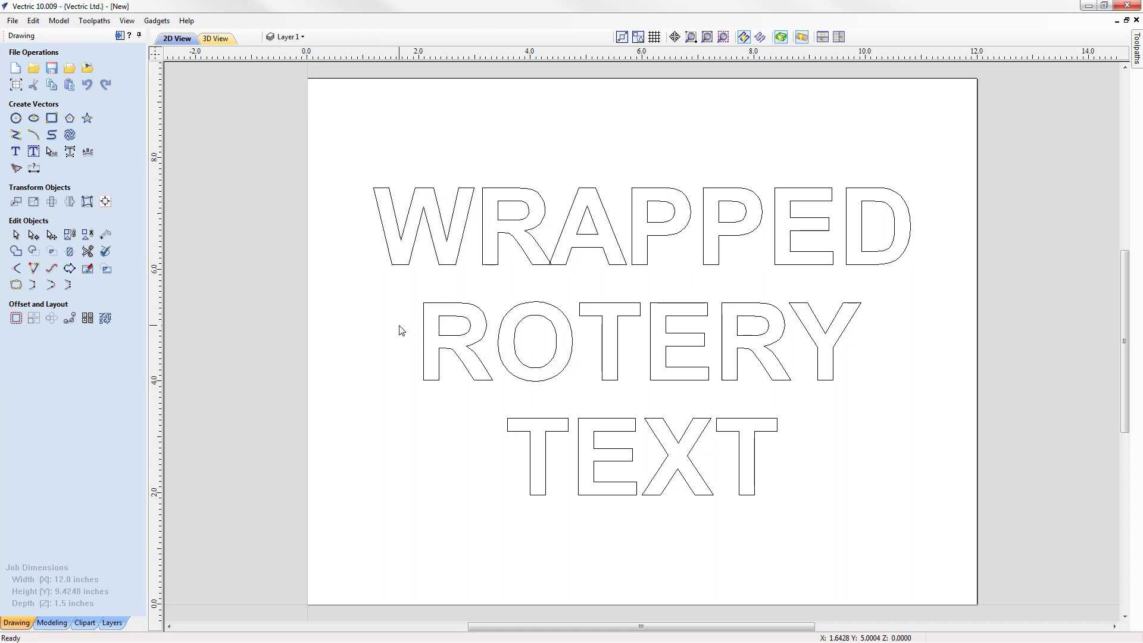
mouse_move(119, 36)
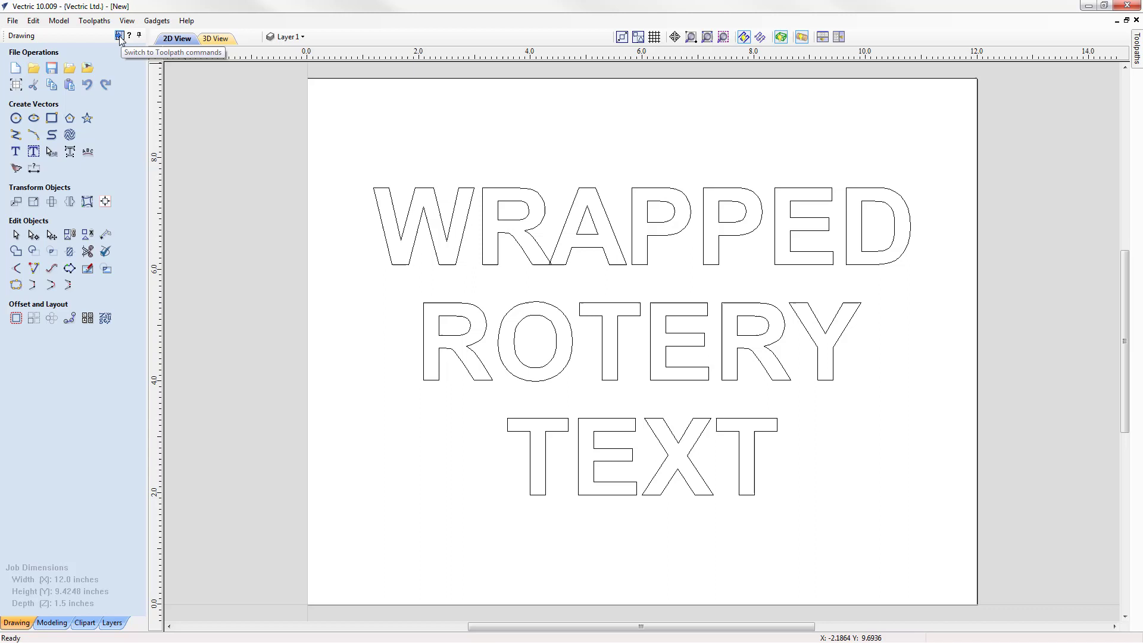
Step: Confirm material setup: 3 inch cylinder, Z zero at cylinder centre, 0.5 inch rapid gaps
left_click(119, 37)
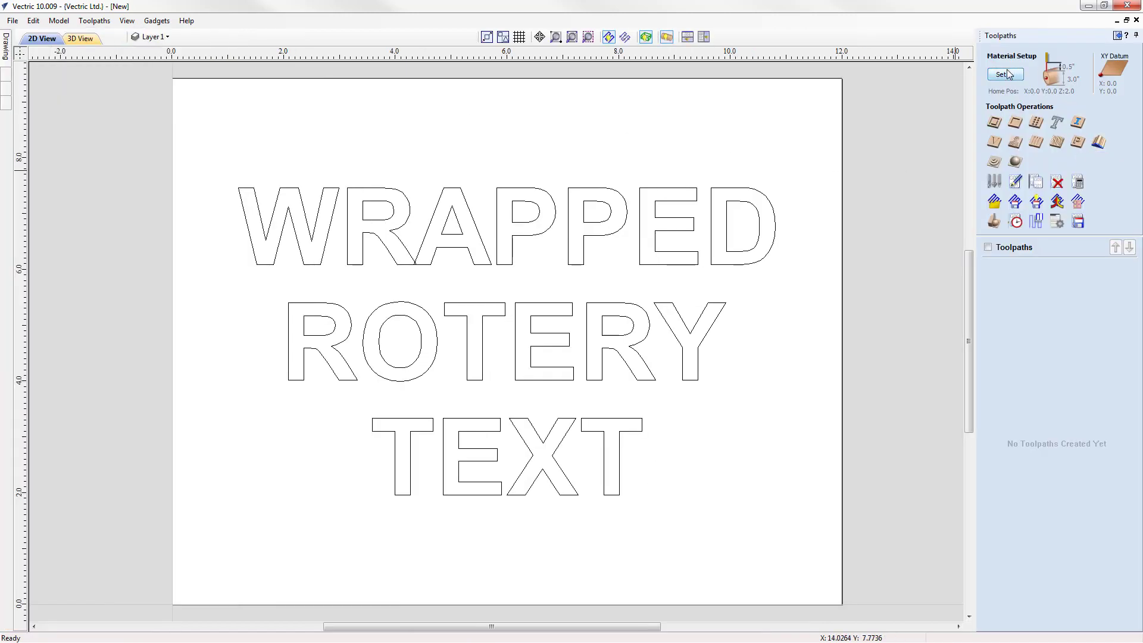
left_click(1003, 74)
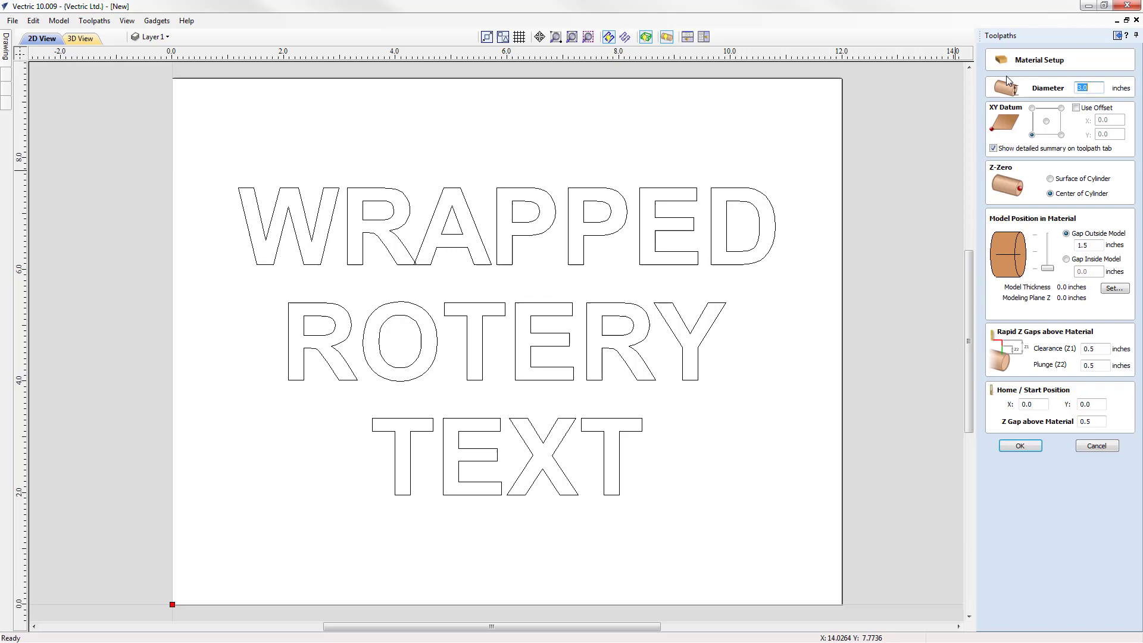
mouse_move(1004, 83)
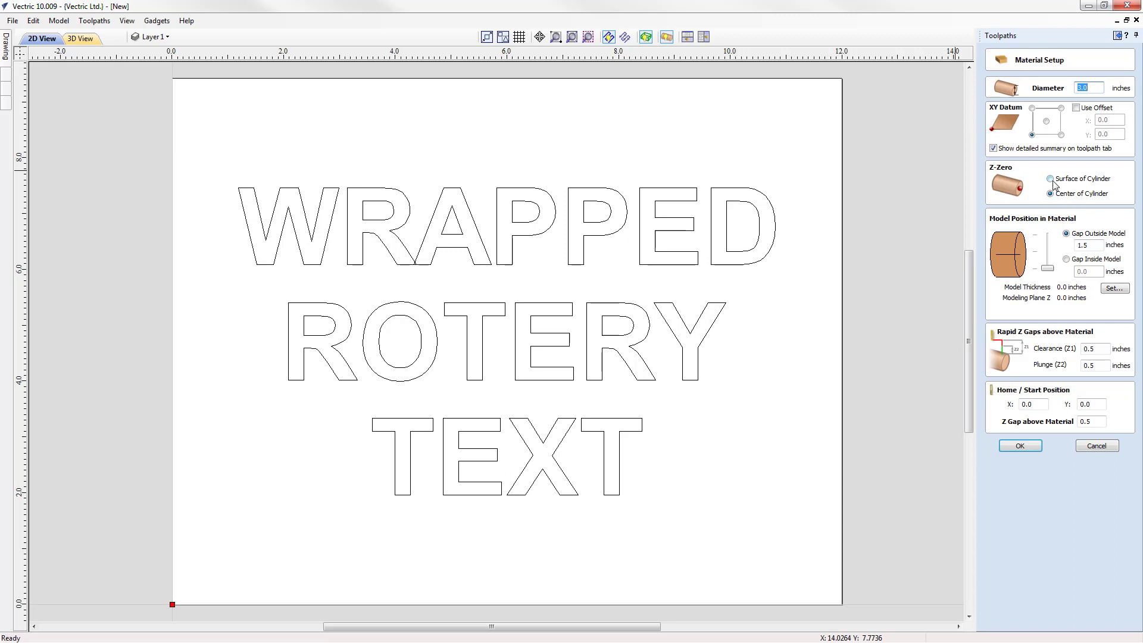
left_click(1048, 192)
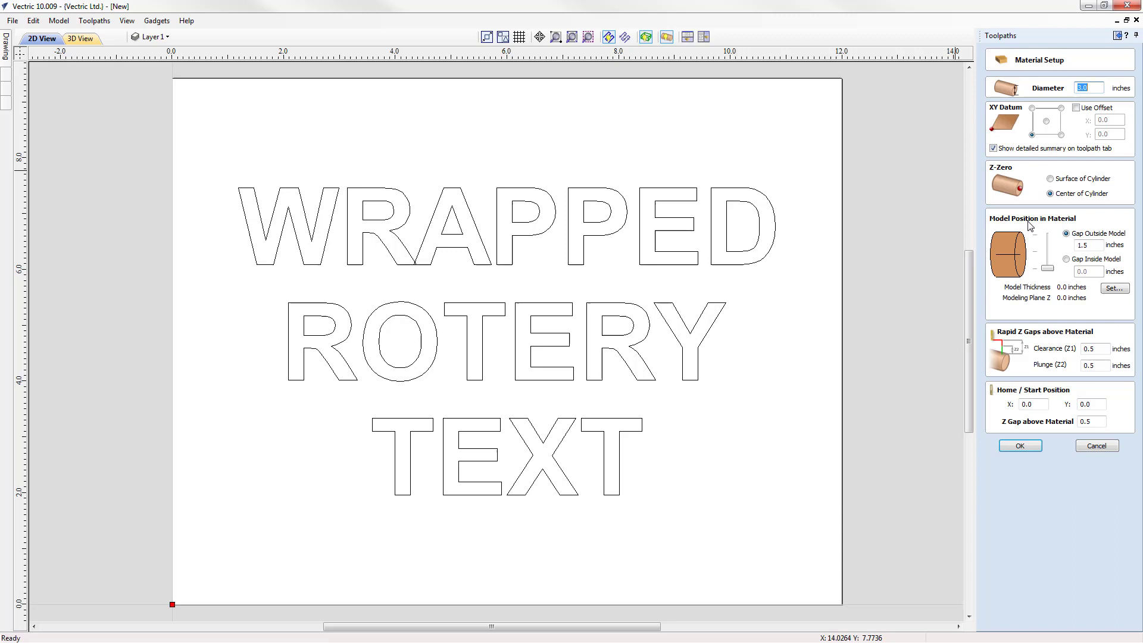
mouse_move(1030, 242)
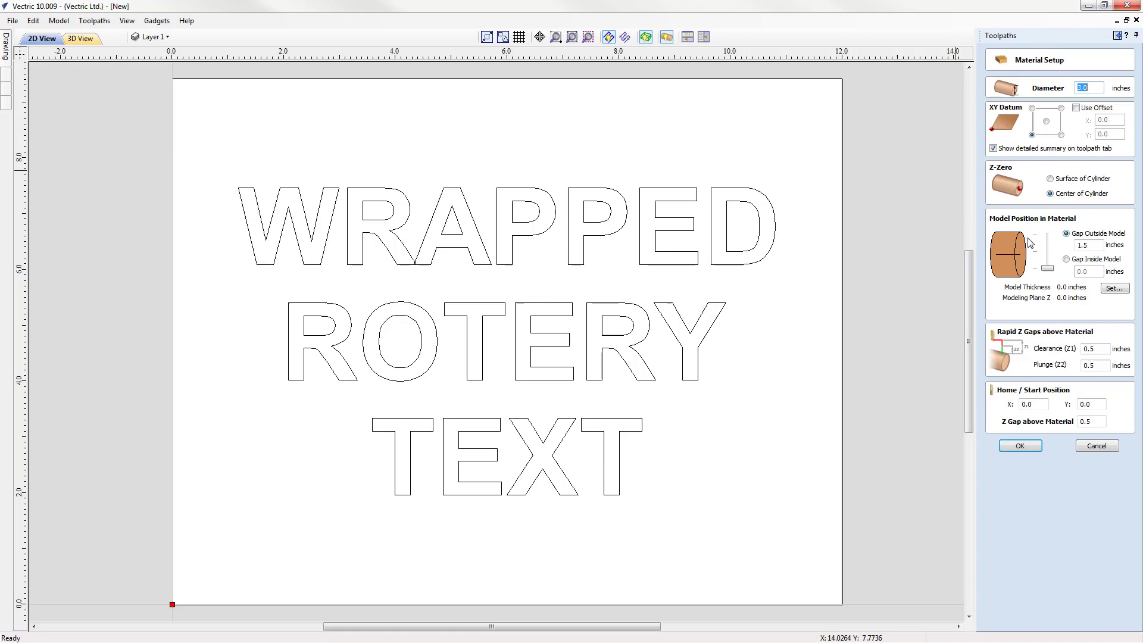
mouse_move(1047, 341)
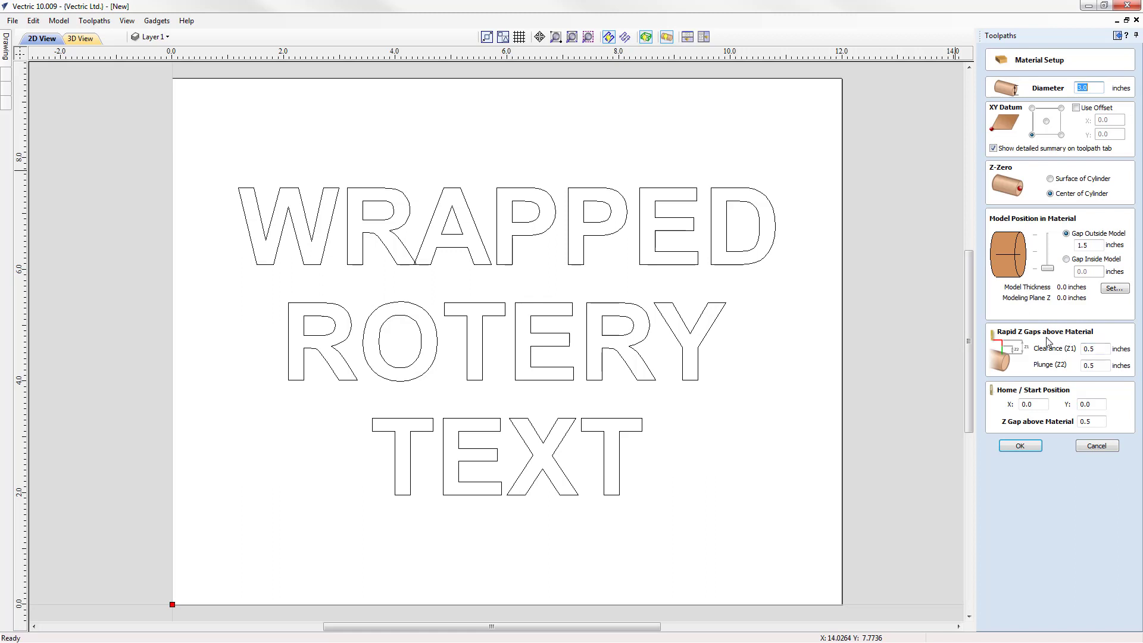
mouse_move(1060, 402)
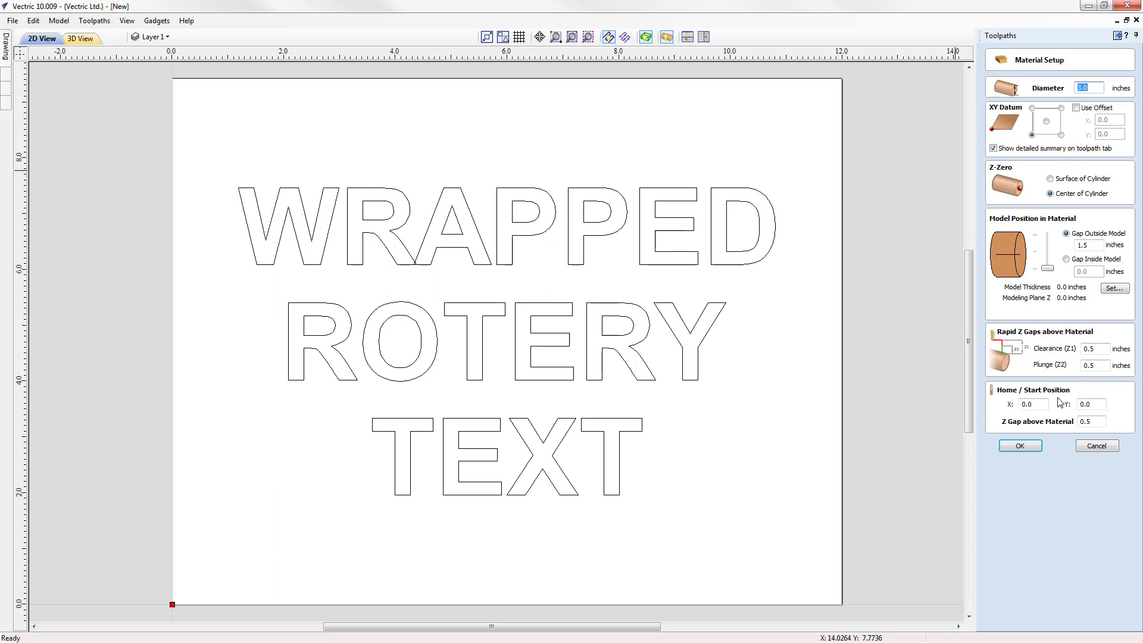
mouse_move(1064, 401)
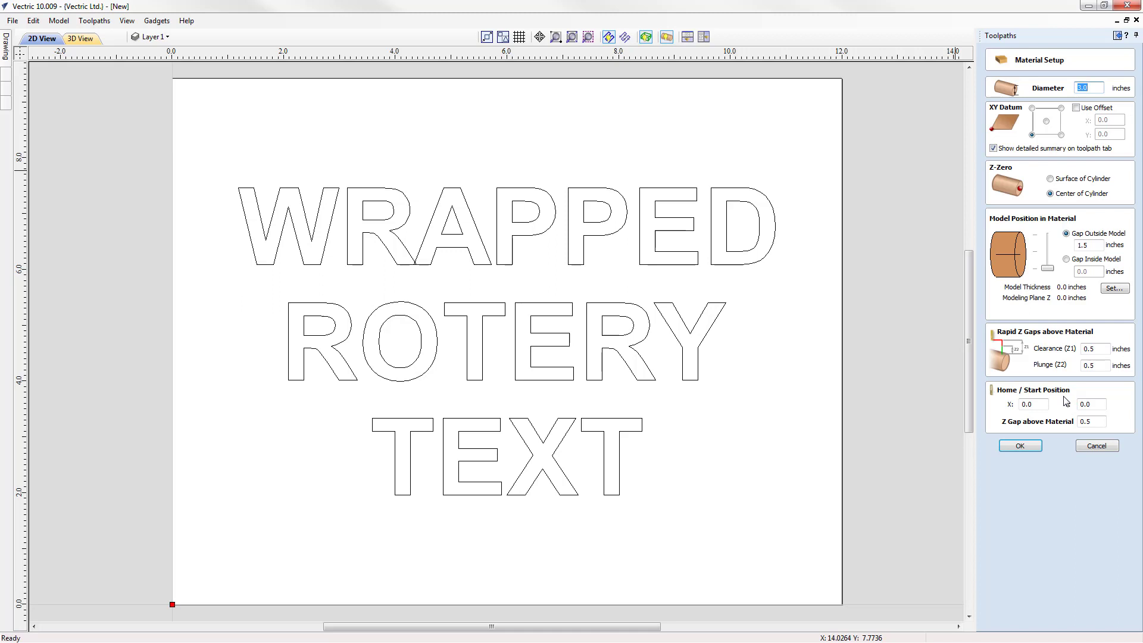
mouse_move(1048, 442)
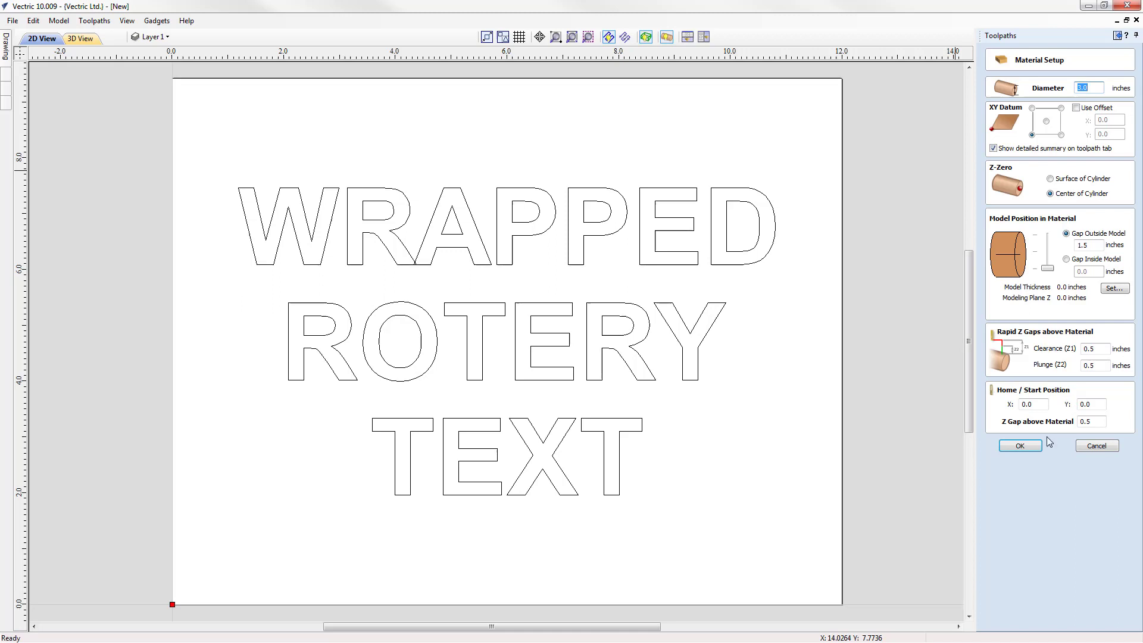
left_click(1018, 445)
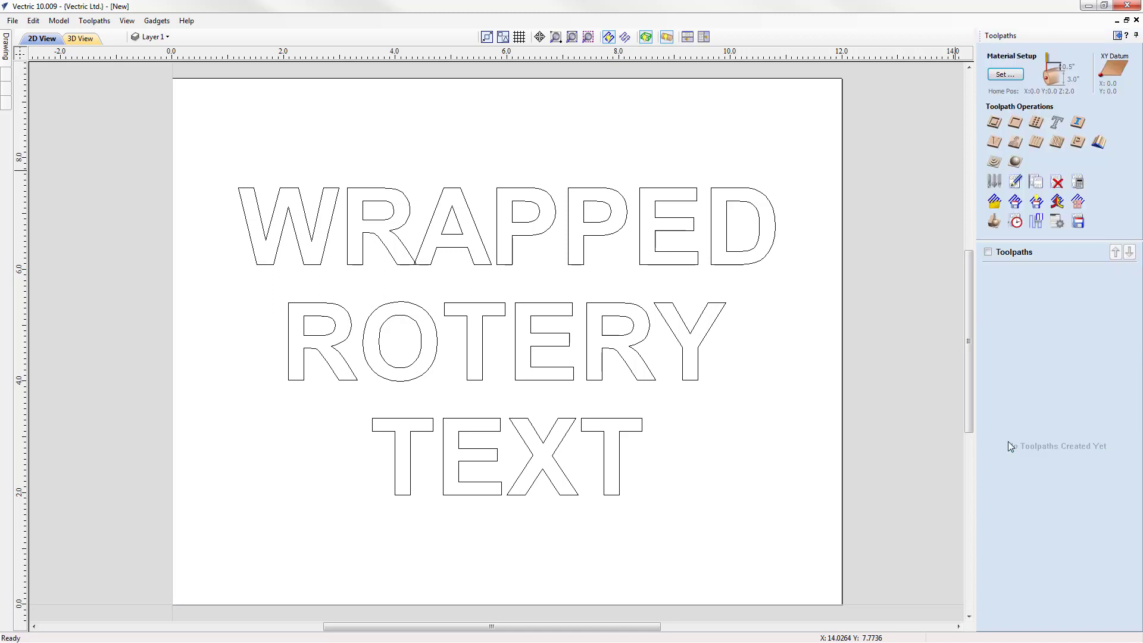
mouse_move(835, 326)
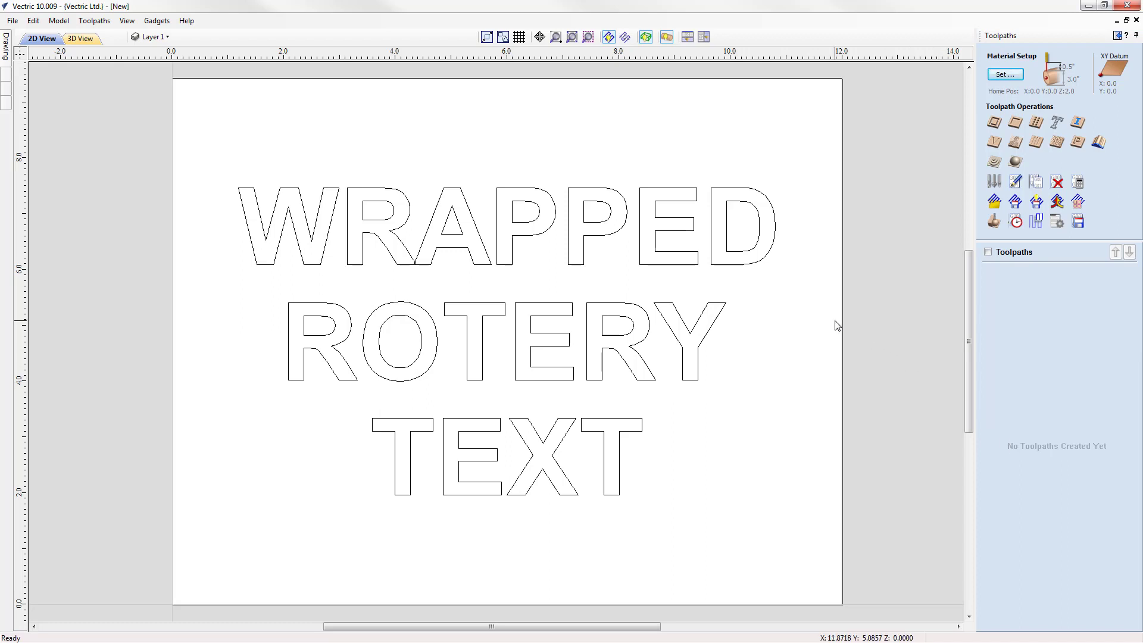
mouse_move(751, 270)
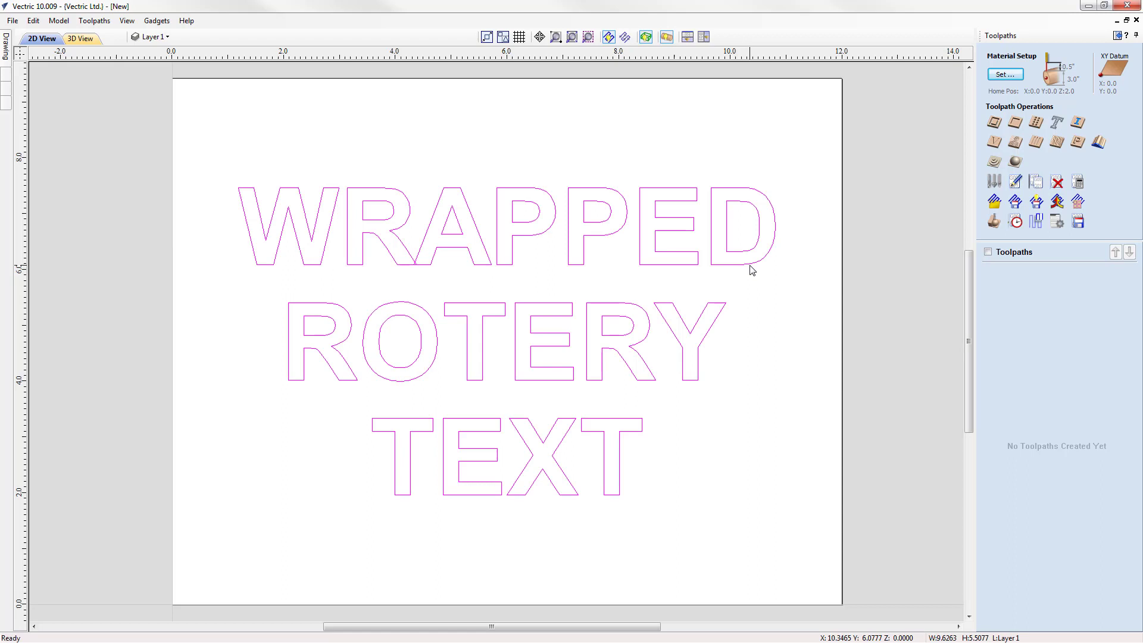
mouse_move(1014, 122)
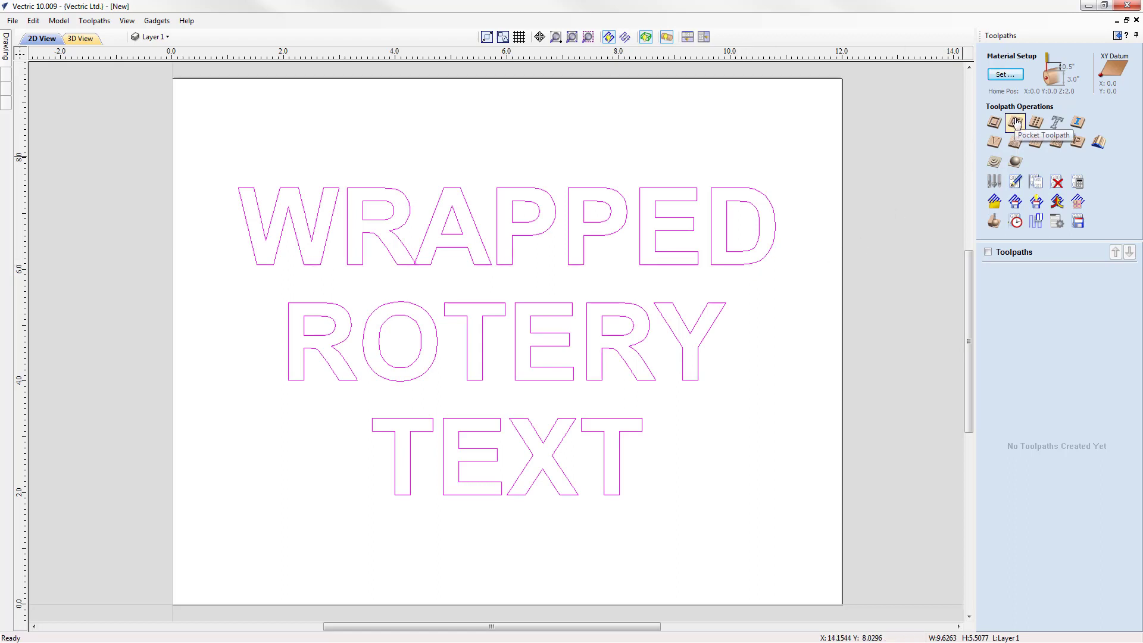
Step: Calculate a 0.1 inch pocket toolpath on the text with a 1/8 inch end mill and offset clearing
left_click(1015, 123)
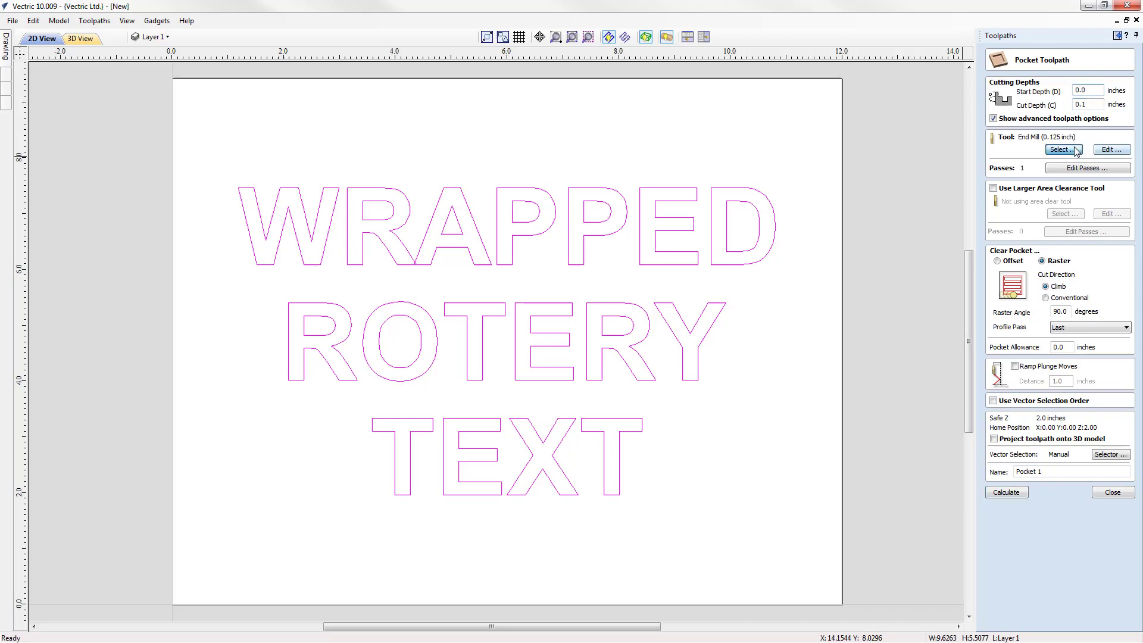
left_click(1062, 150)
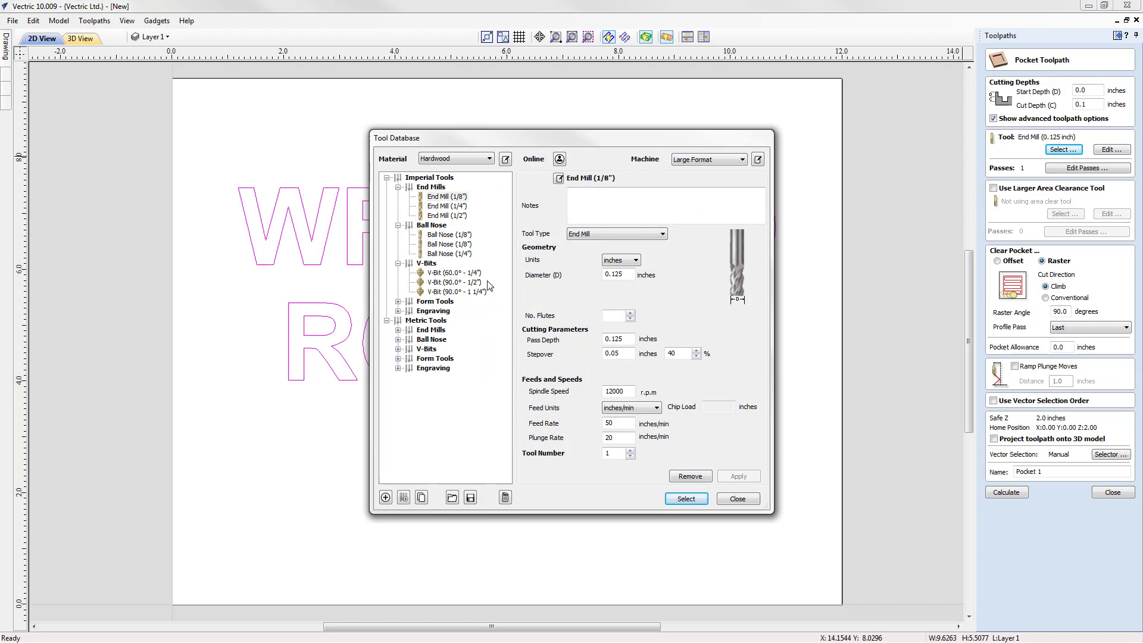
mouse_move(463, 206)
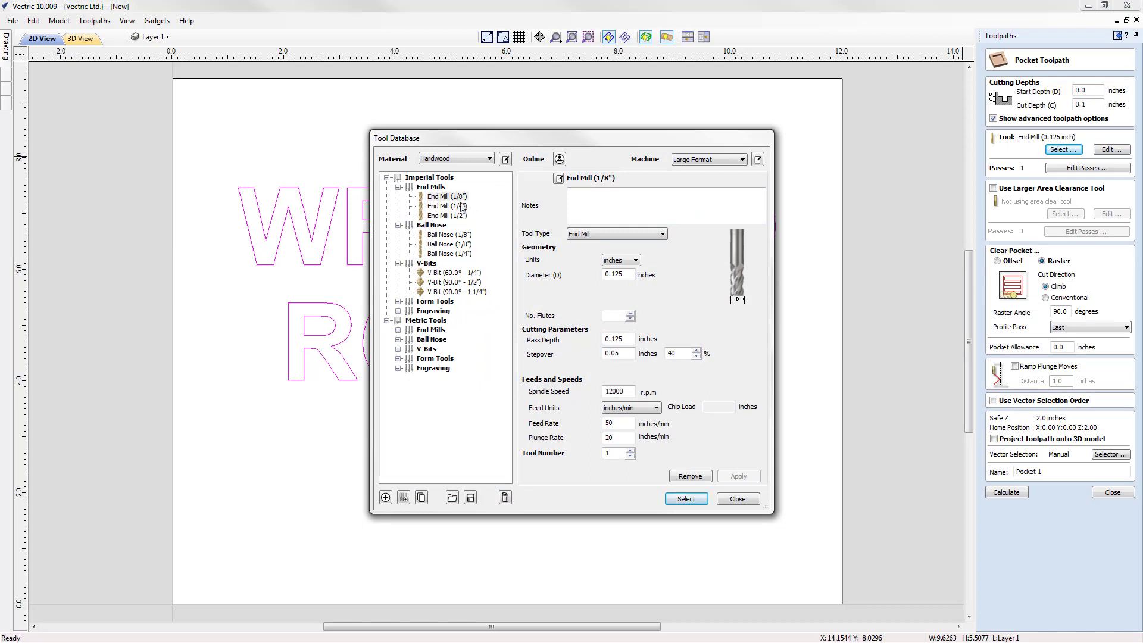
left_click(445, 197)
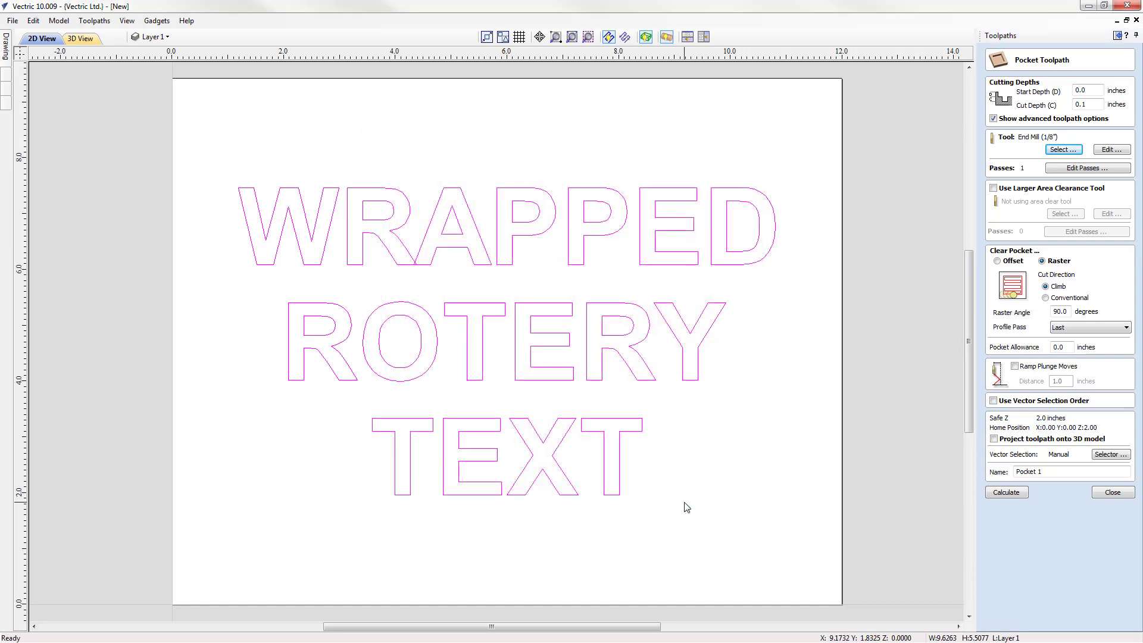
mouse_move(997, 180)
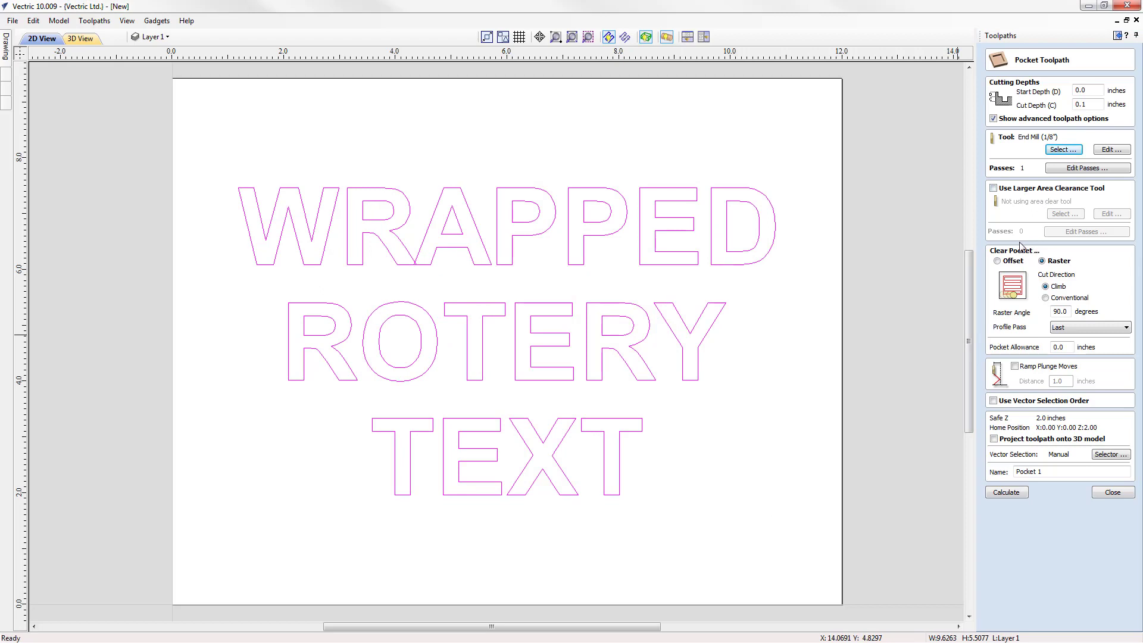
mouse_move(1020, 286)
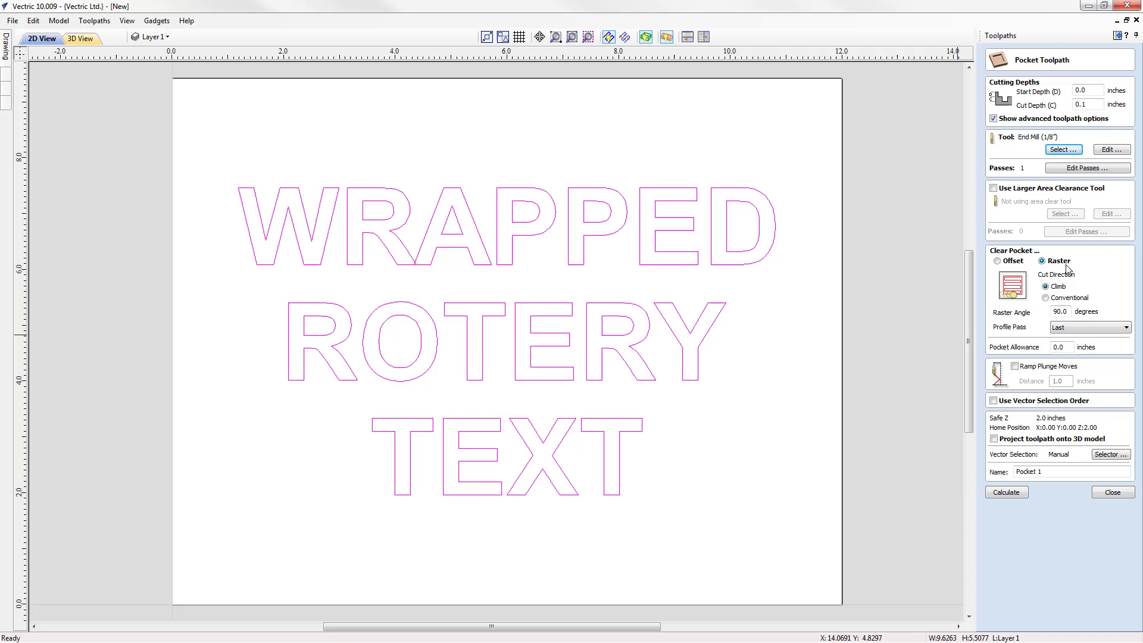
left_click(998, 260)
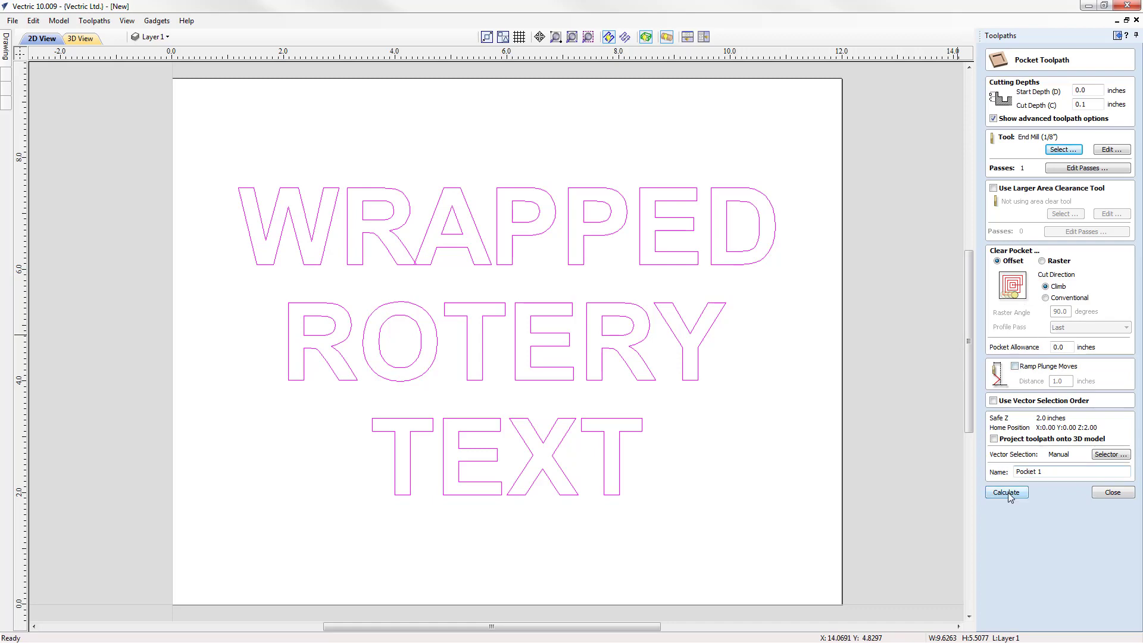
left_click(1006, 492)
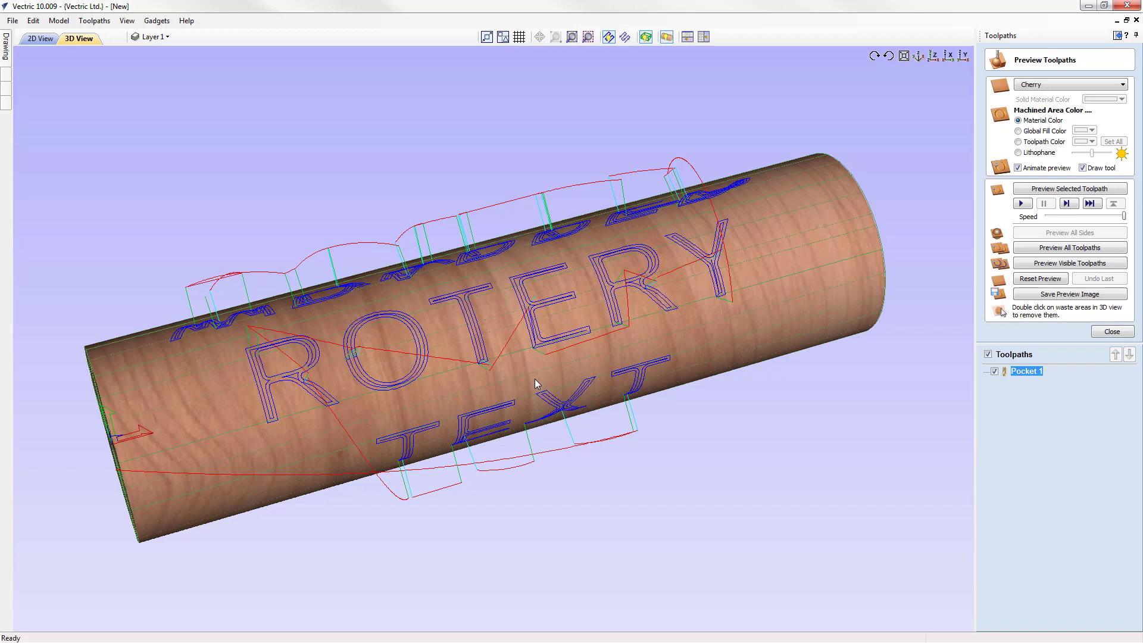
Step: Simulate the pocket toolpath on the cylinder in Canadian Maple material
left_click(1068, 262)
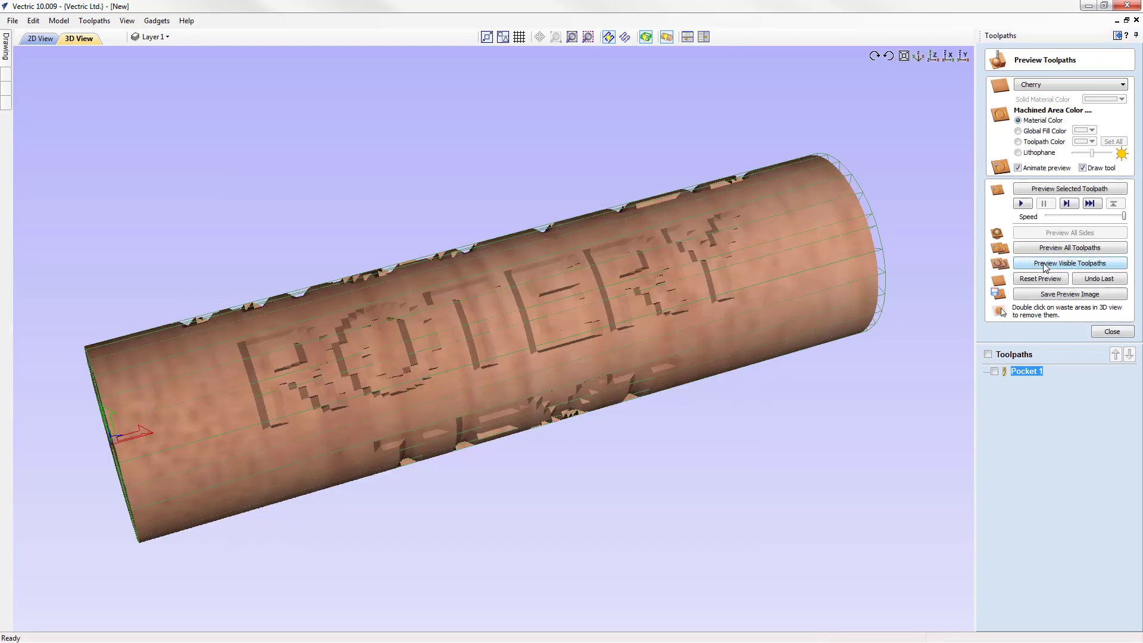
left_click(1069, 263)
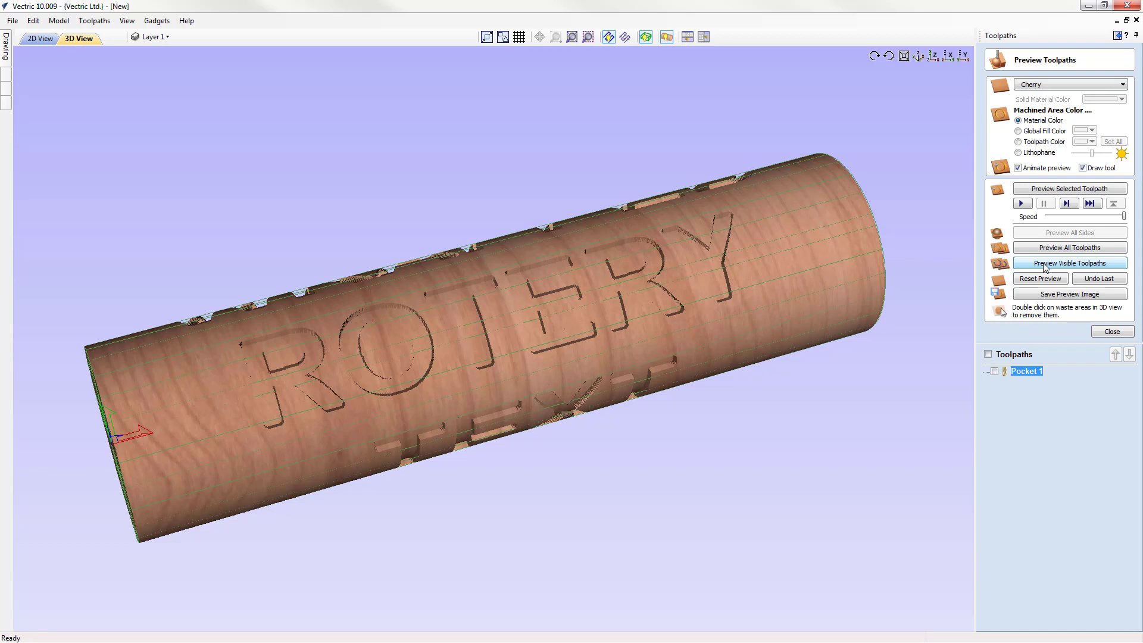
mouse_move(983, 300)
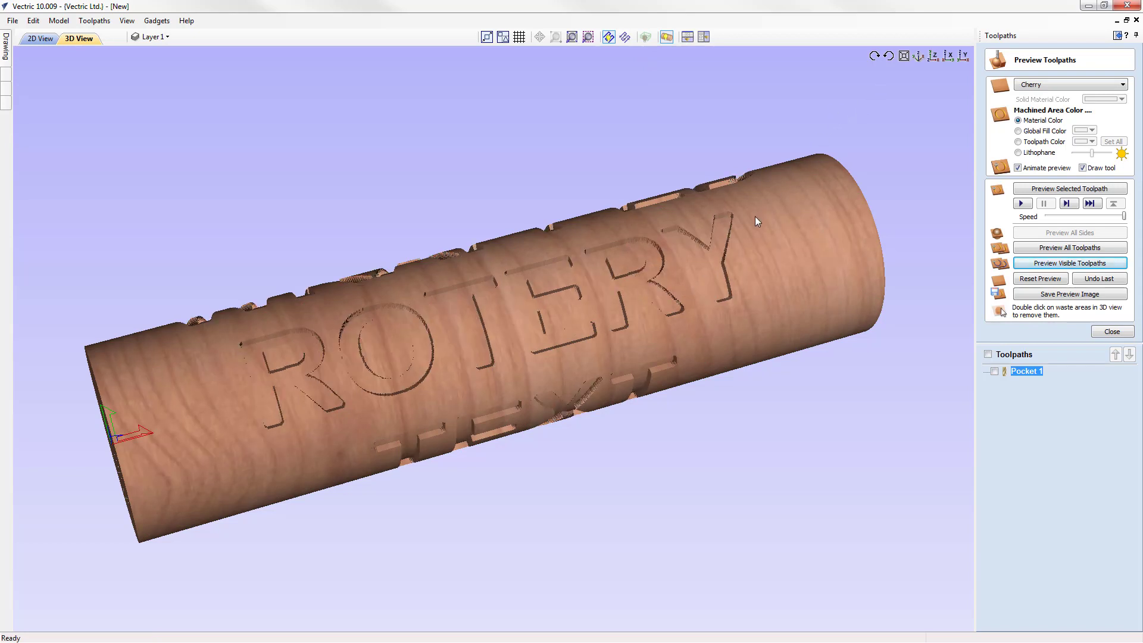
left_click(1120, 83)
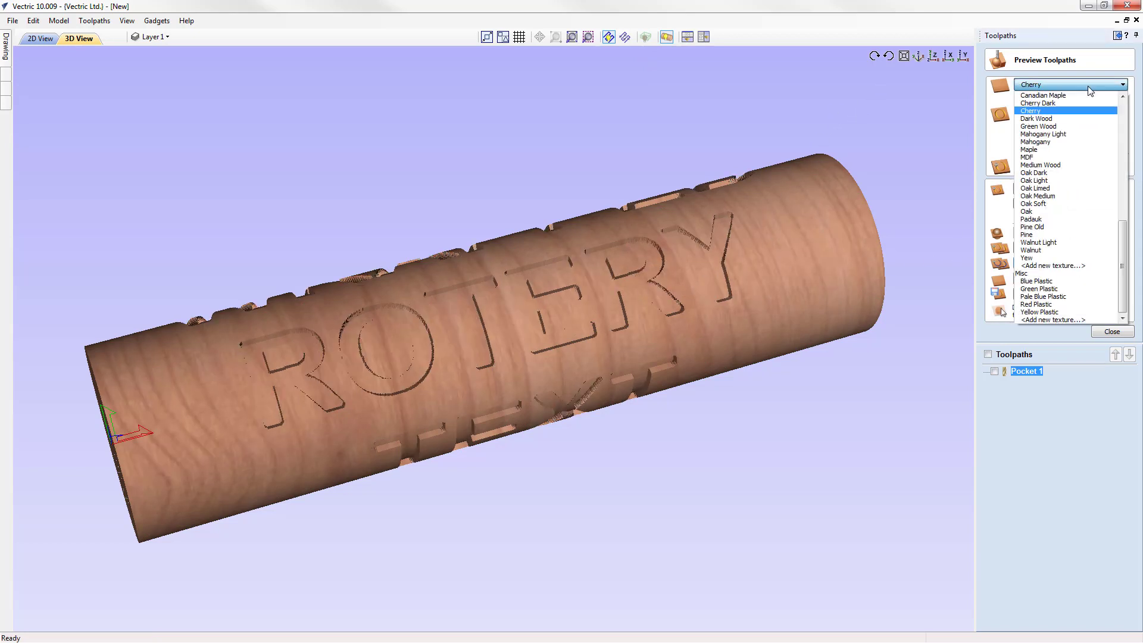
left_click(1043, 95)
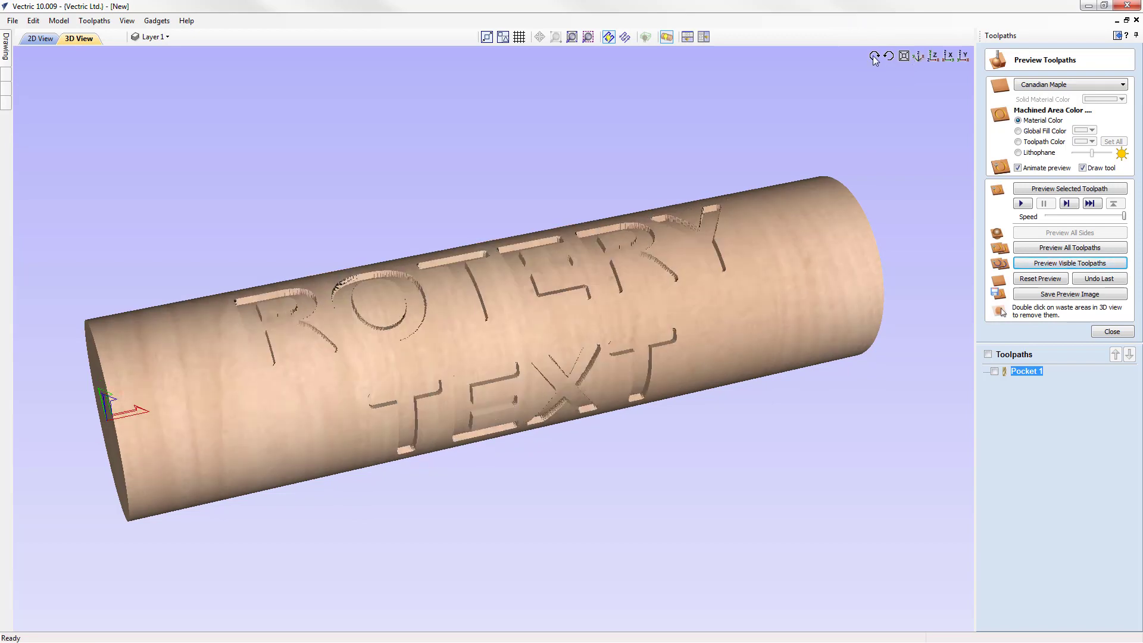
Step: Turn the cylinder with the view buttons to show the word TEXT
left_click(888, 57)
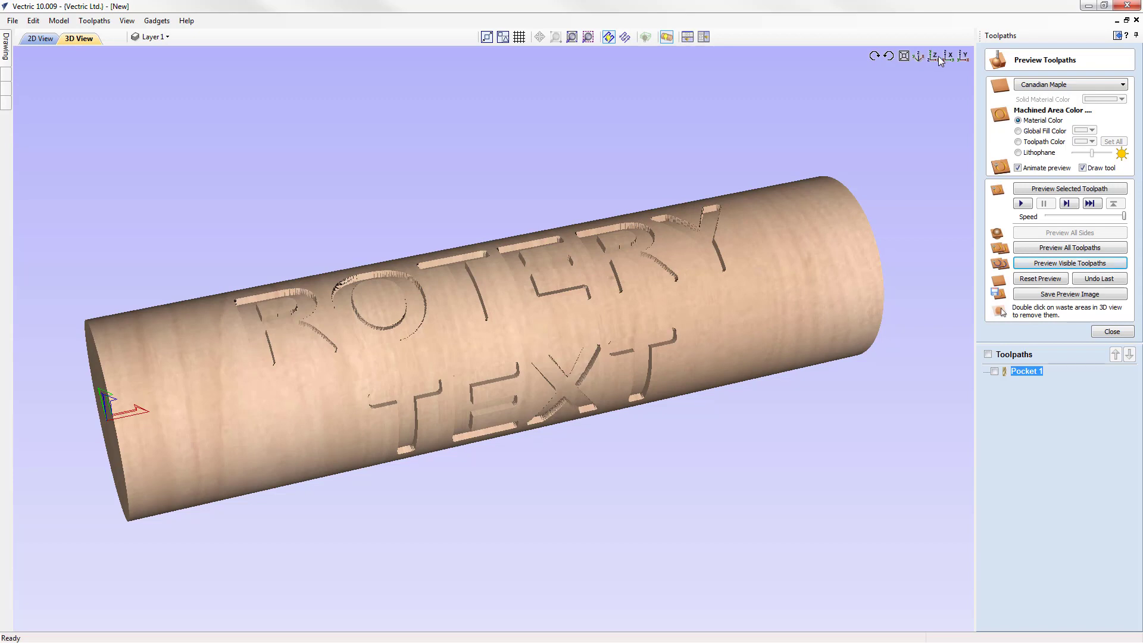
left_click(950, 56)
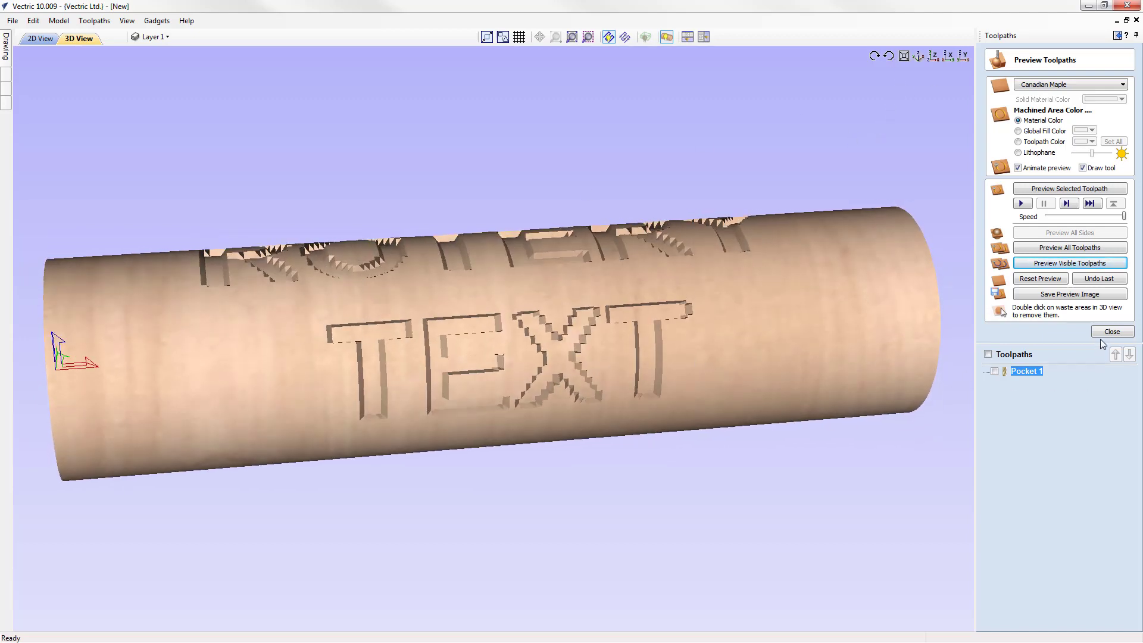
Step: Reset the preview and delete the Pocket 1 toolpath, leaving a blank cylinder
left_click(1038, 277)
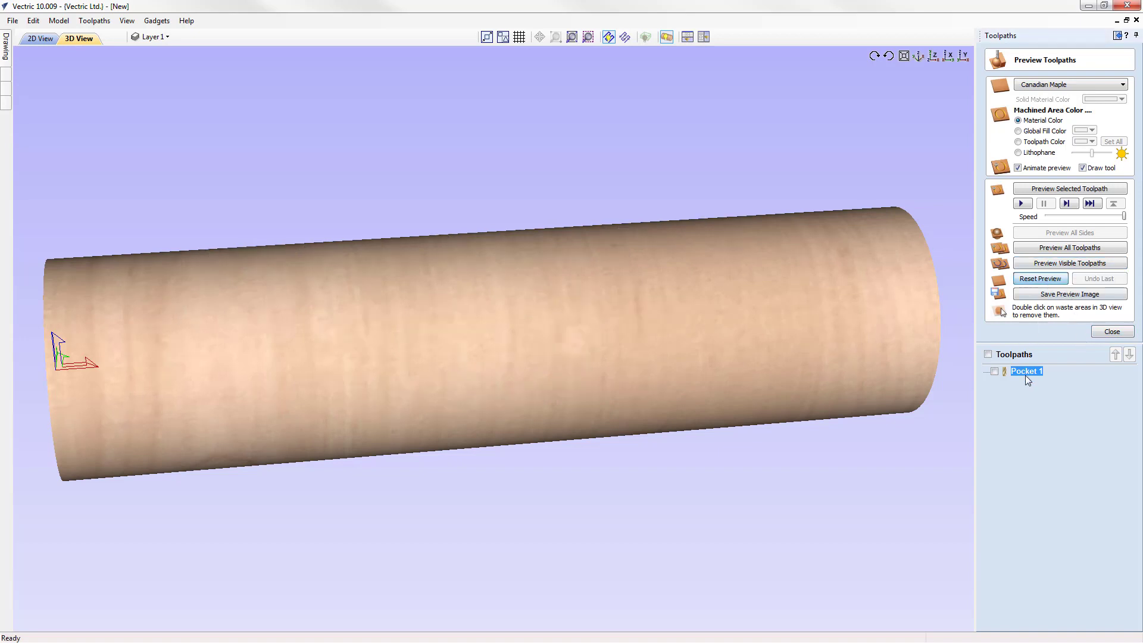
right_click(1027, 371)
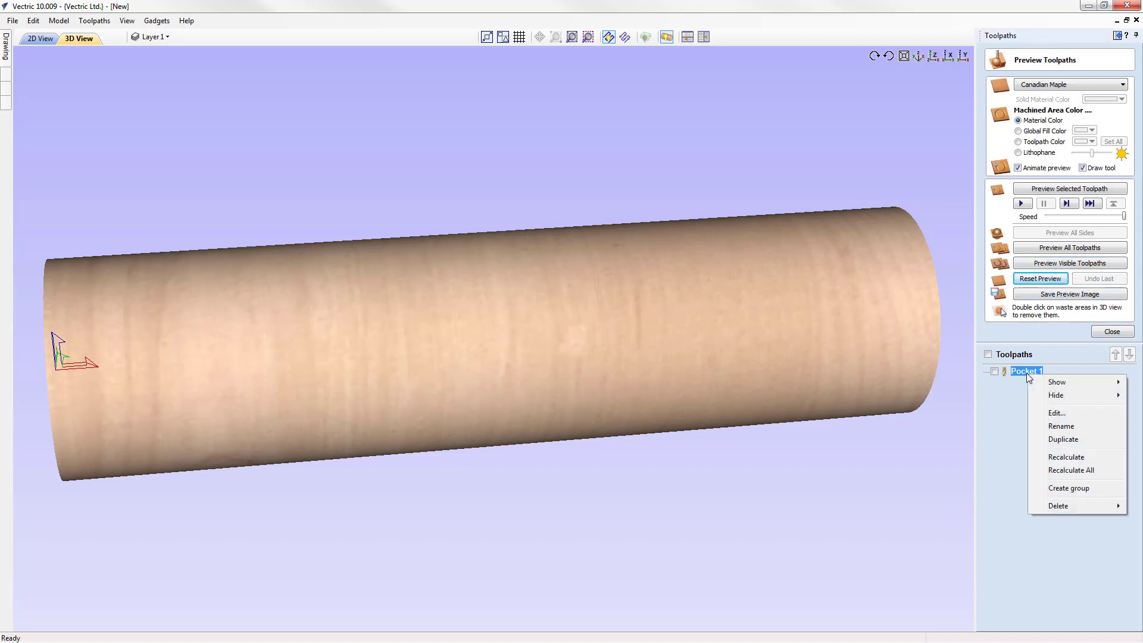
mouse_move(1056, 504)
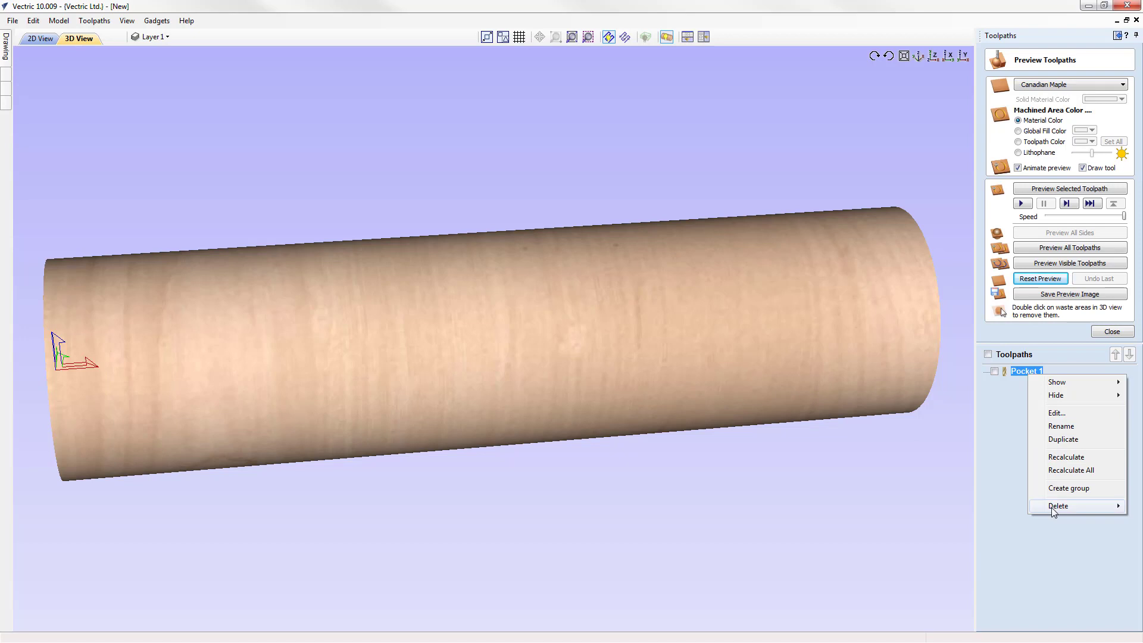
left_click(1057, 505)
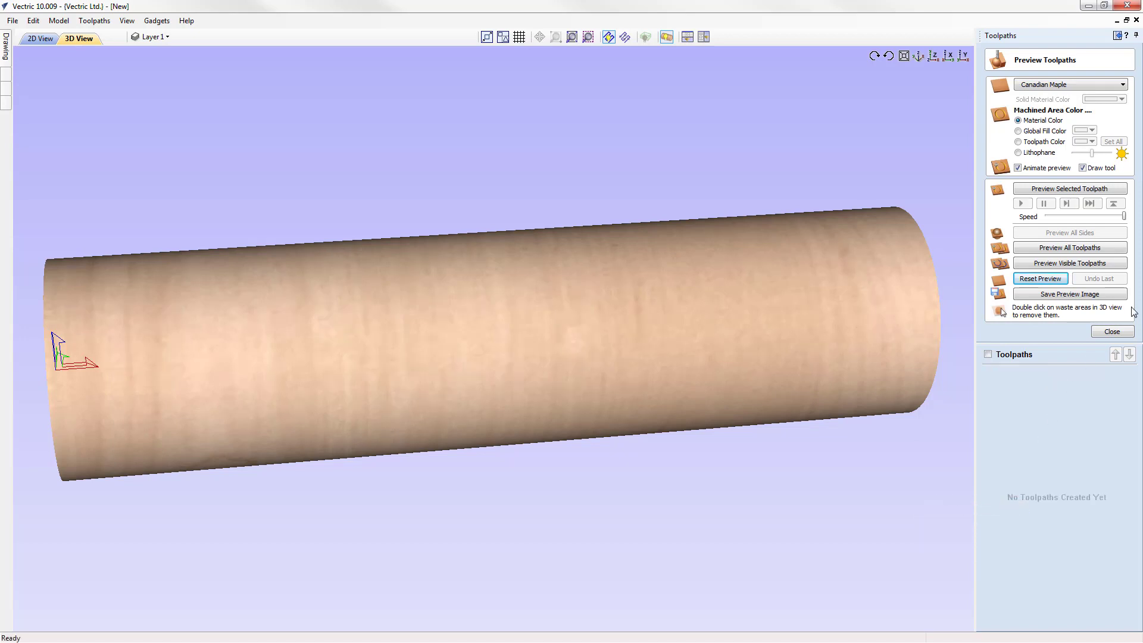
left_click(1110, 331)
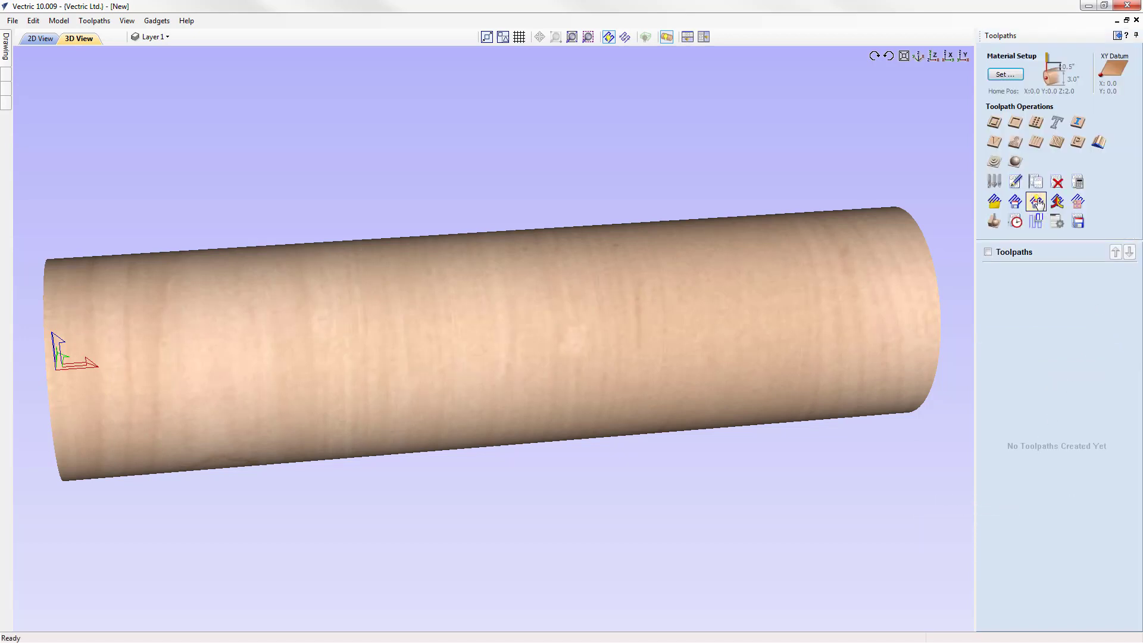
mouse_move(903, 190)
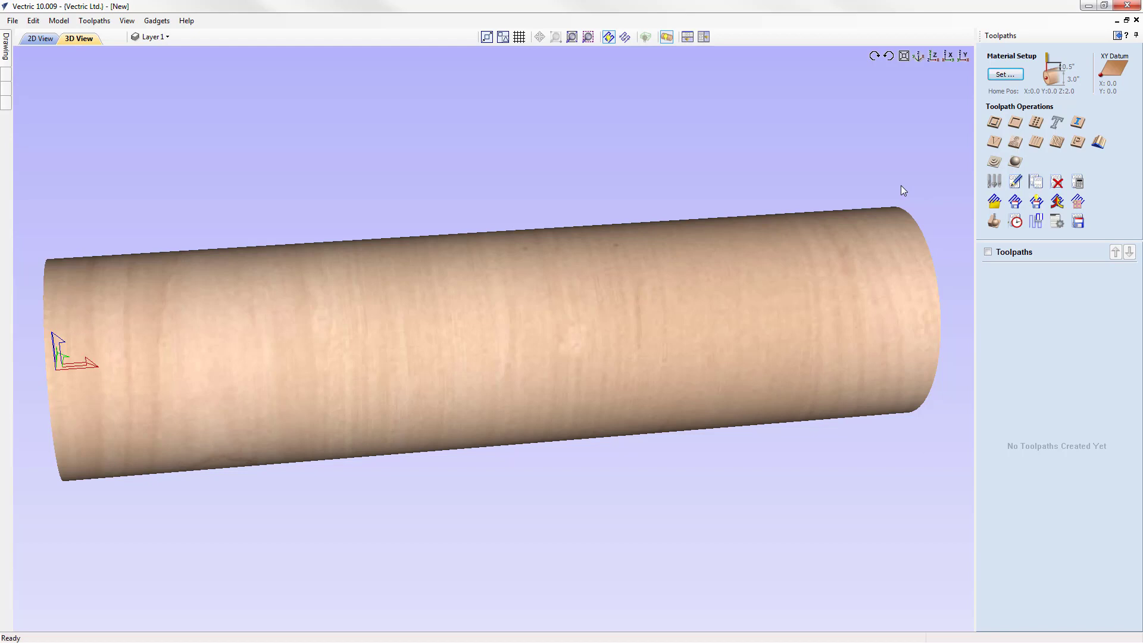
mouse_move(965, 162)
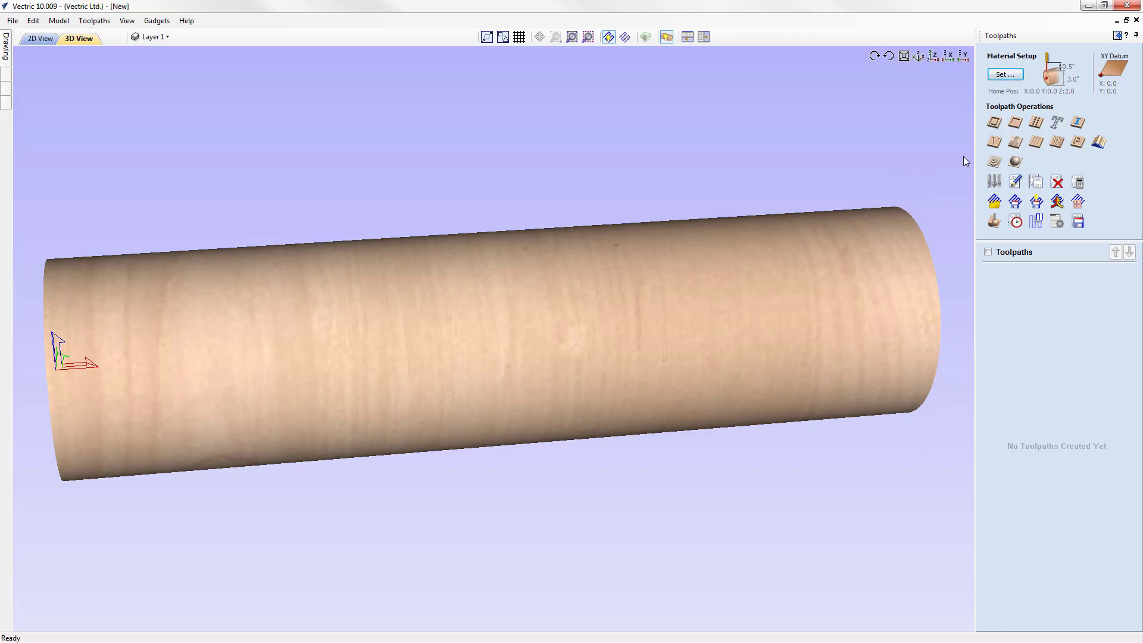
mouse_move(993, 142)
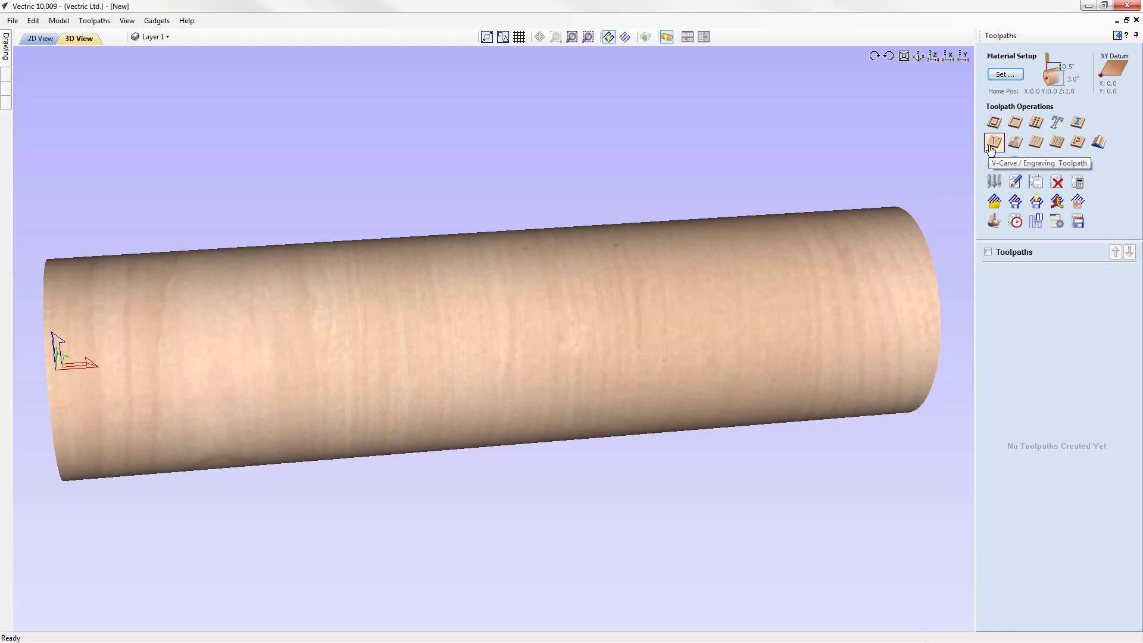
Step: In the V-Carve form, pick the 90 degree 1 1/4 inch V-bit from the tool database
left_click(992, 141)
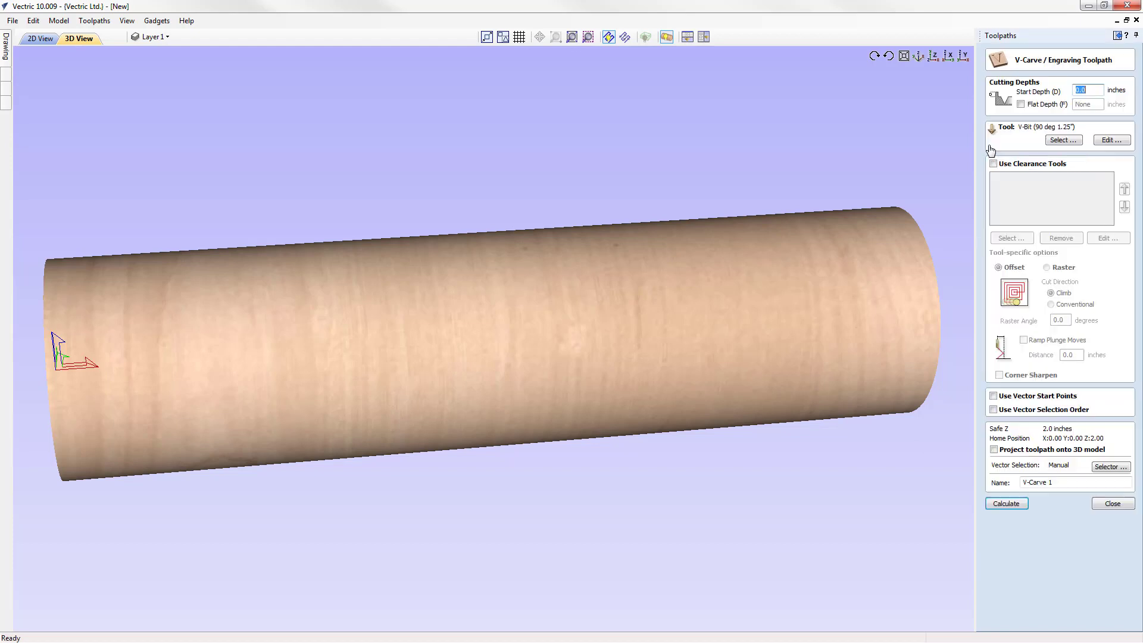
mouse_move(1013, 141)
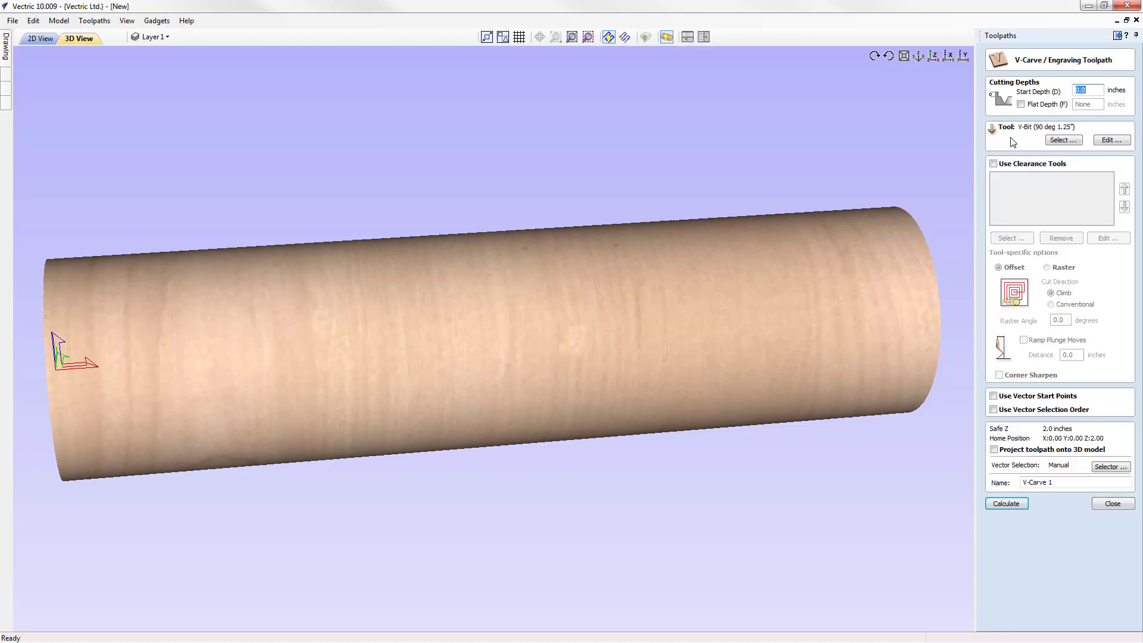
mouse_move(1046, 100)
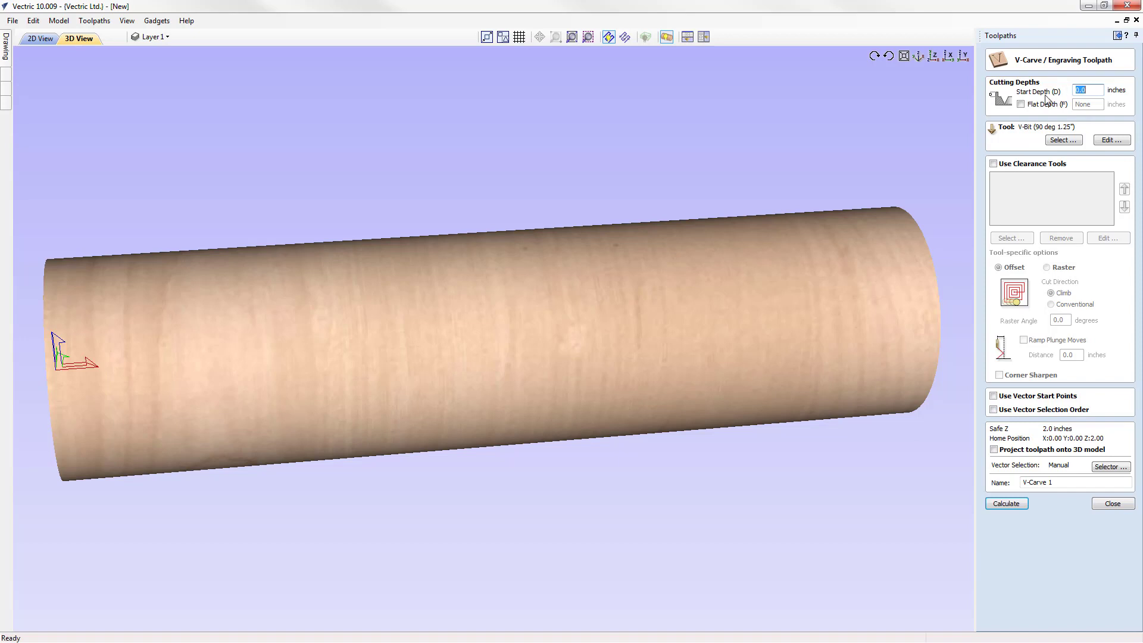
mouse_move(1064, 144)
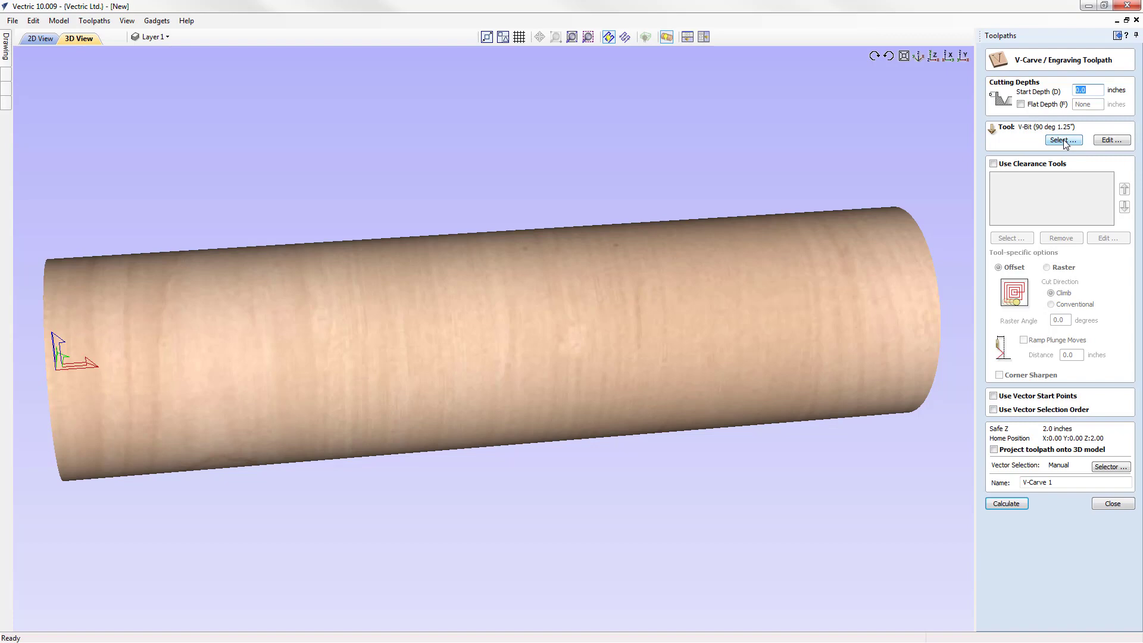
left_click(1063, 141)
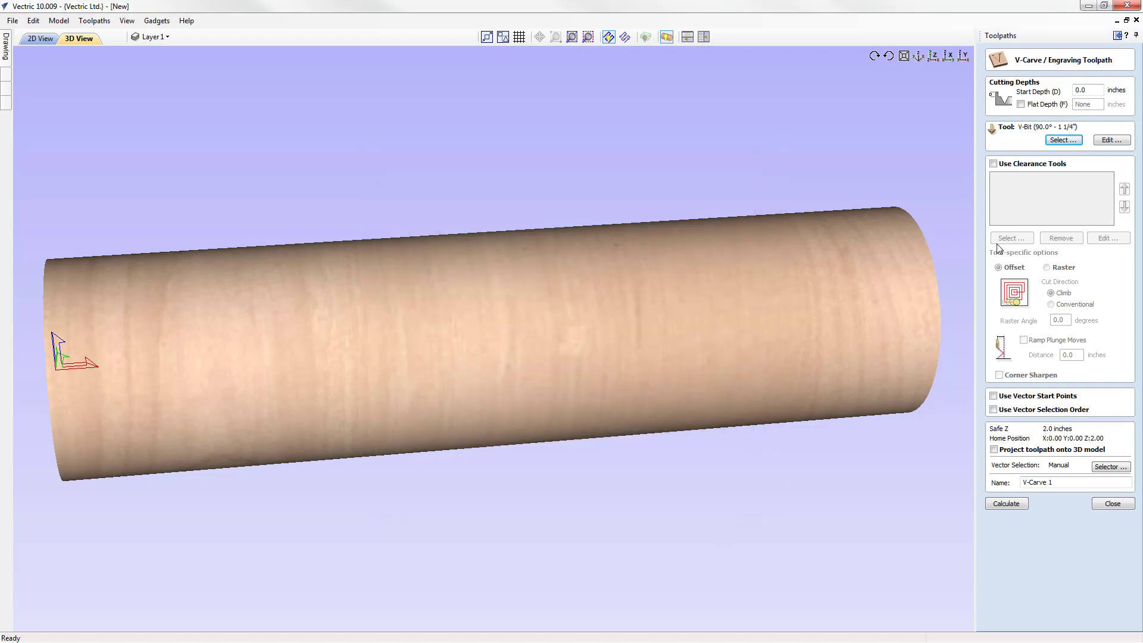
mouse_move(1023, 207)
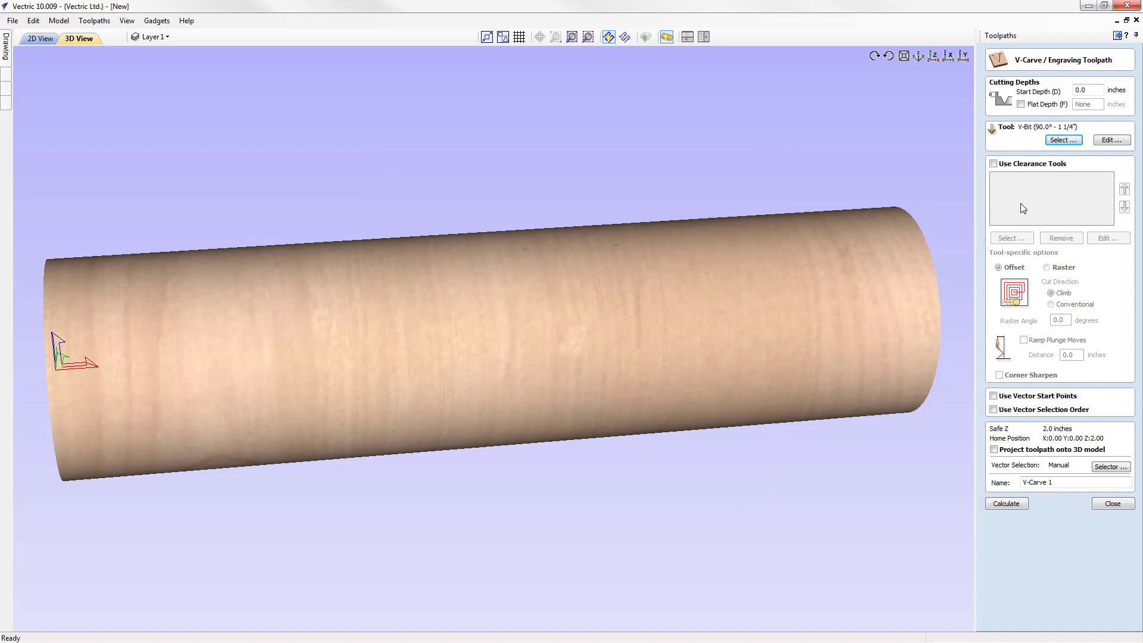
mouse_move(1040, 436)
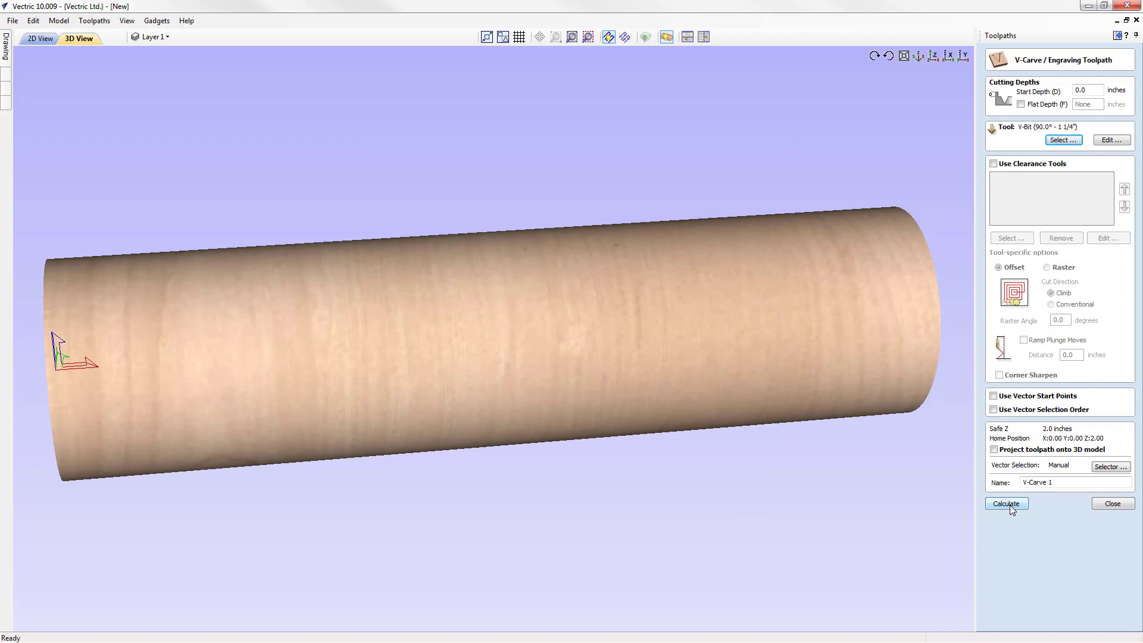
Step: Calculate the V-carve toolpath and simulate the bevelled lettering around the maple cylinder
left_click(1006, 503)
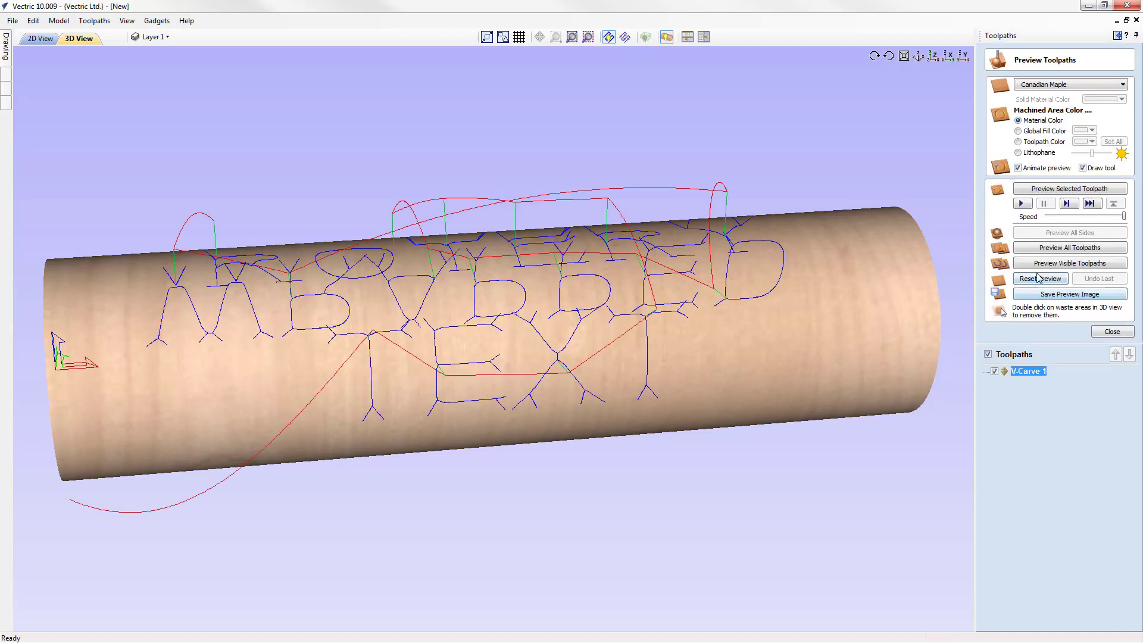
left_click(1069, 262)
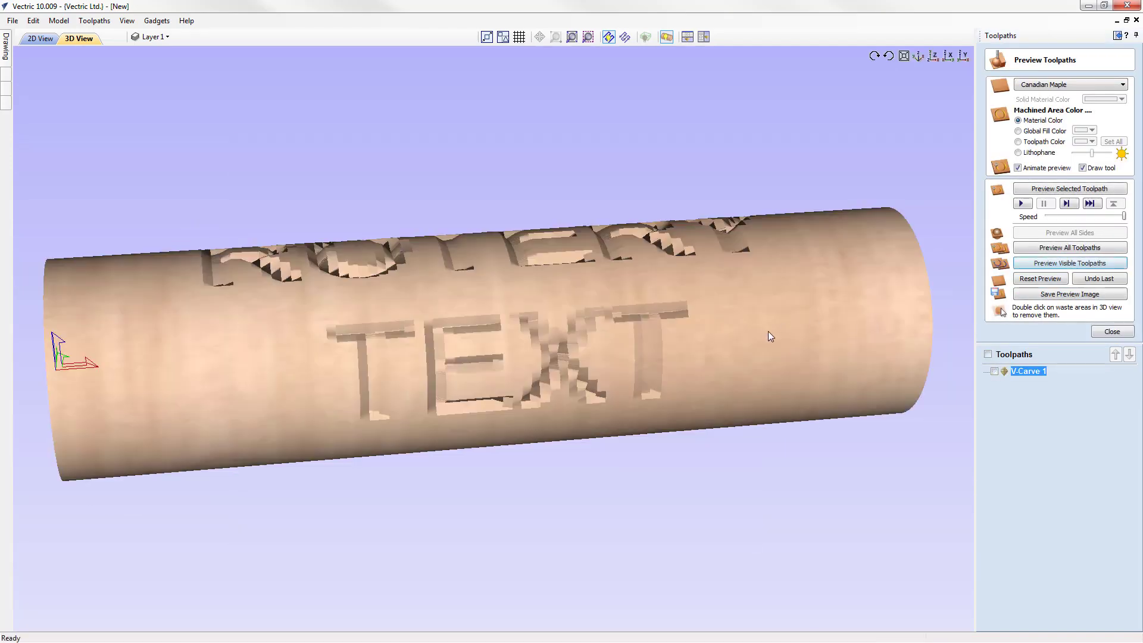
left_click(1068, 262)
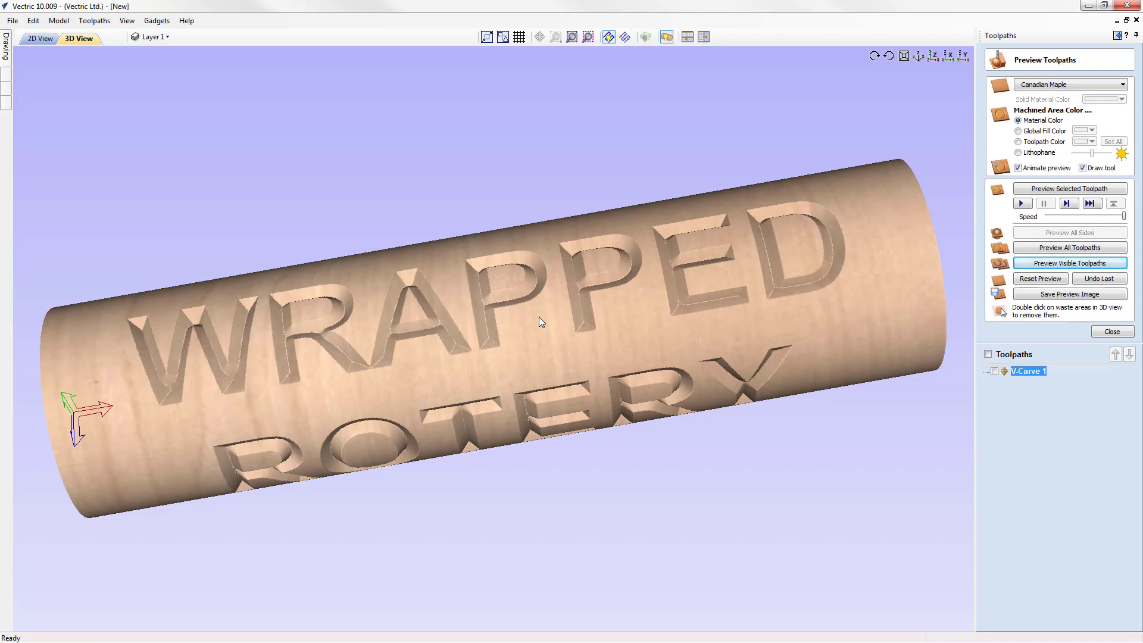
mouse_move(539, 319)
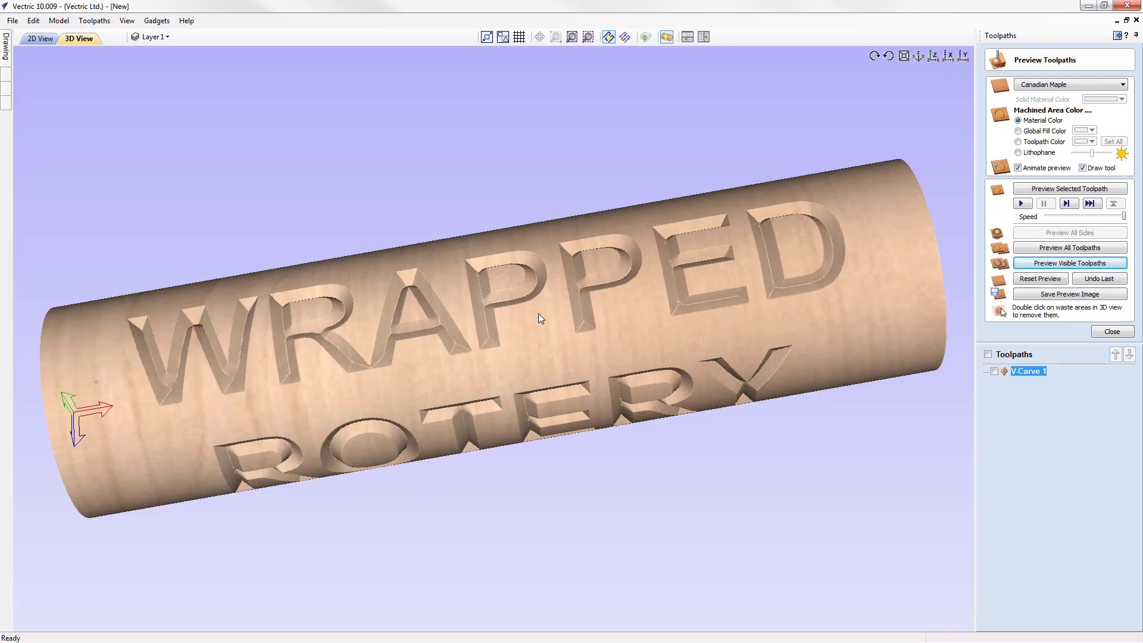
mouse_move(1061, 364)
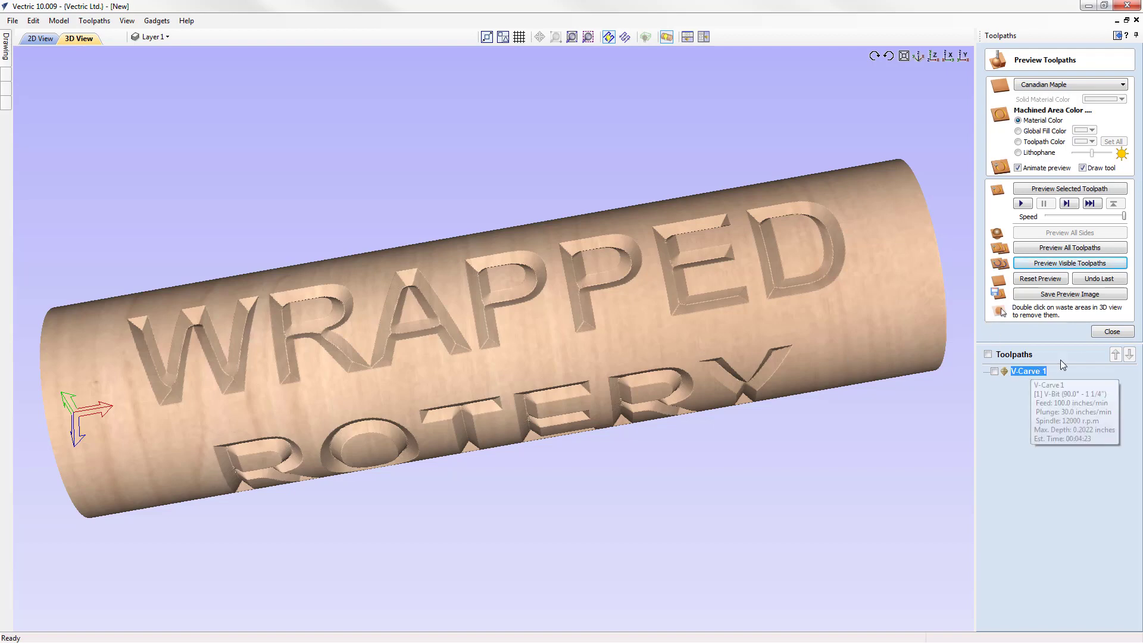
Step: Choose the Mach2/3-WrapX2A ATC(inch)(*.txt) post processor for saving the V-Carve 1 toolpath
left_click(1111, 331)
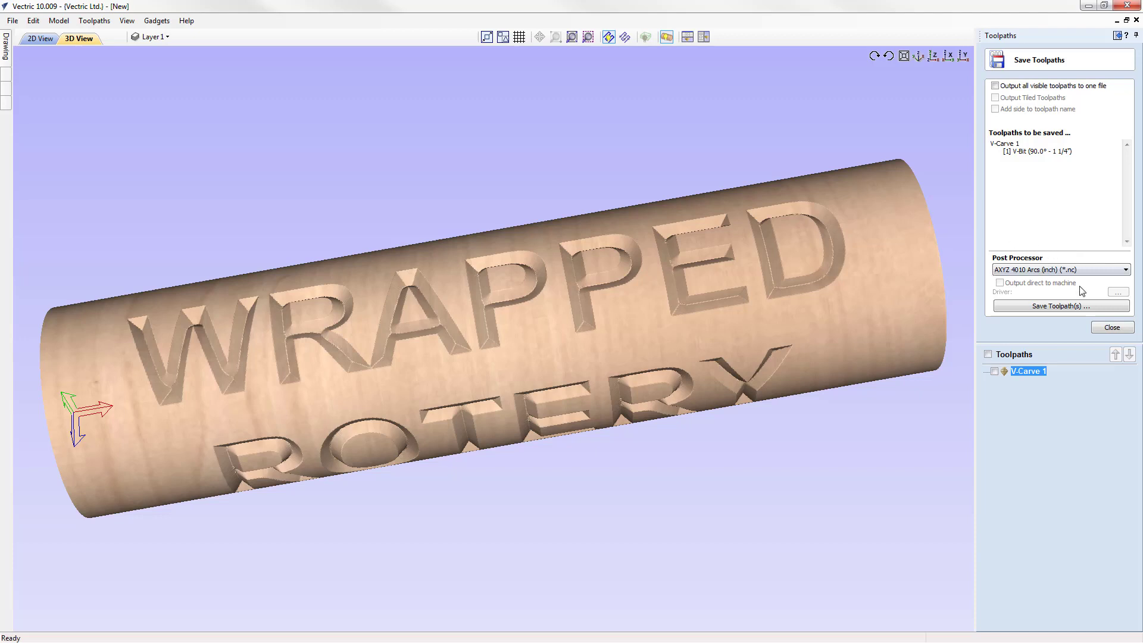
mouse_move(1082, 287)
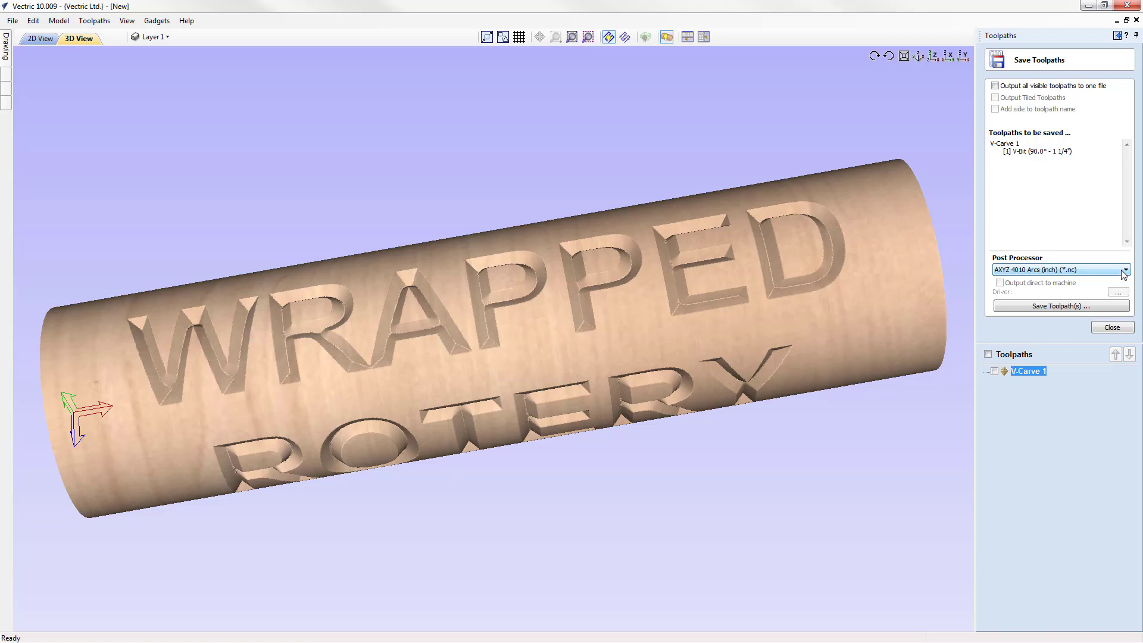
mouse_move(1085, 271)
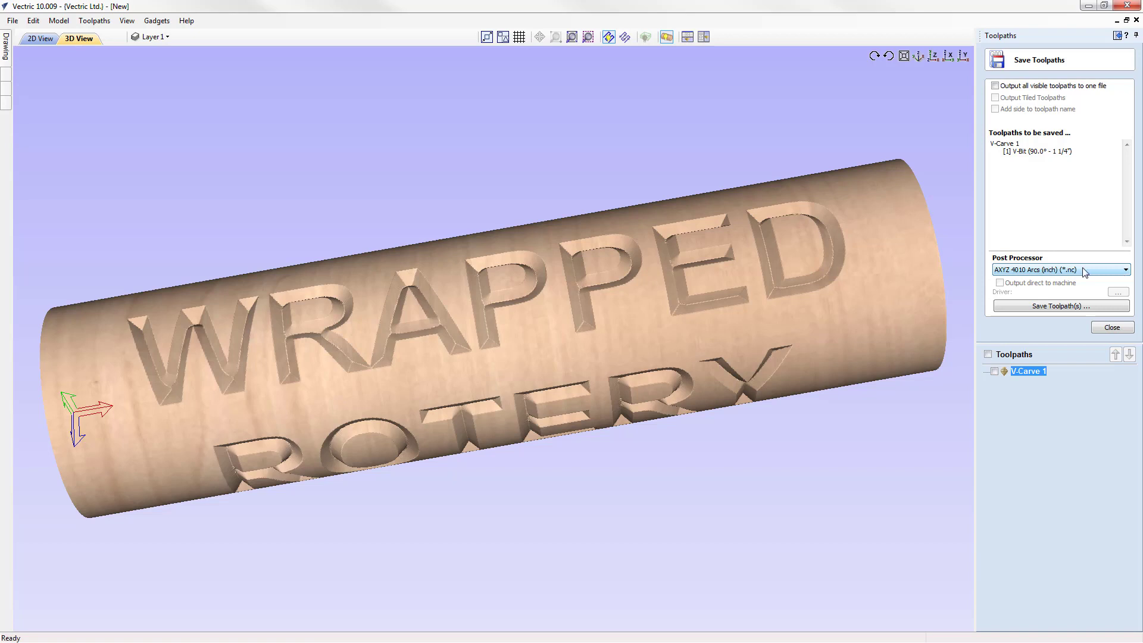
left_click(1125, 270)
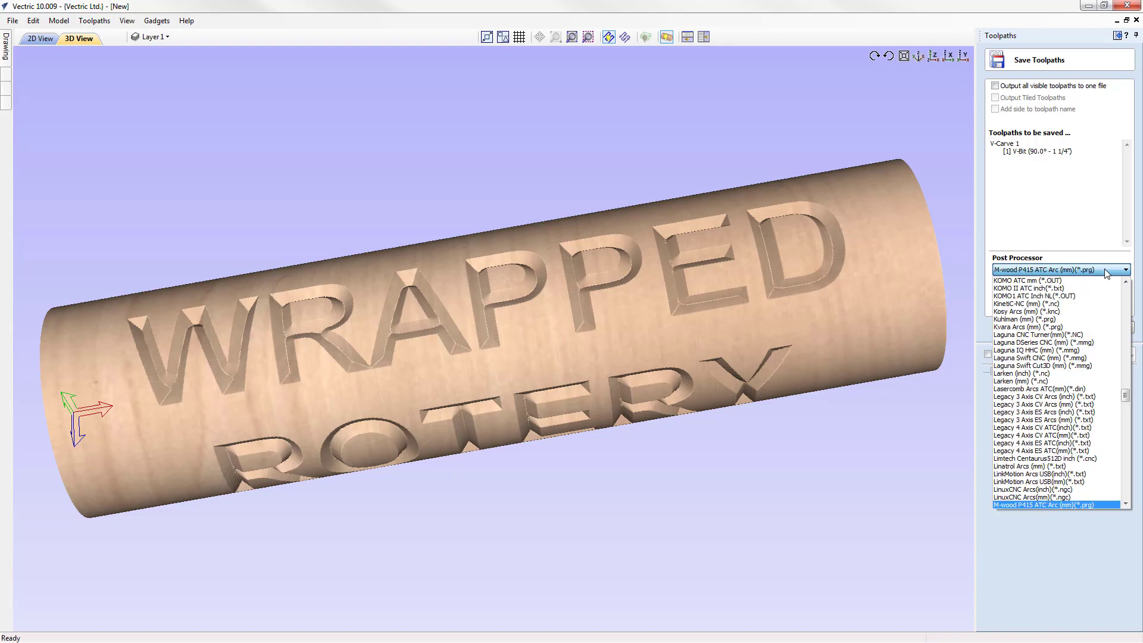
scroll("down", 3)
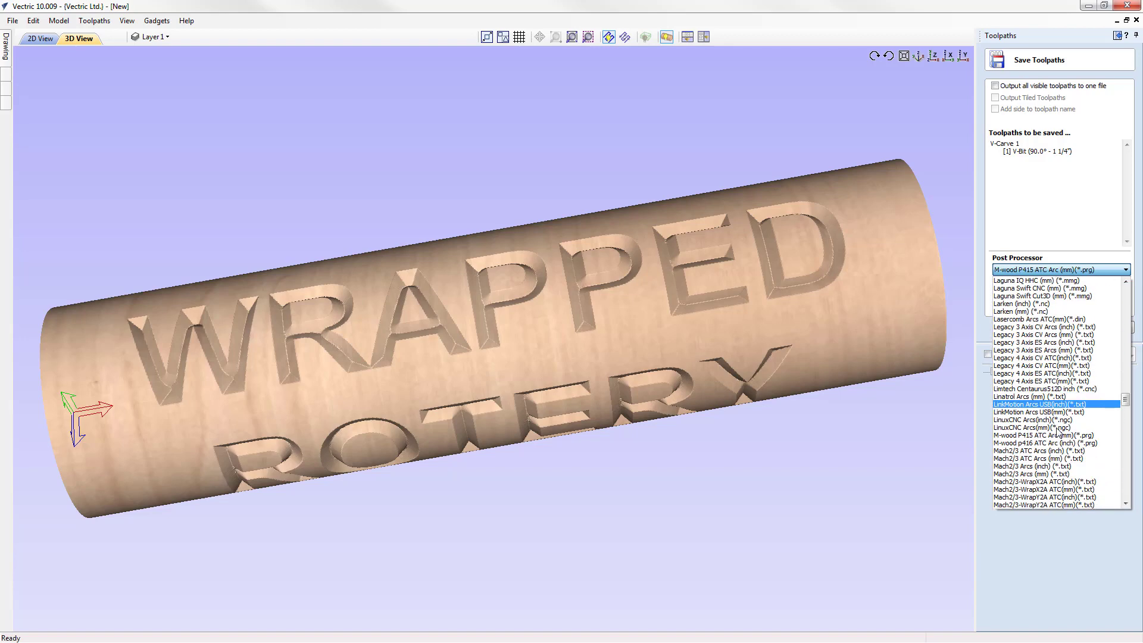
scroll("down", 3)
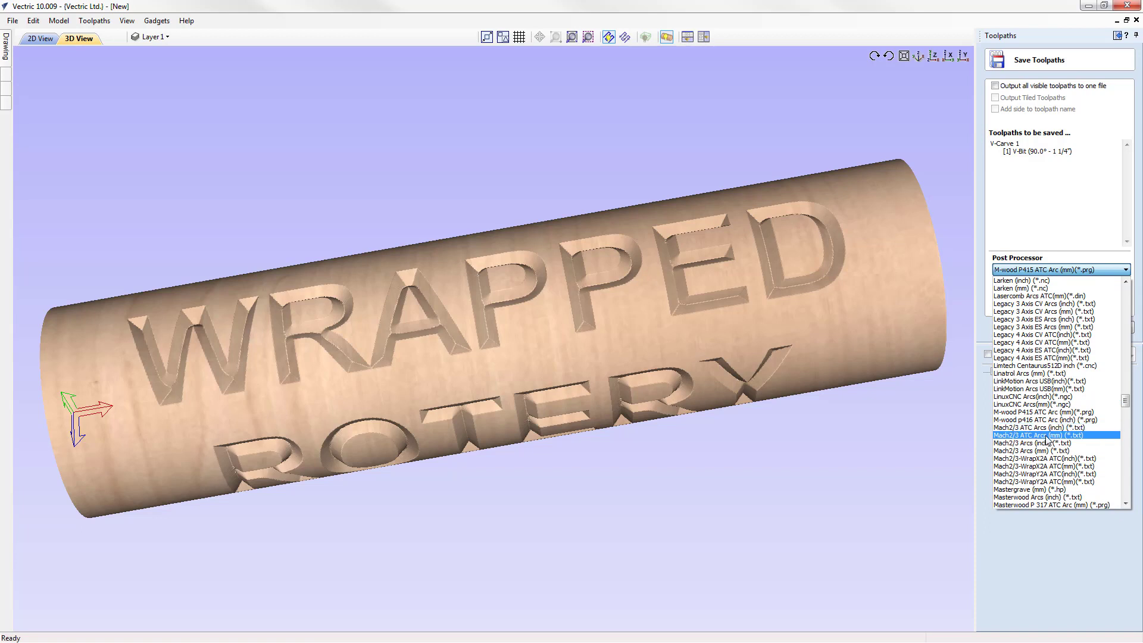
scroll("down", 3)
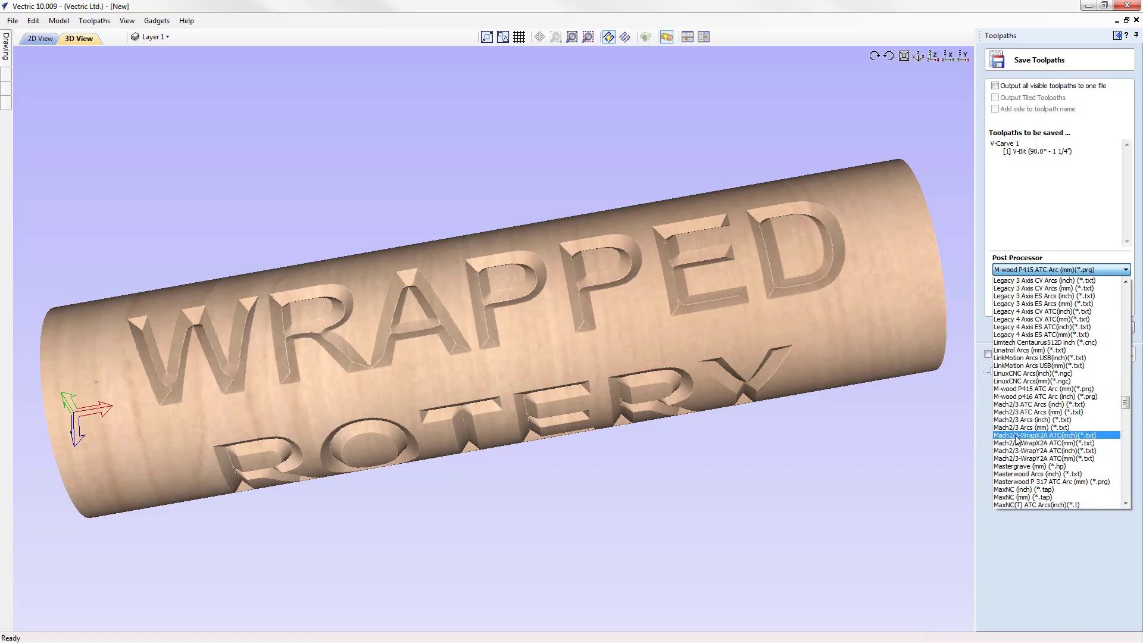
mouse_move(1048, 436)
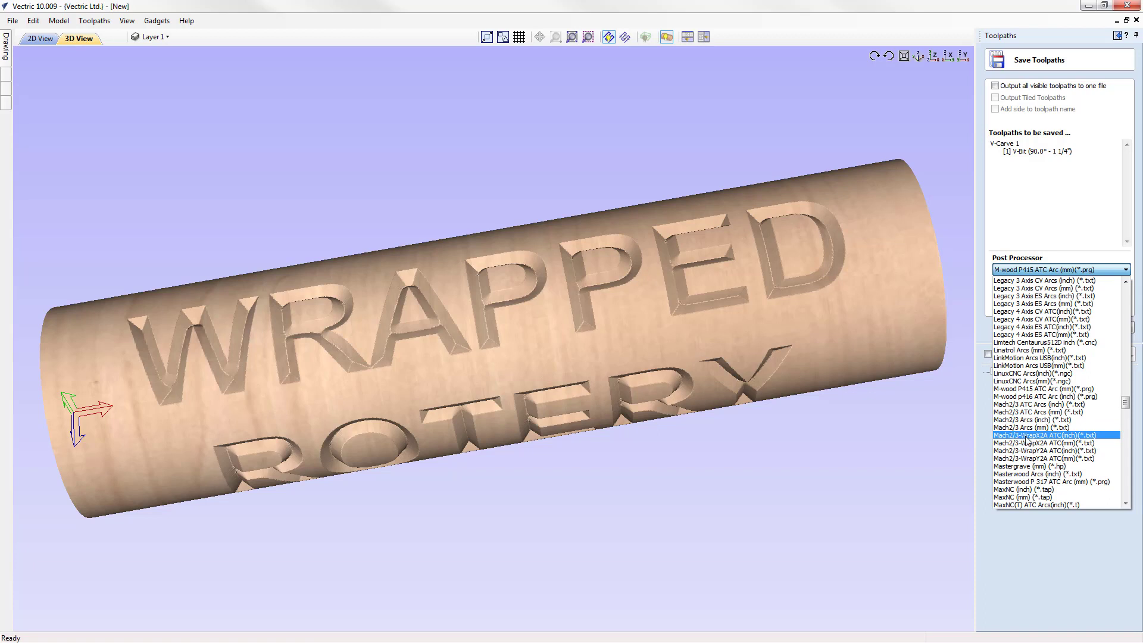
mouse_move(1038, 440)
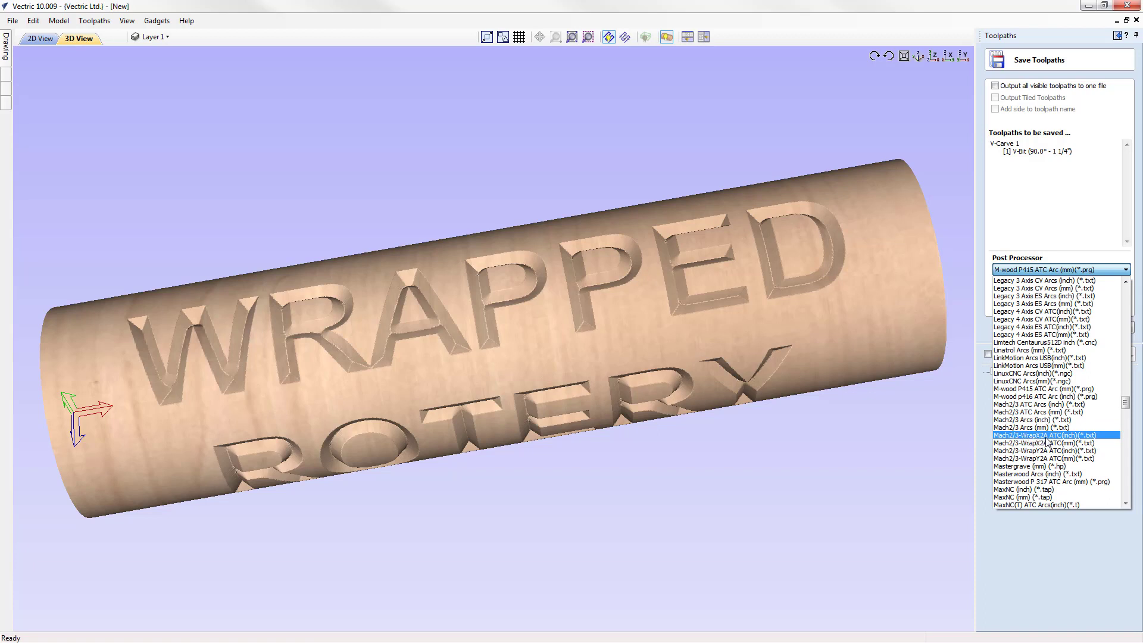
left_click(1046, 442)
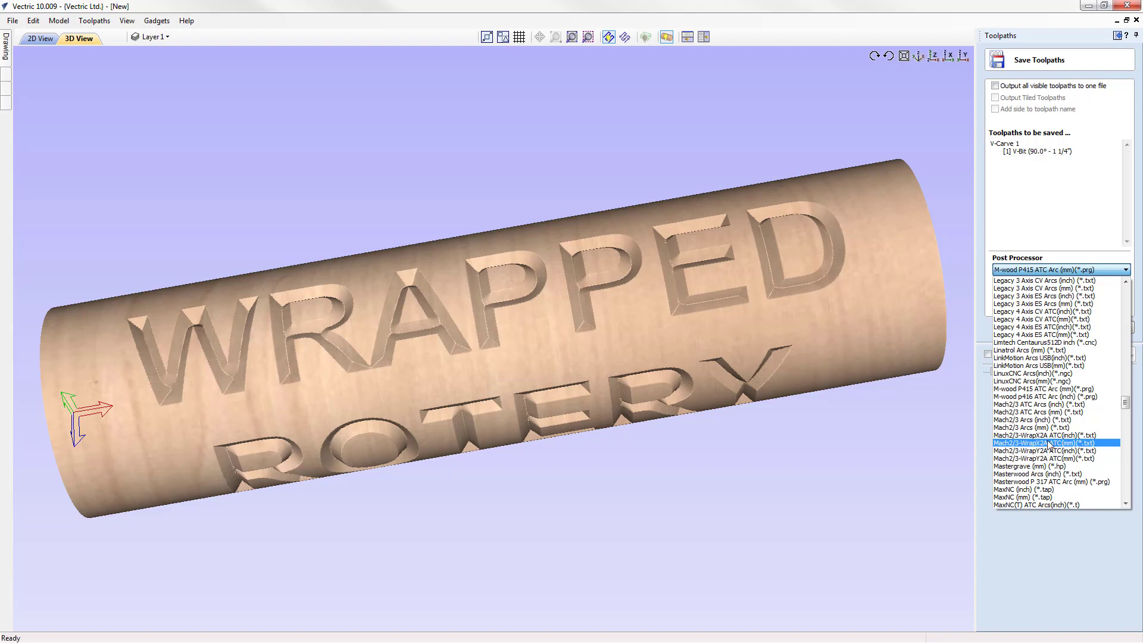
left_click(1044, 450)
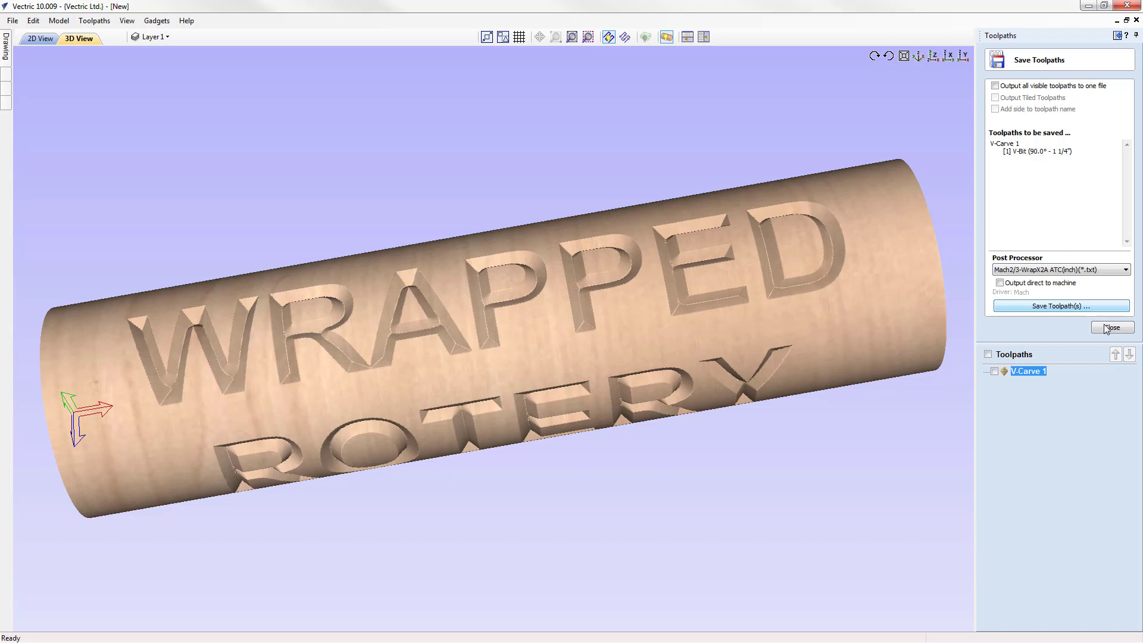
Step: Save the job as Wrapped_Rotary_Introduction_to_Rotary_Wrapped_Text
left_click(1112, 328)
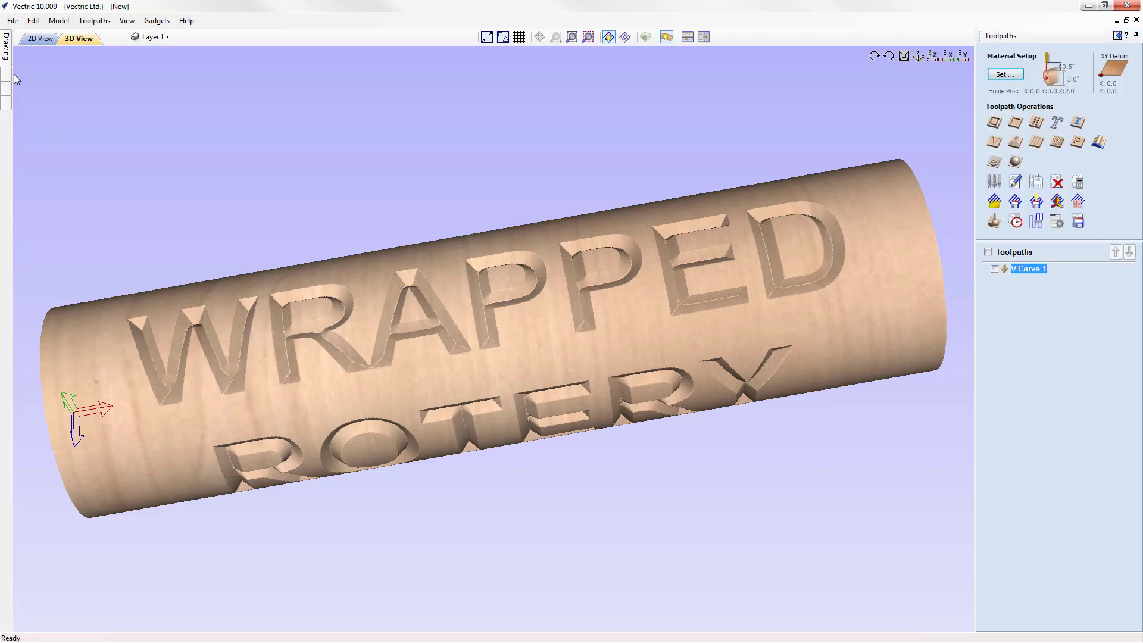
left_click(12, 20)
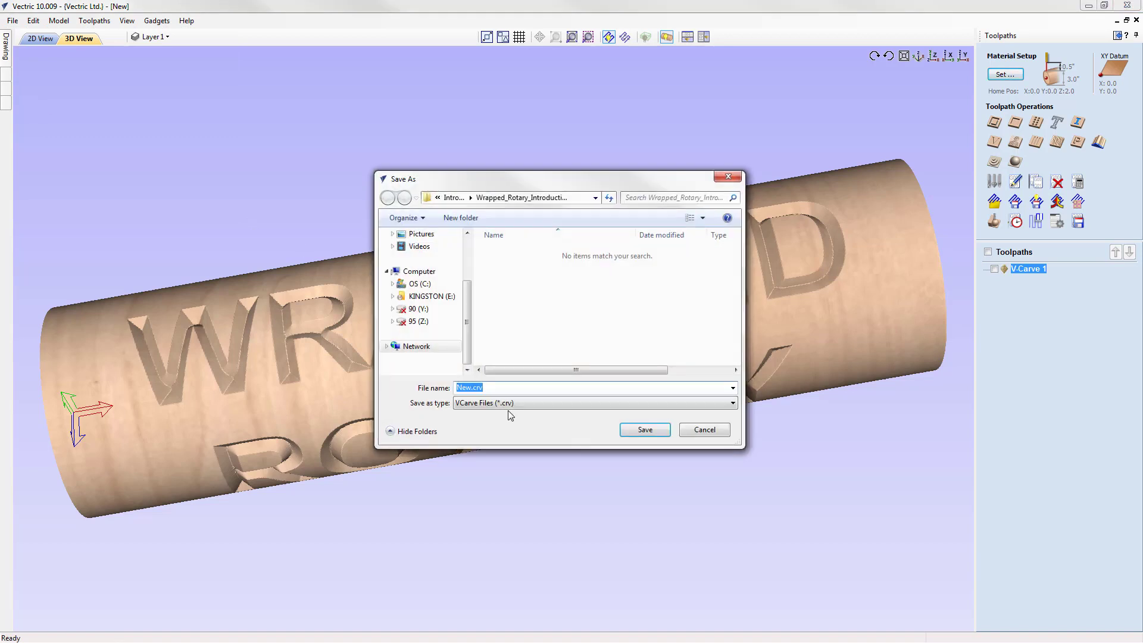
mouse_move(491, 418)
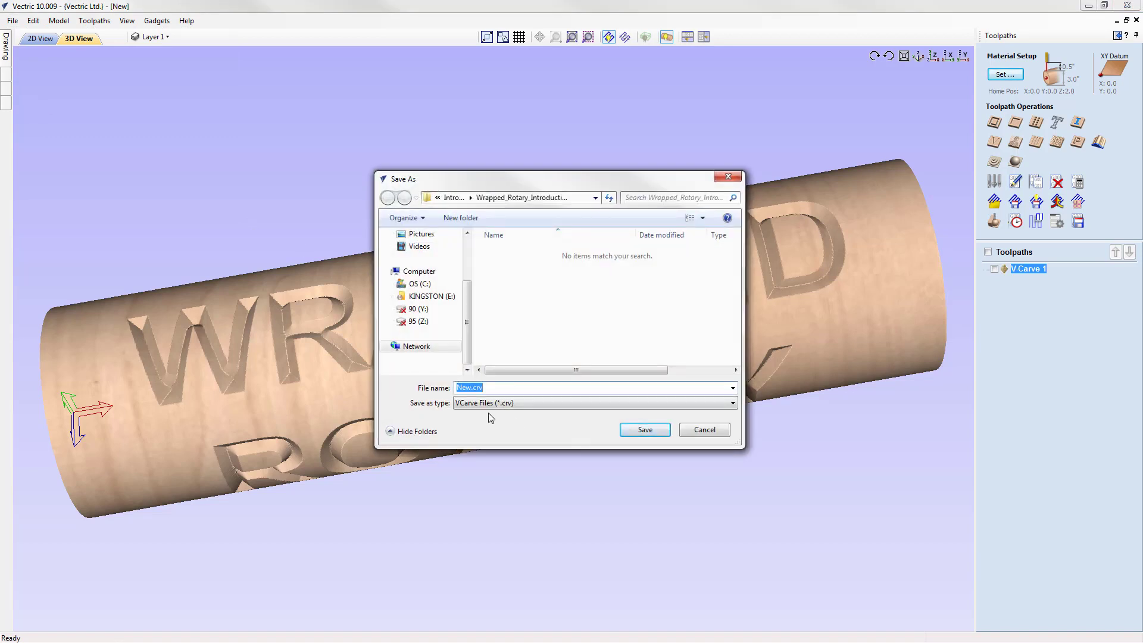
type("Wrapped_Rotary_Introduction_to_Rotary_Wrapped_Text")
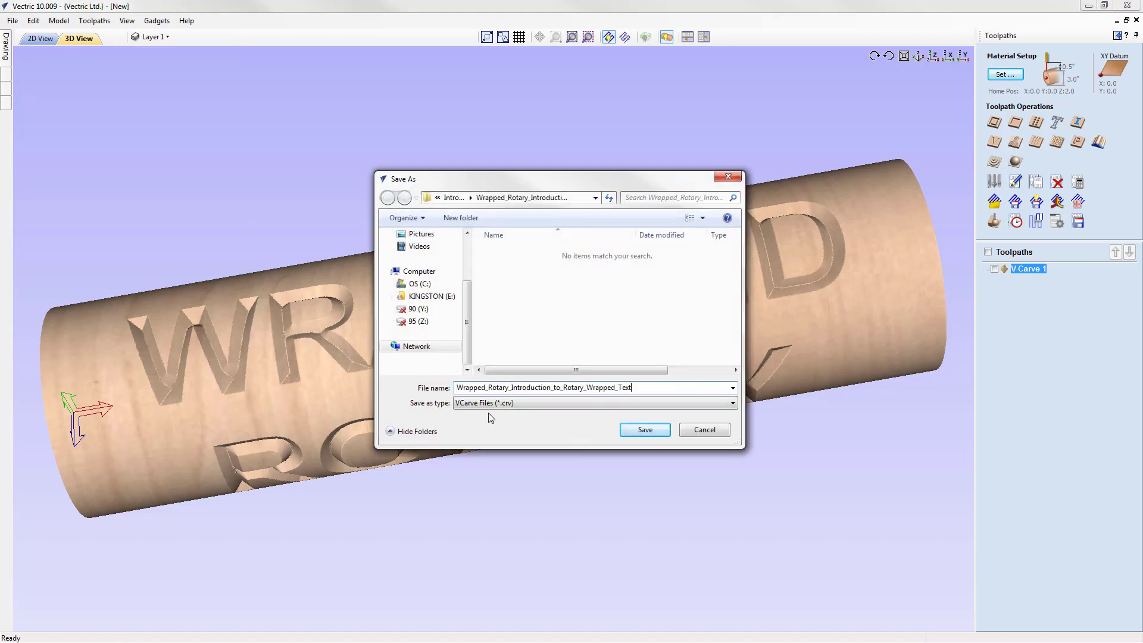
mouse_move(644, 429)
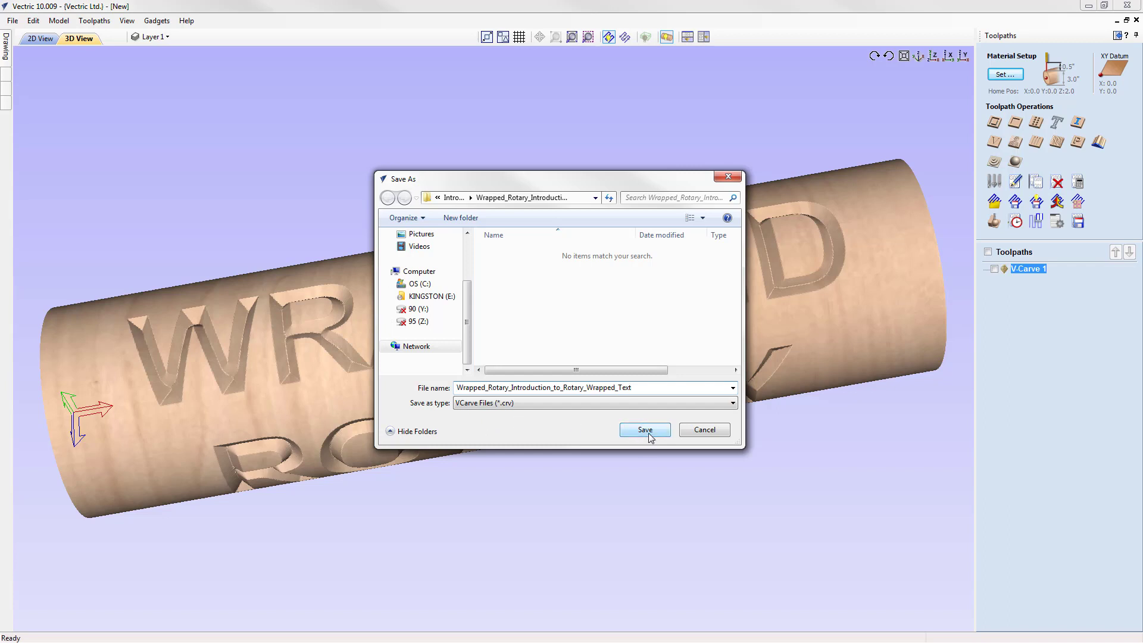
left_click(644, 429)
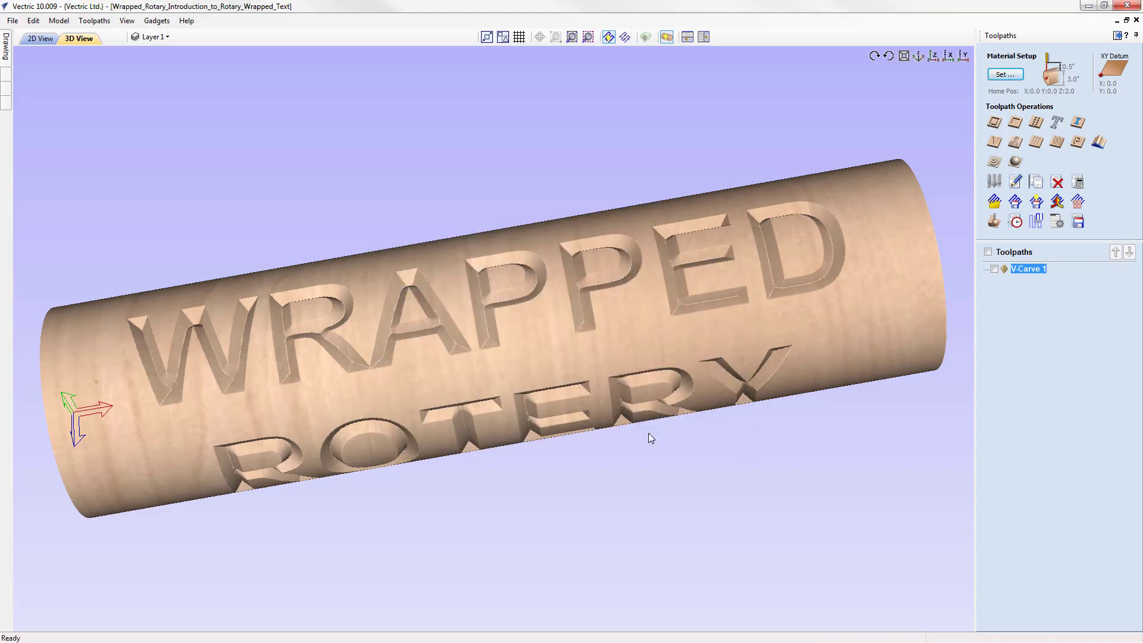